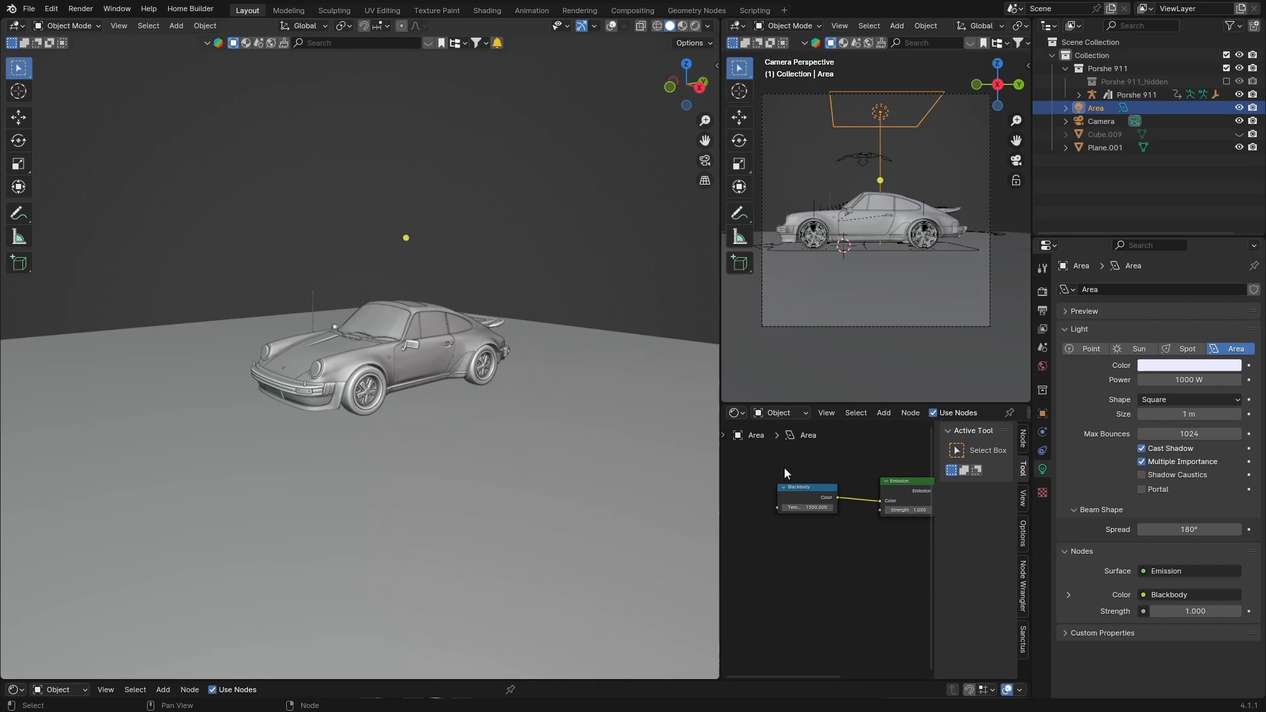
mouse_move(446, 382)
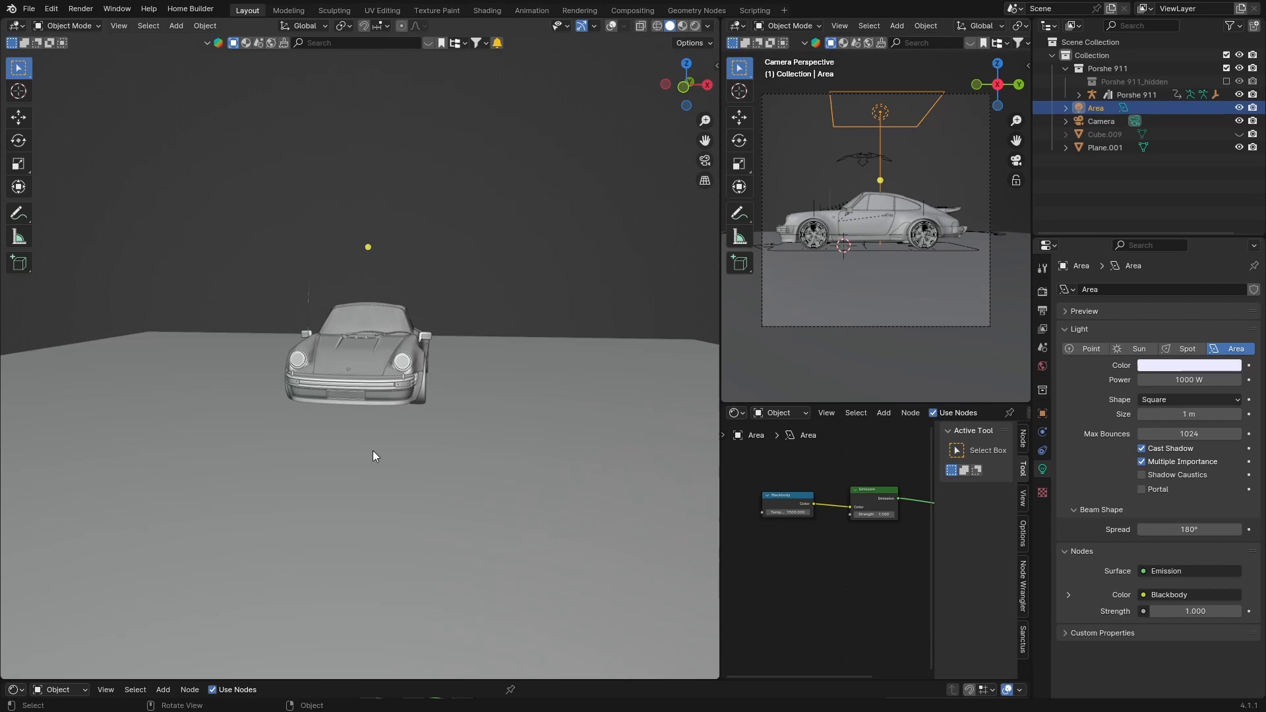
mouse_move(369, 454)
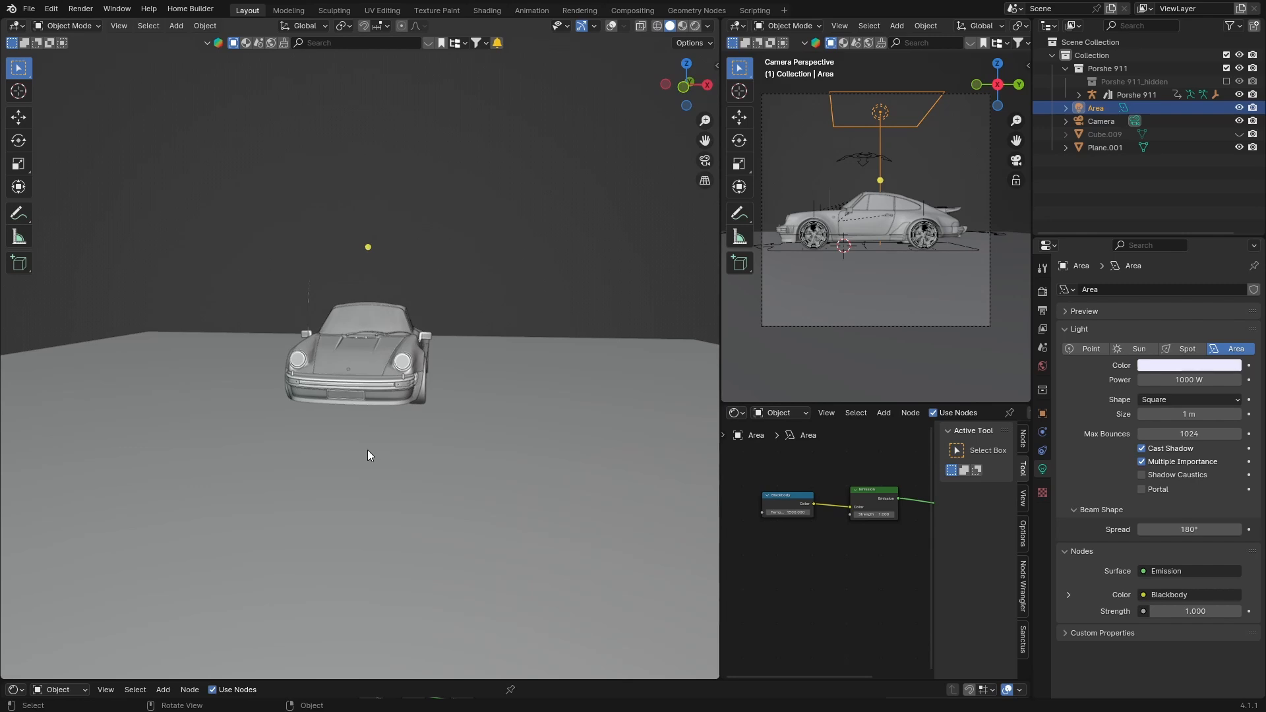
mouse_move(342, 392)
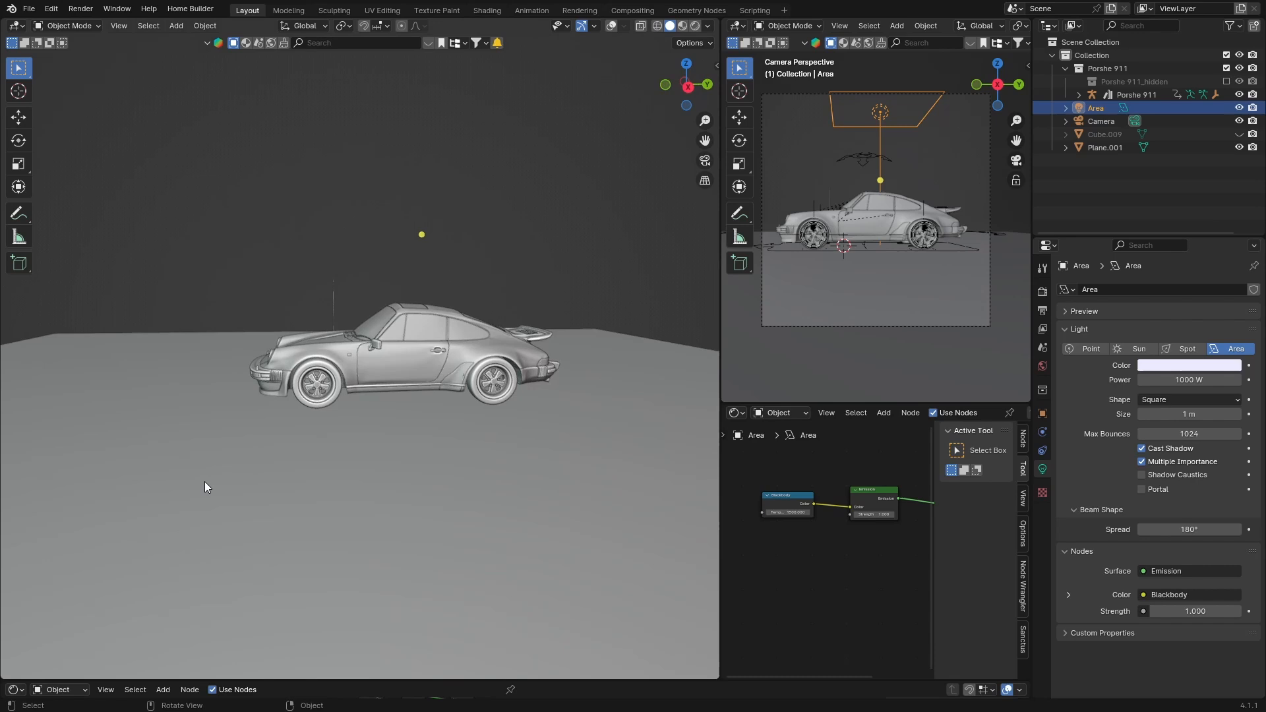
mouse_move(666, 309)
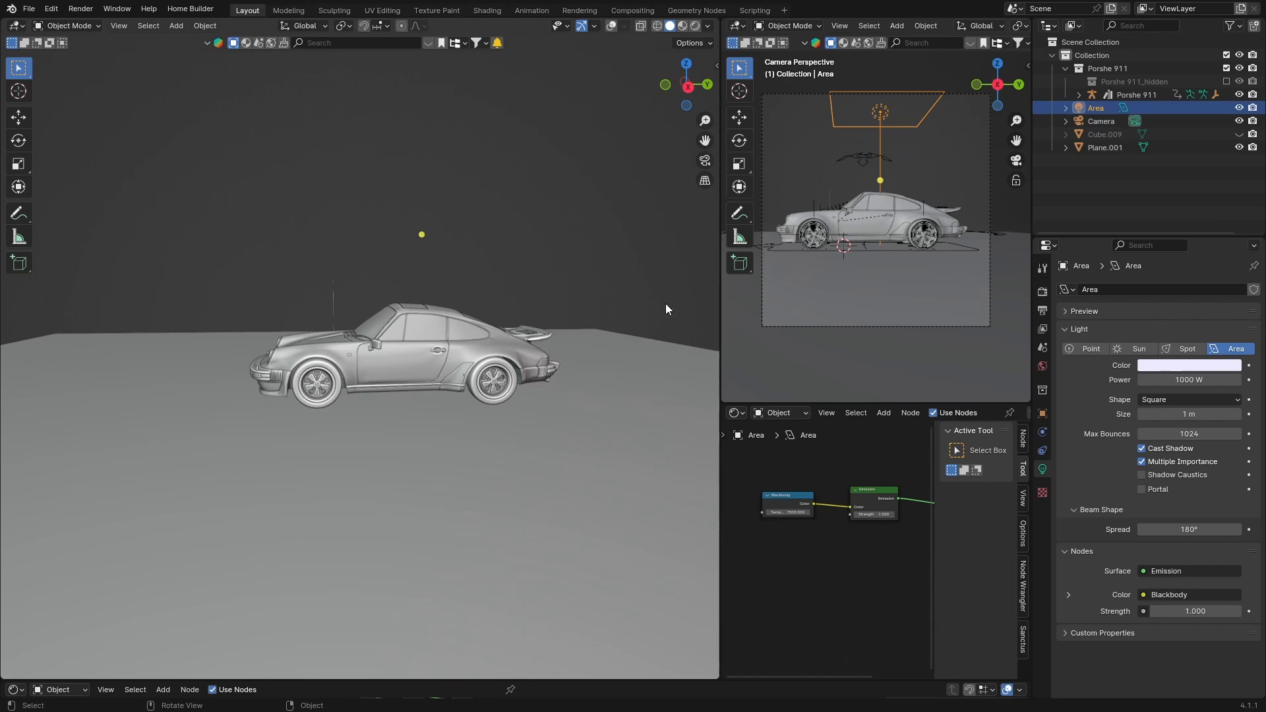
mouse_move(429, 302)
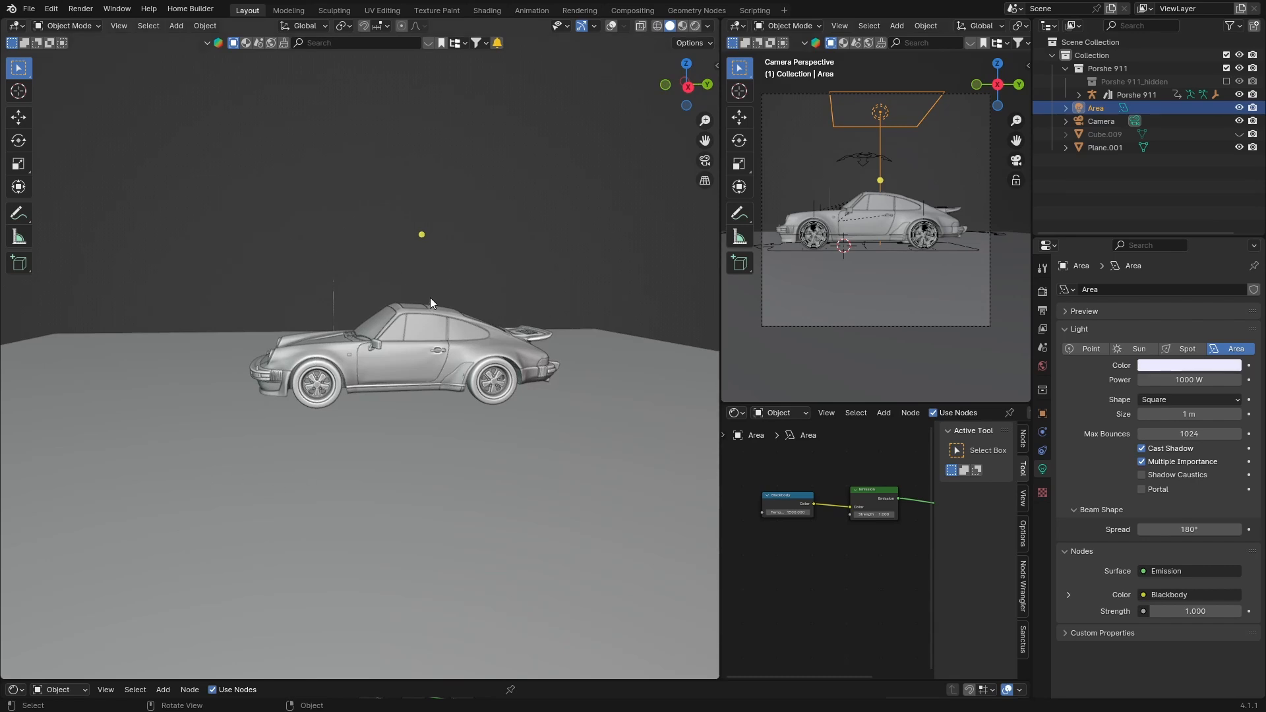
mouse_move(407, 295)
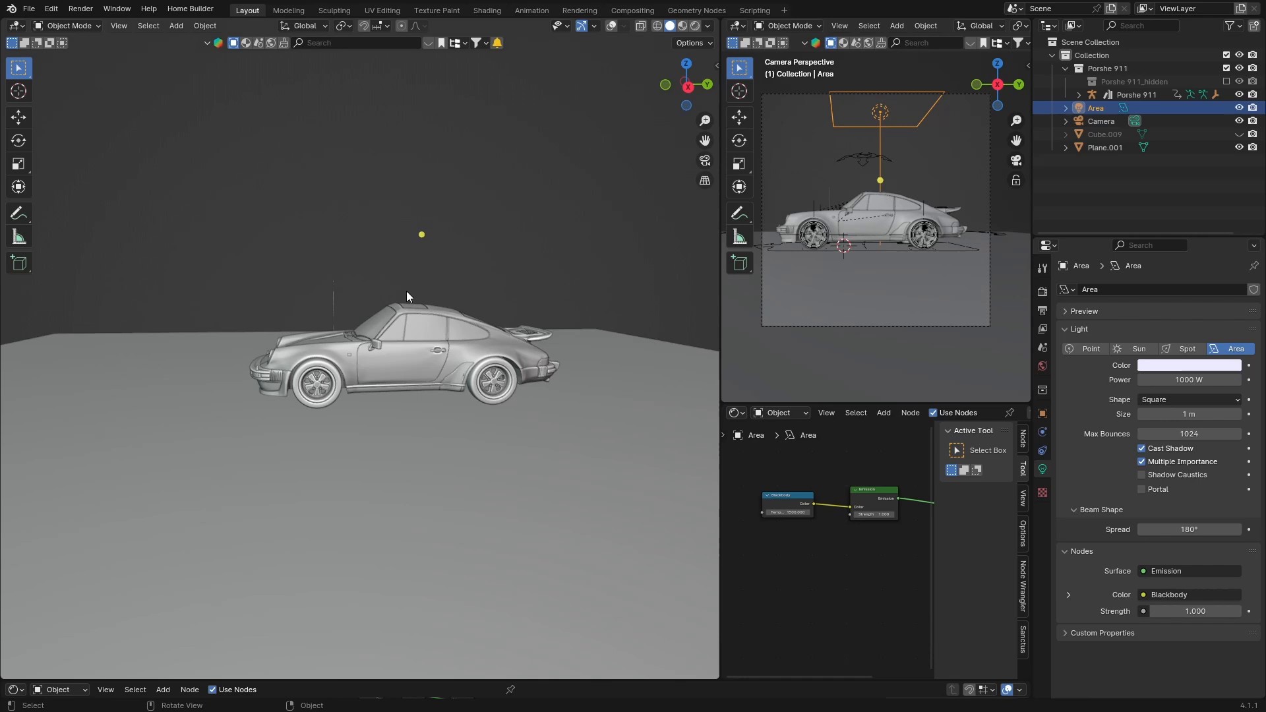
mouse_move(329, 353)
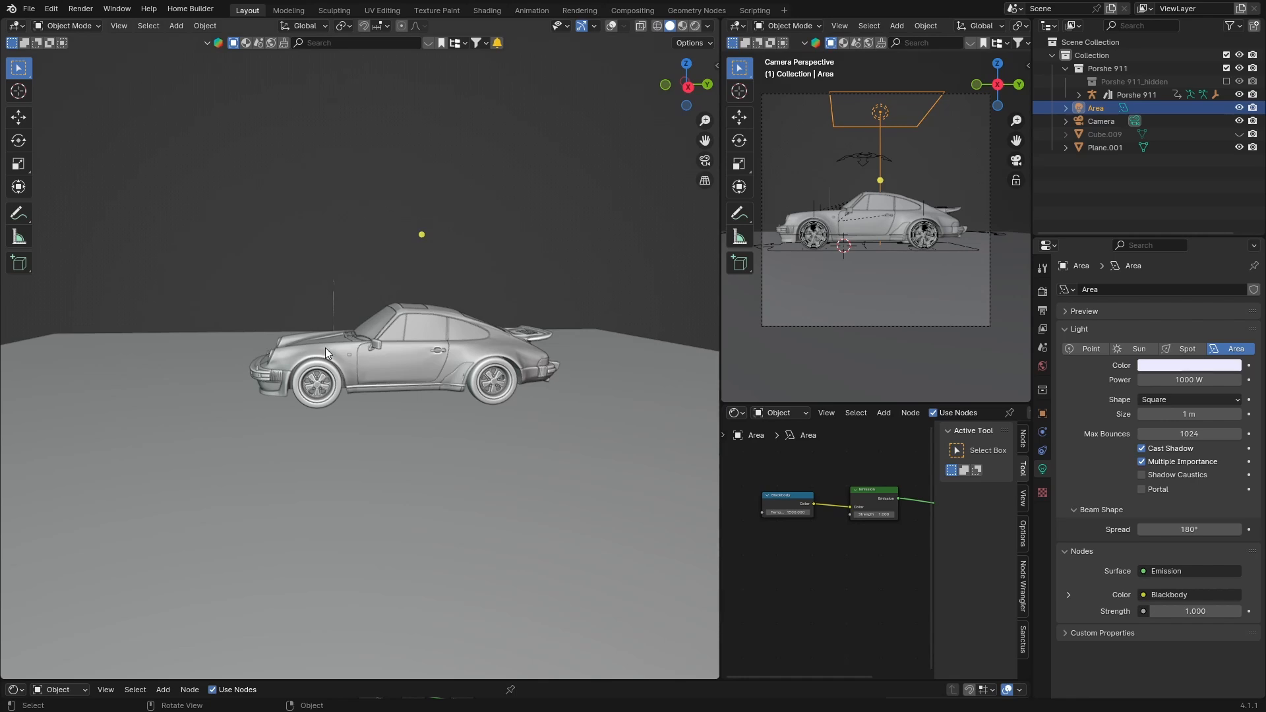
mouse_move(328, 272)
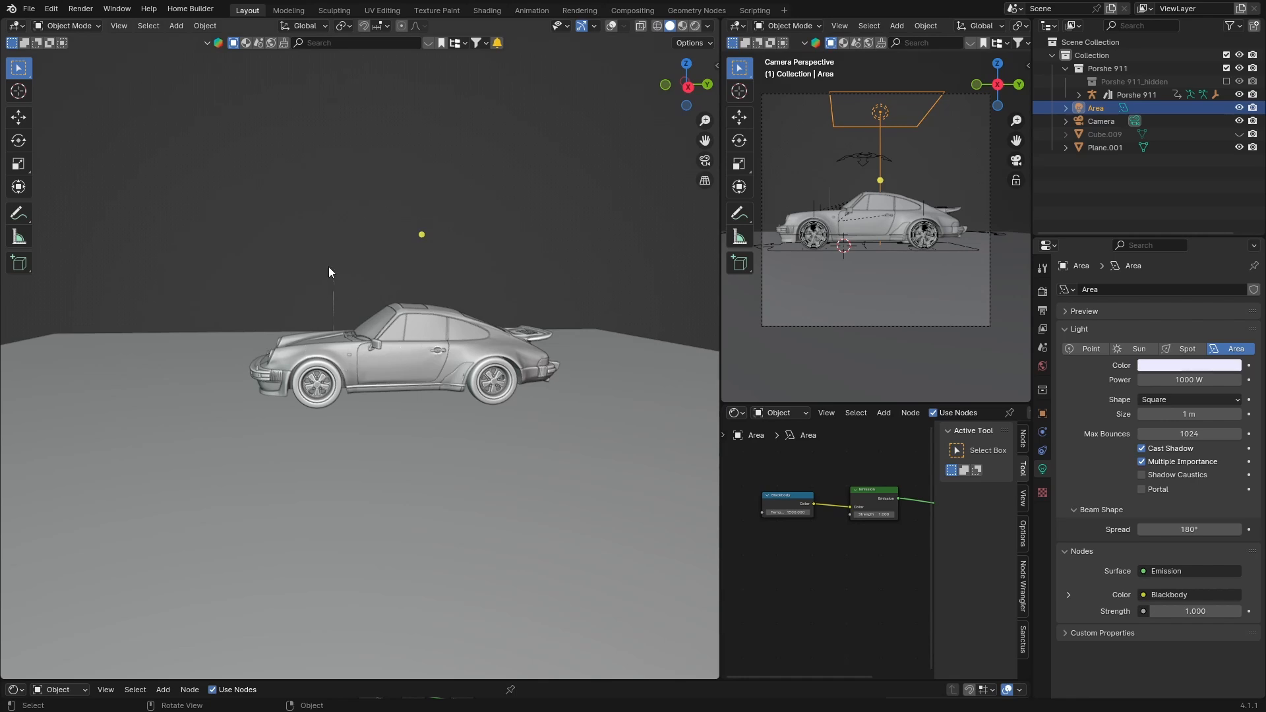
mouse_move(217, 43)
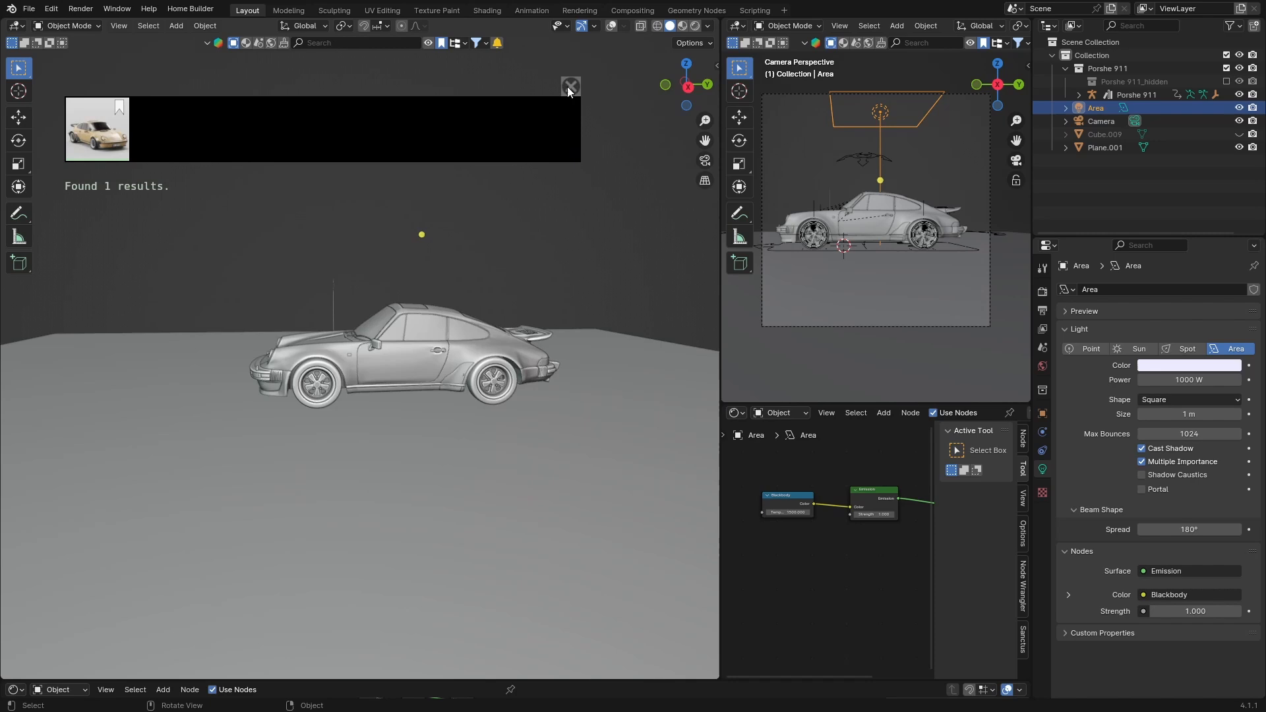
Dismiss the Home Builder search results showing the single Porsche match
left_click(570, 87)
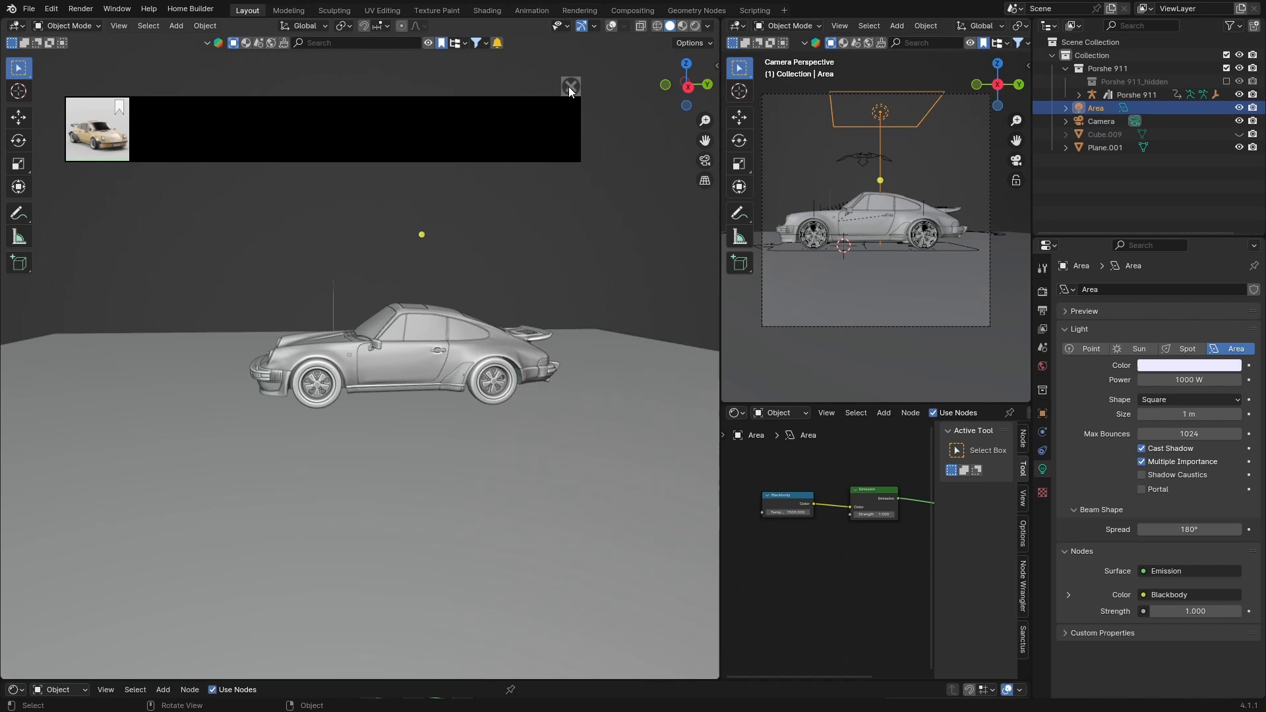
left_click(570, 86)
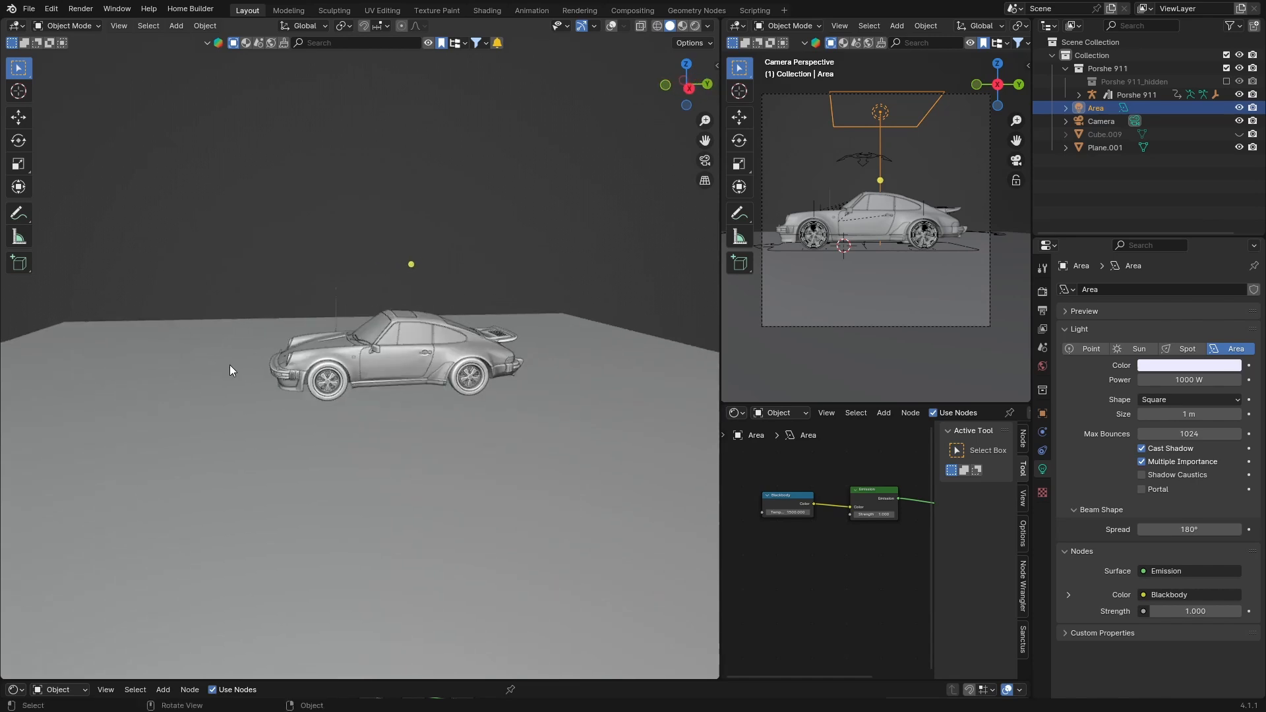
mouse_move(237, 327)
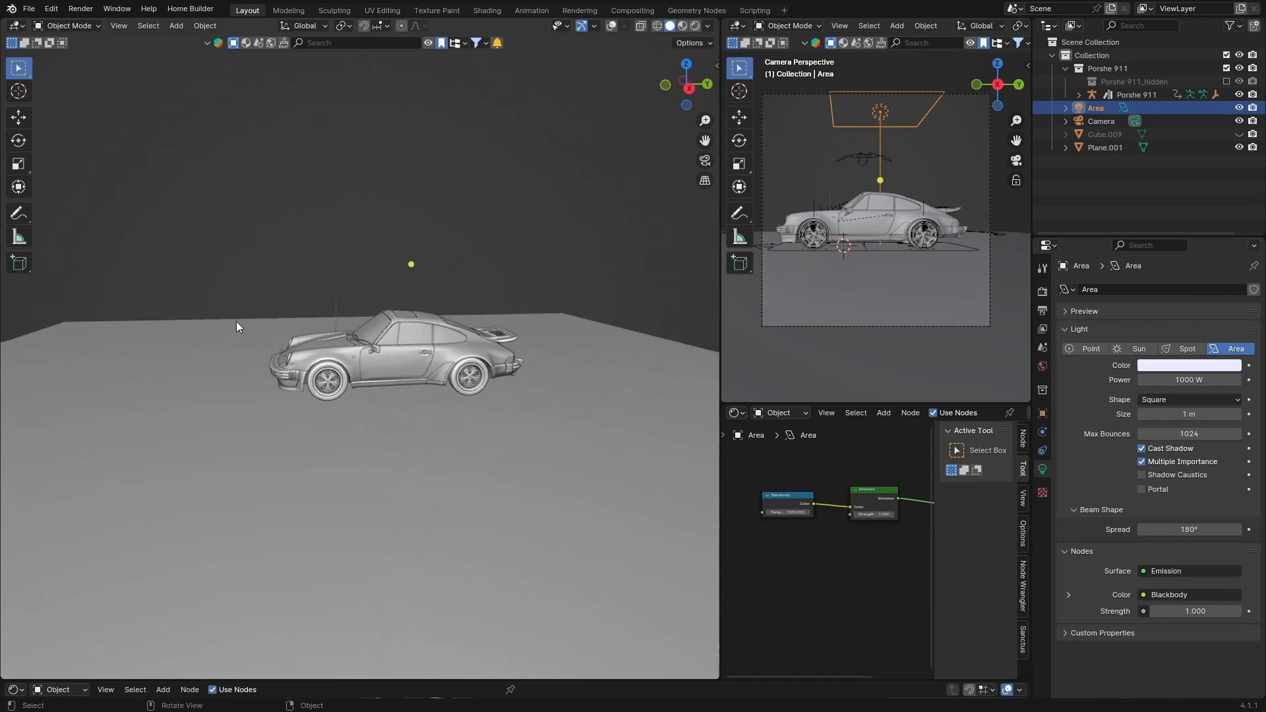
mouse_move(187, 461)
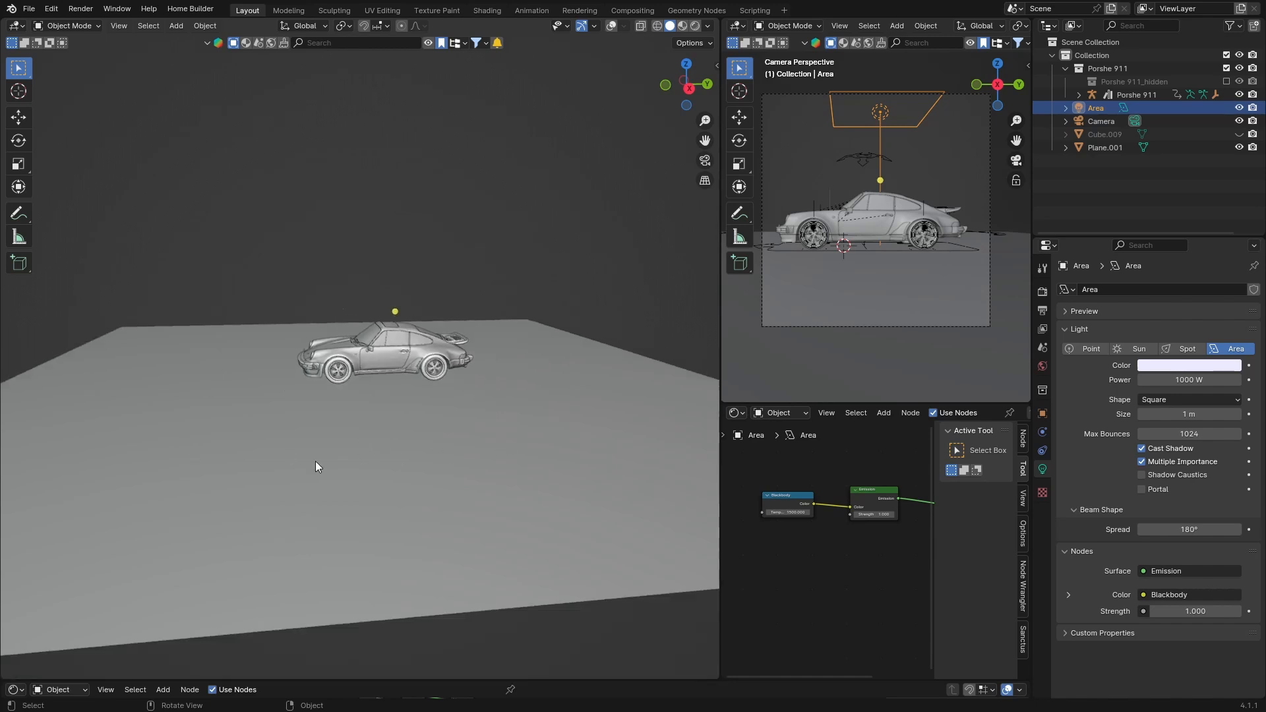
Select the floor Plane.001, keep its base colour pure black, and view the 1080 × 1100 output
left_click(1104, 147)
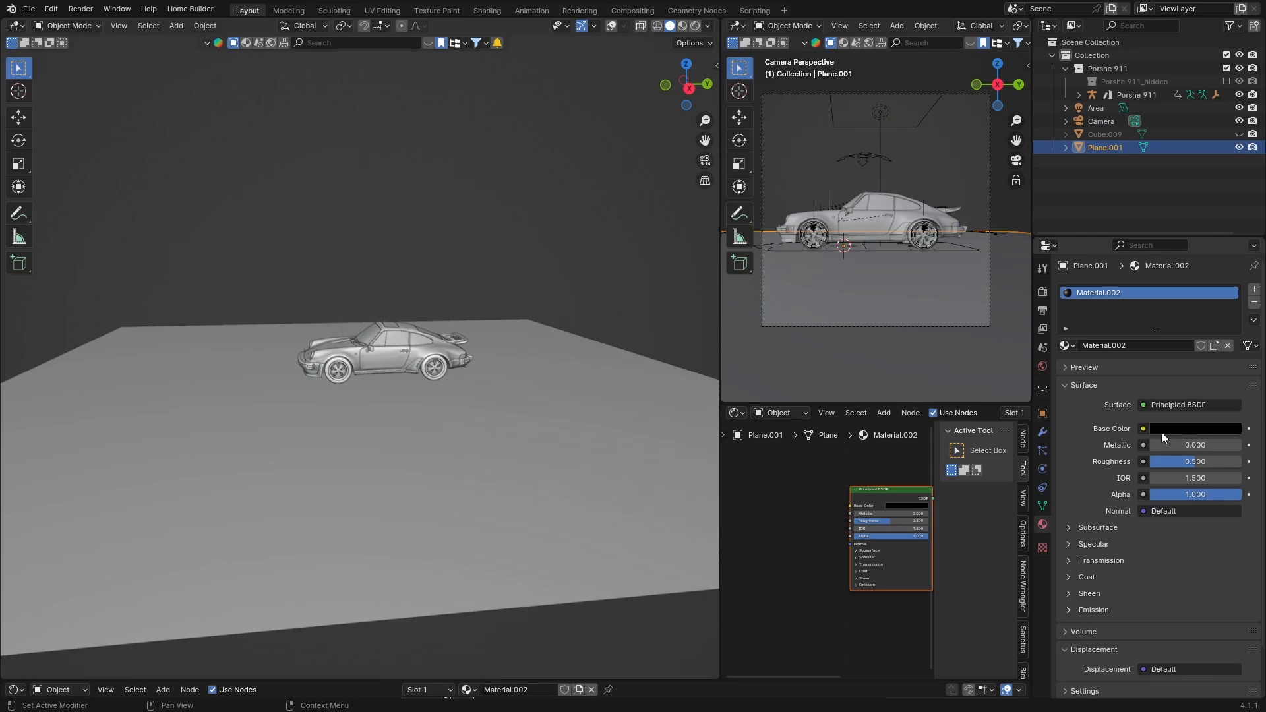
mouse_move(1187, 436)
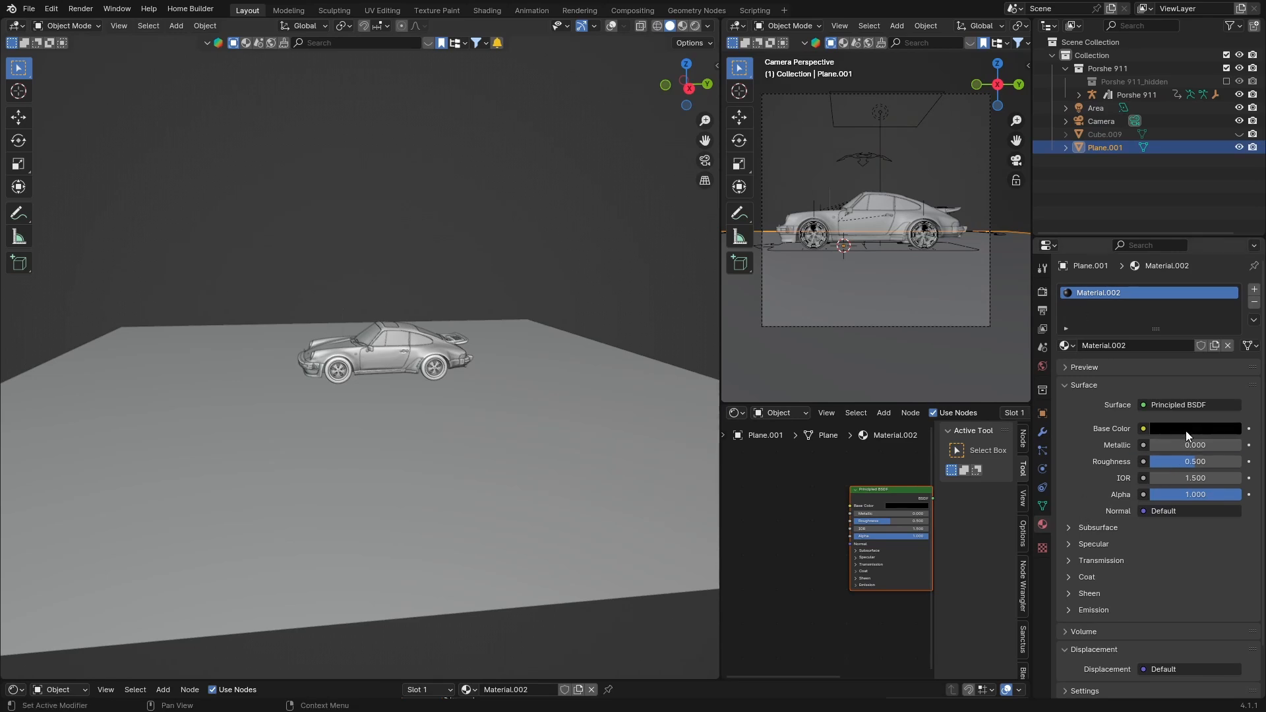
left_click(1193, 428)
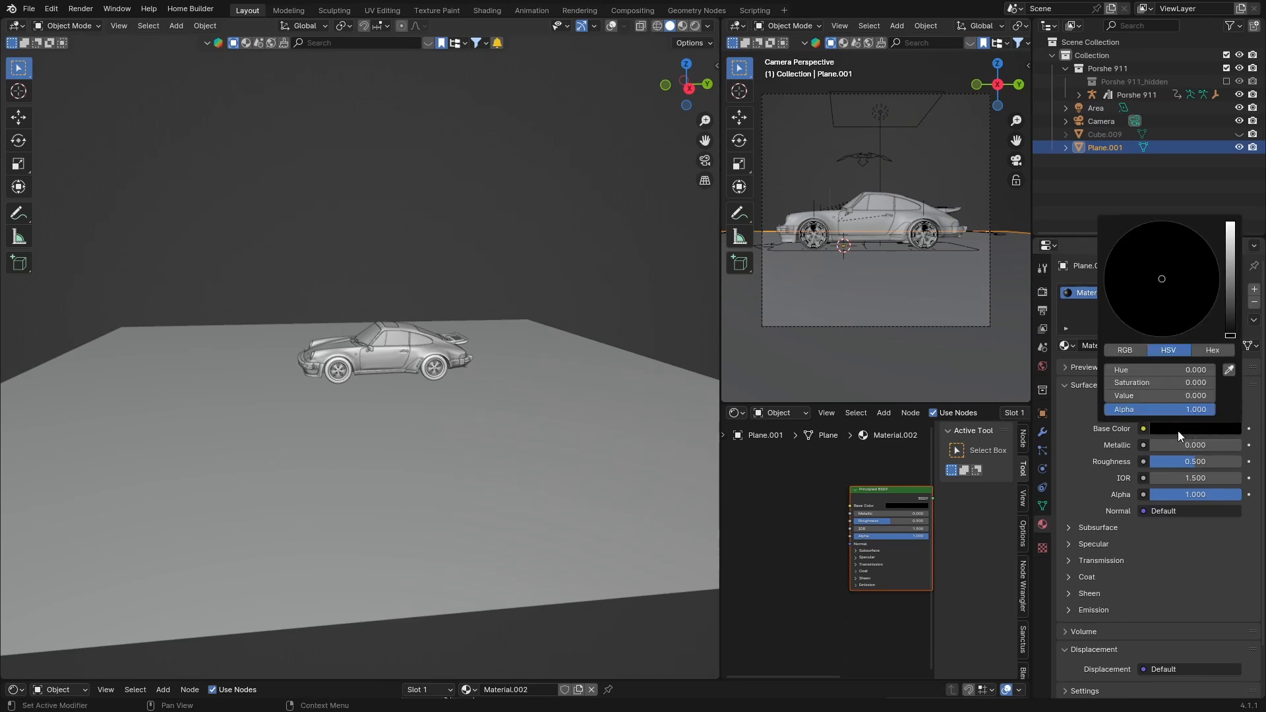
left_click(404, 471)
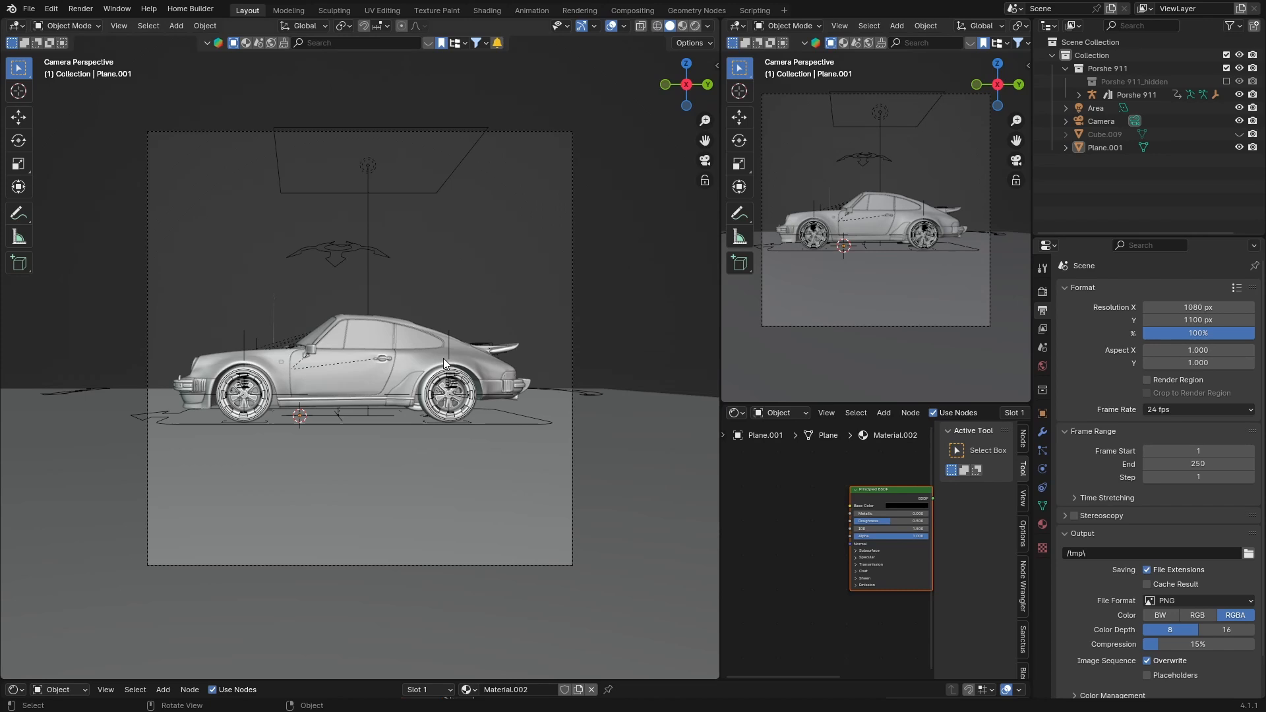
mouse_move(389, 132)
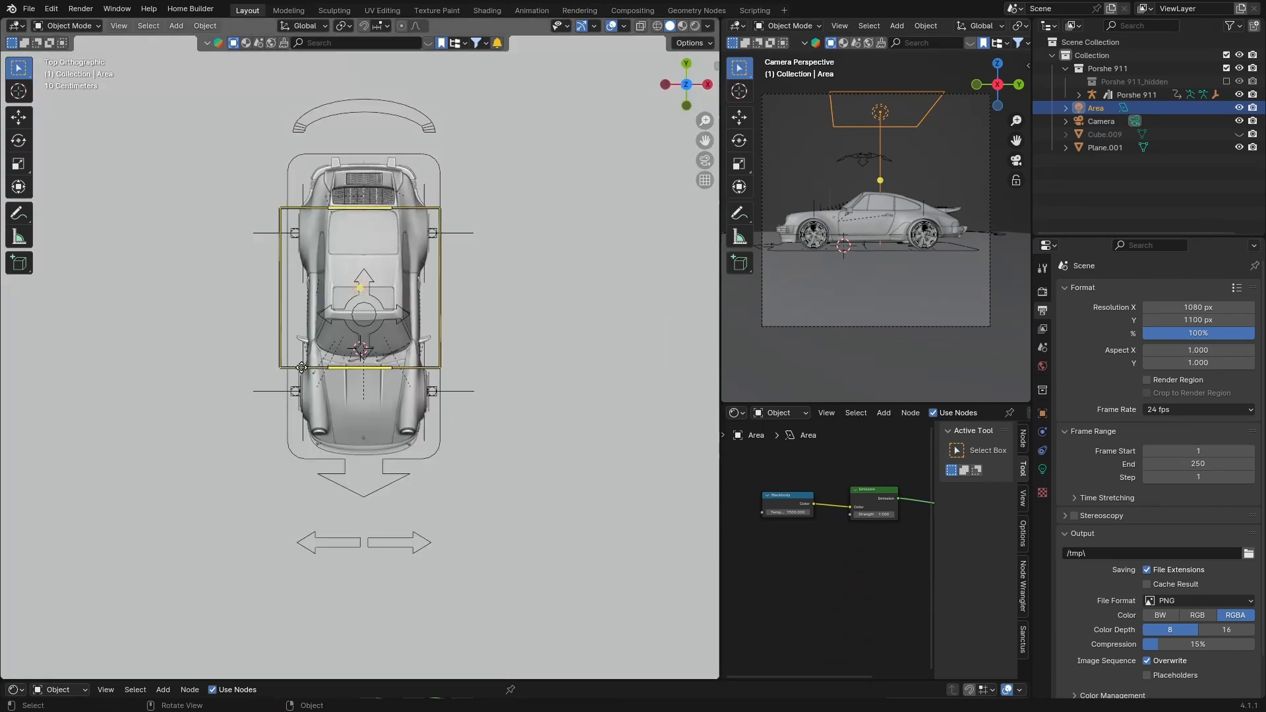
left_click(204, 302)
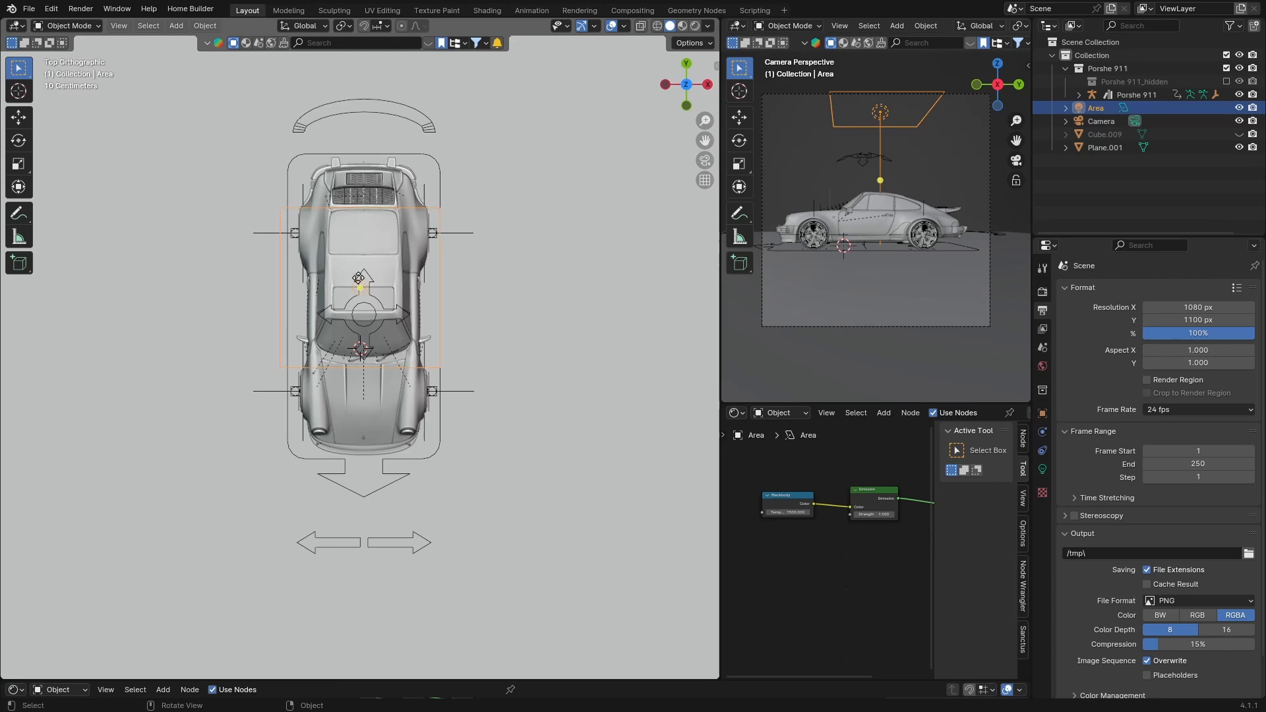
mouse_move(574, 252)
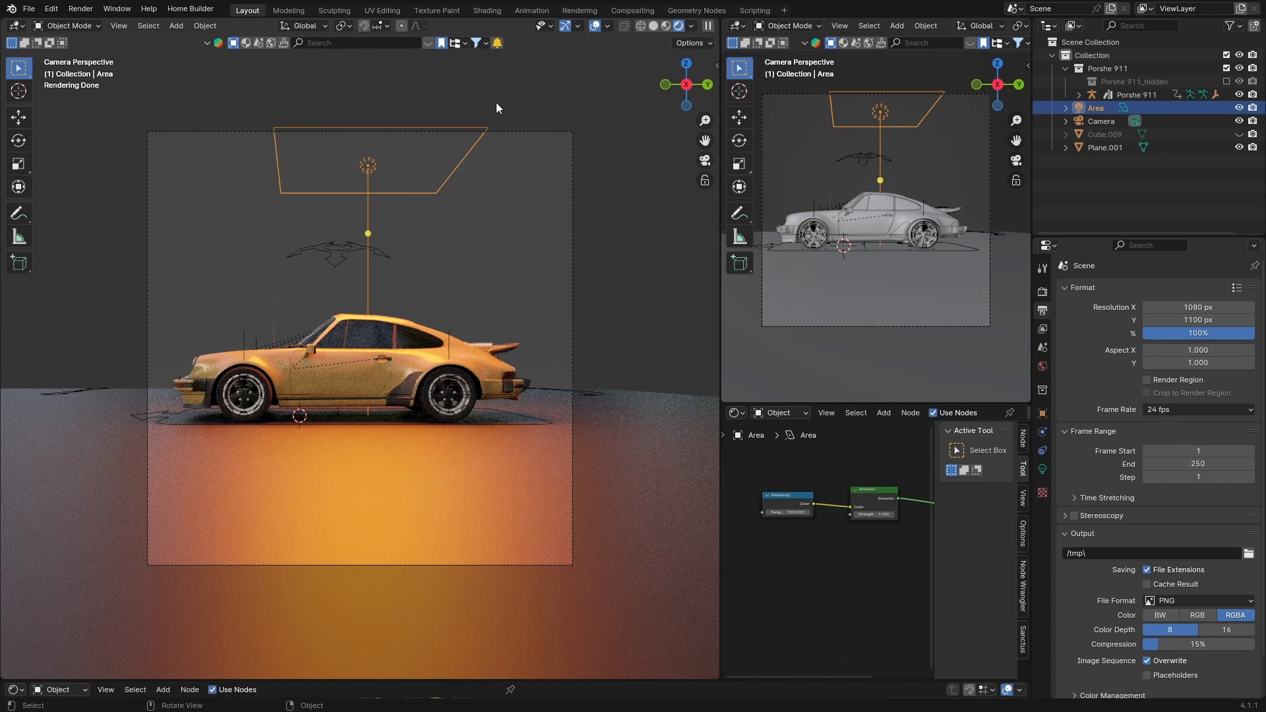
mouse_move(406, 6)
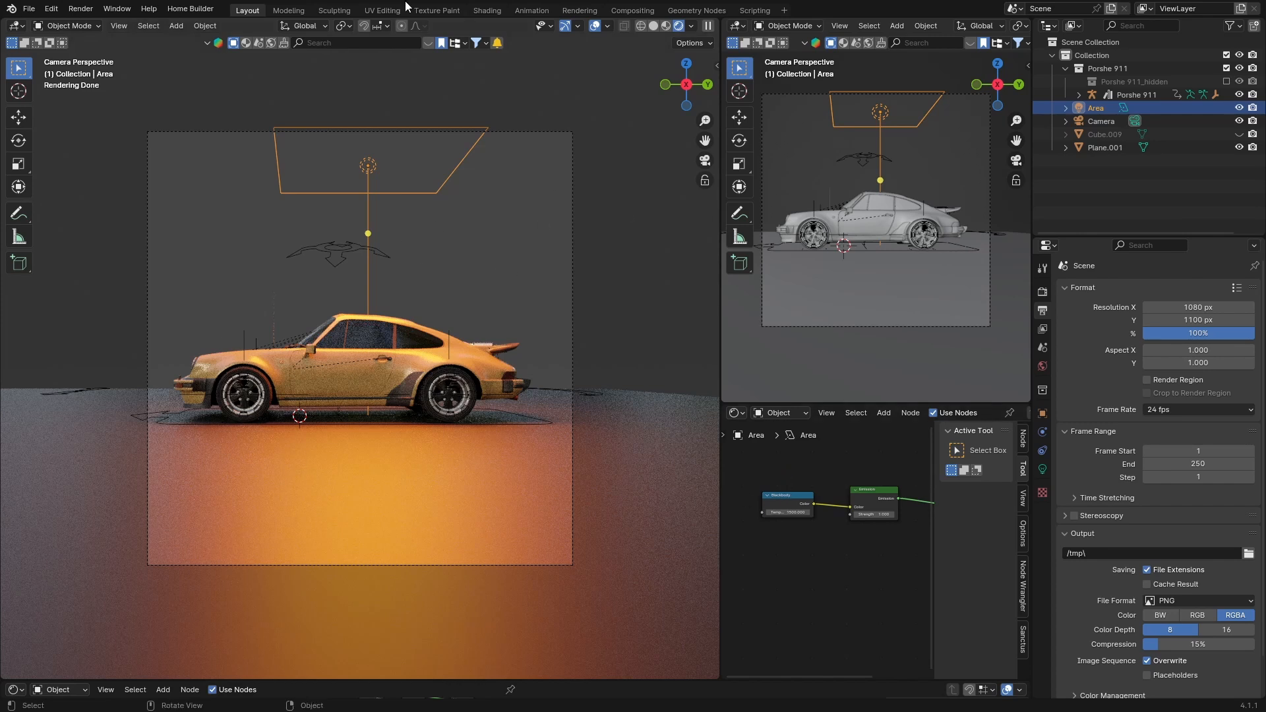
Review the black World background at strength 1.3, then set the viewport to solid shading
left_click(1096, 107)
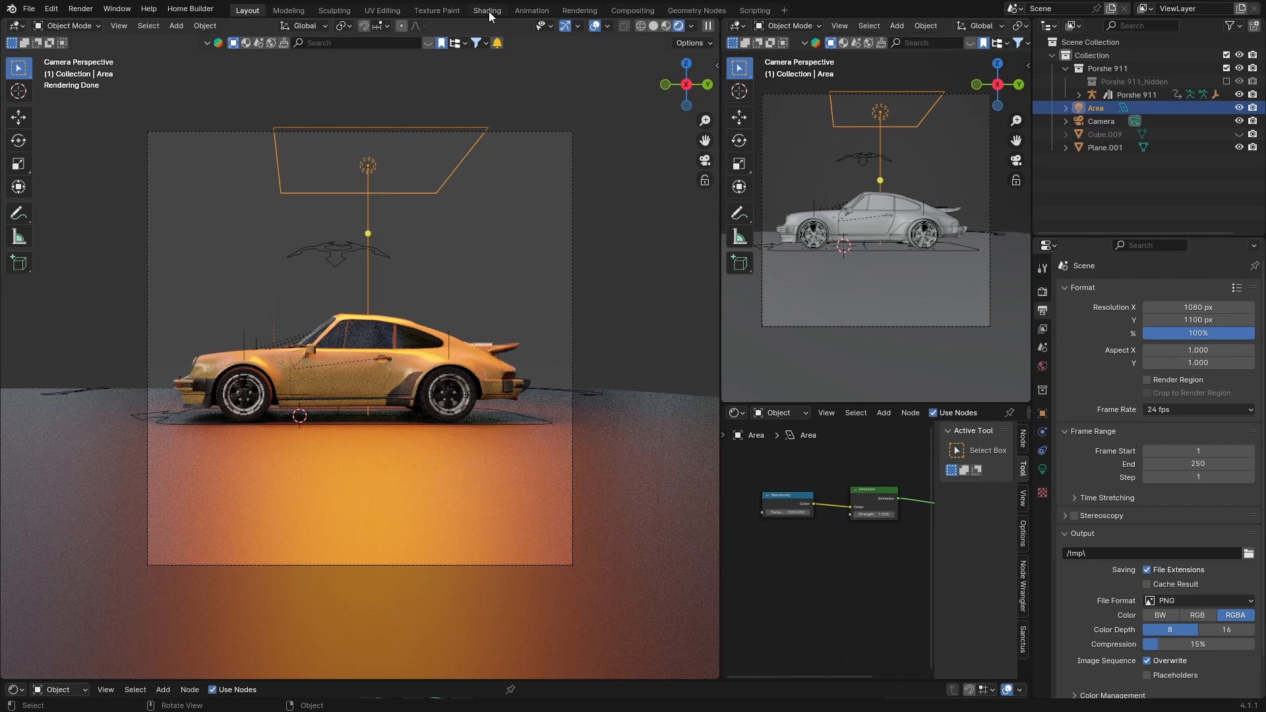
left_click(487, 10)
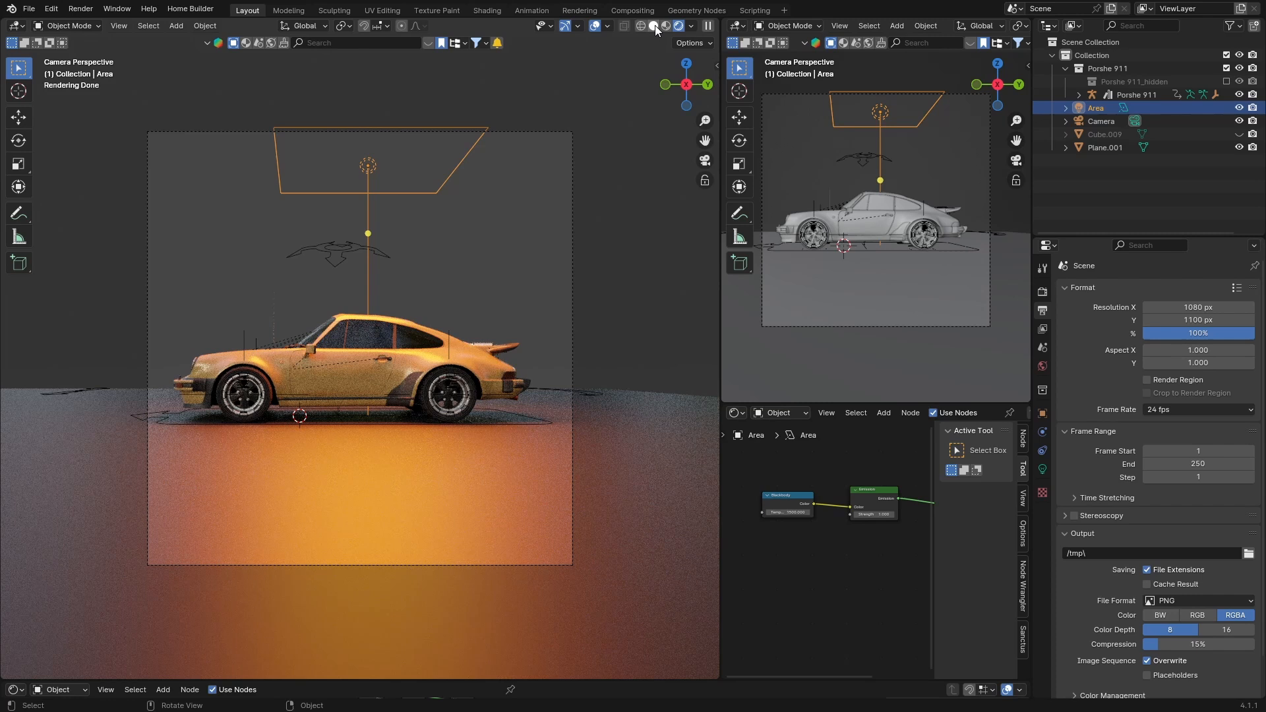
left_click(666, 25)
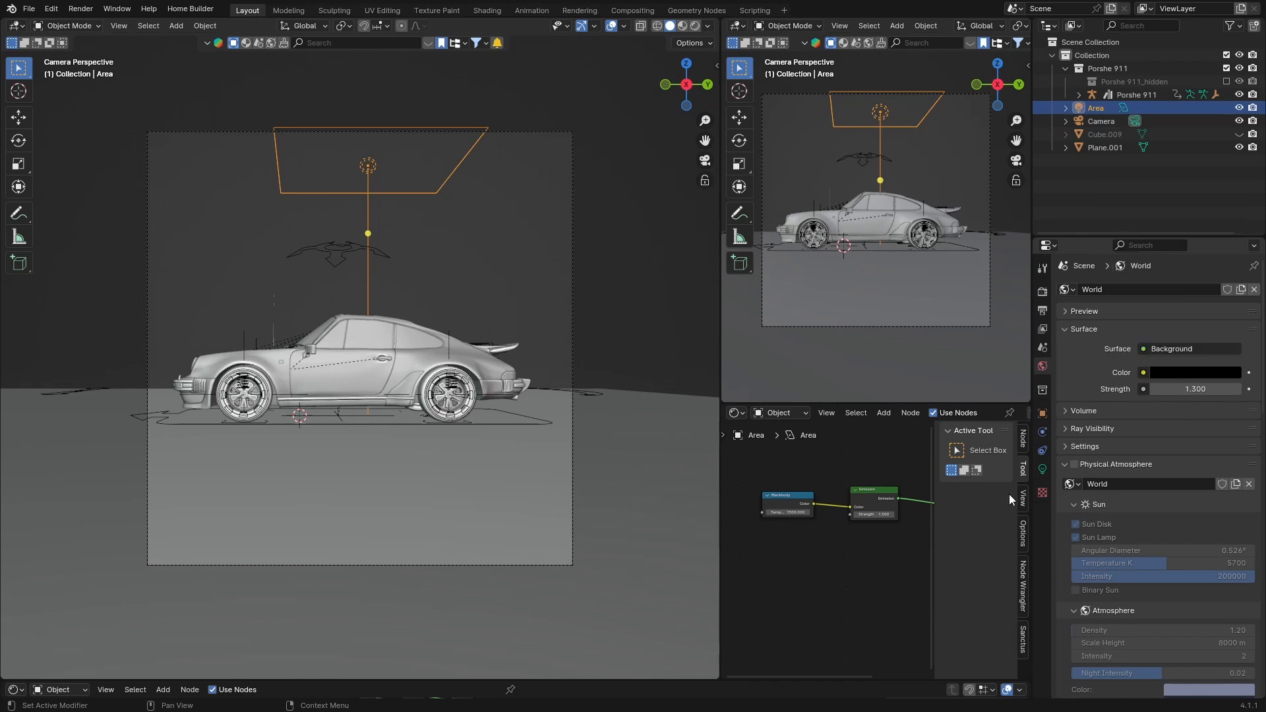
Select the Area light and preview the car rendered in orange fog with overlays hidden
left_click(1238, 134)
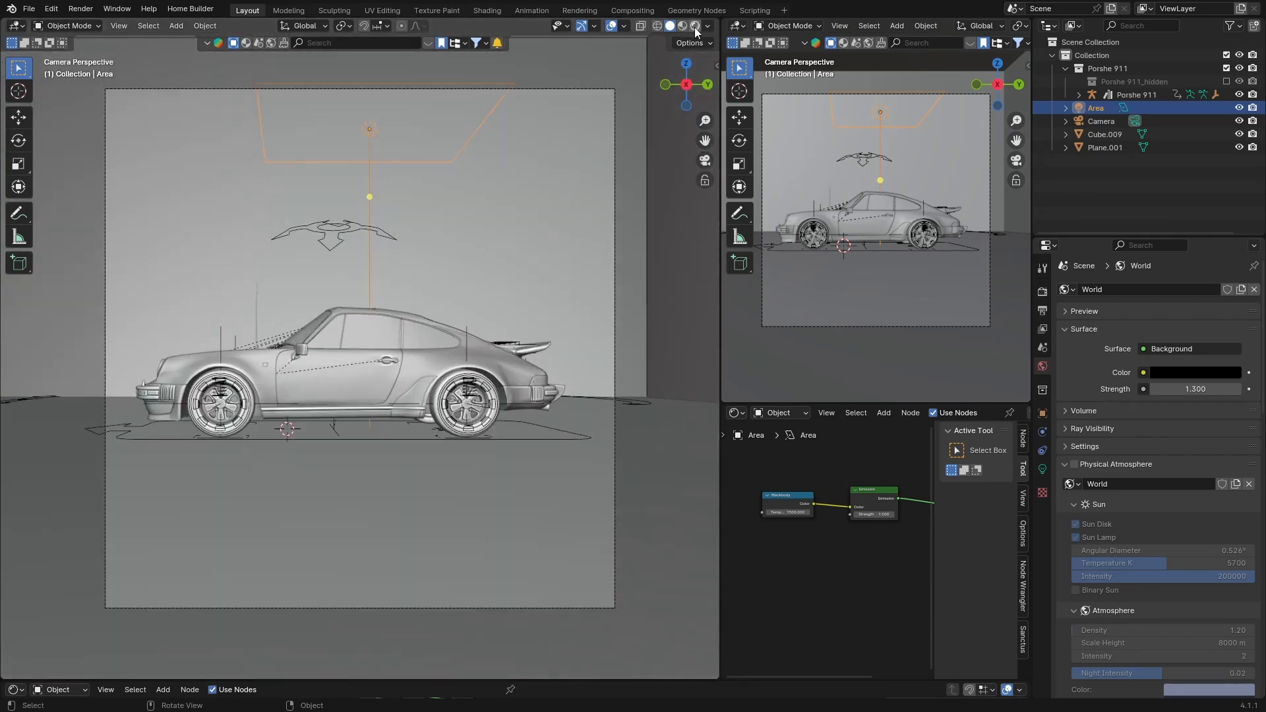
left_click(679, 25)
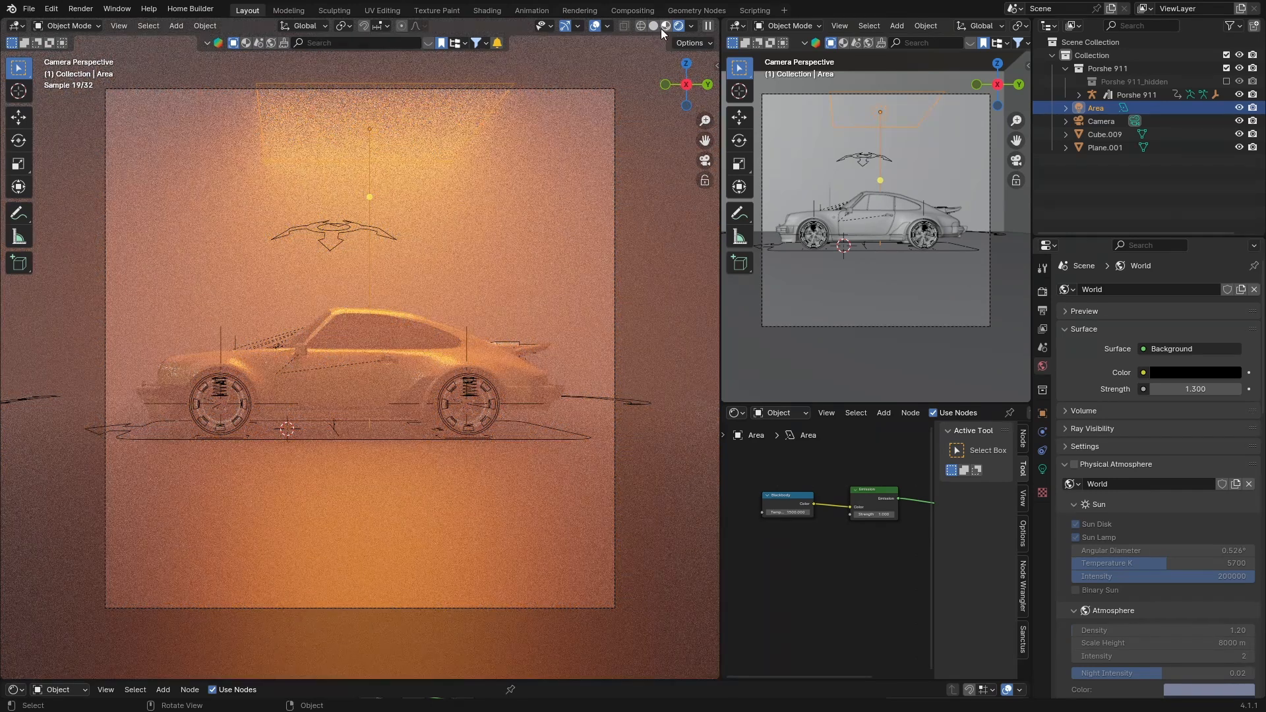
left_click(596, 26)
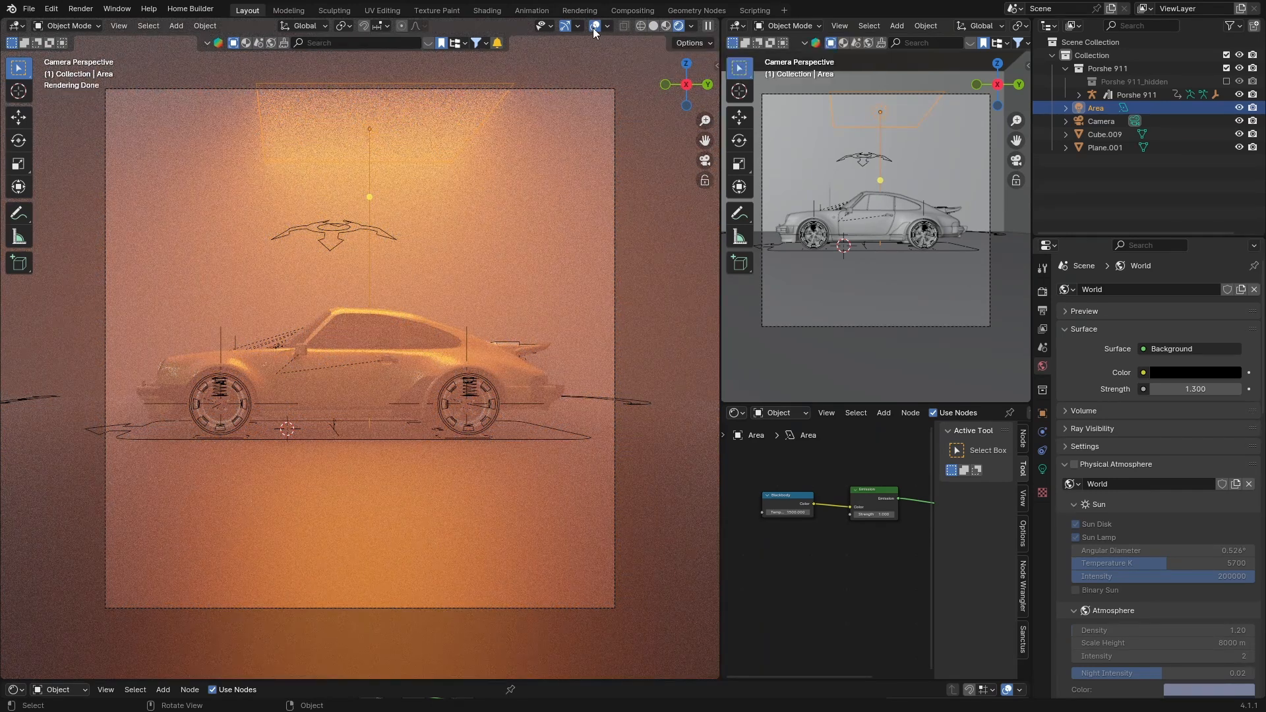
left_click(594, 25)
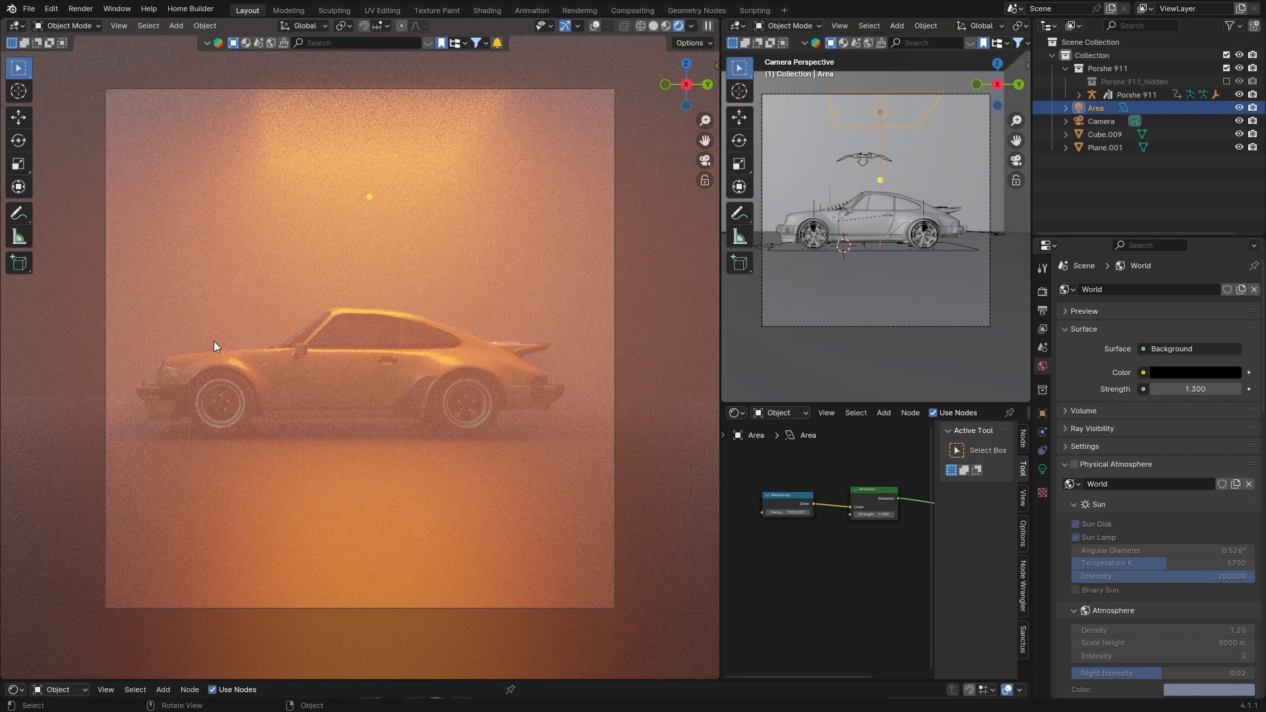
mouse_move(406, 372)
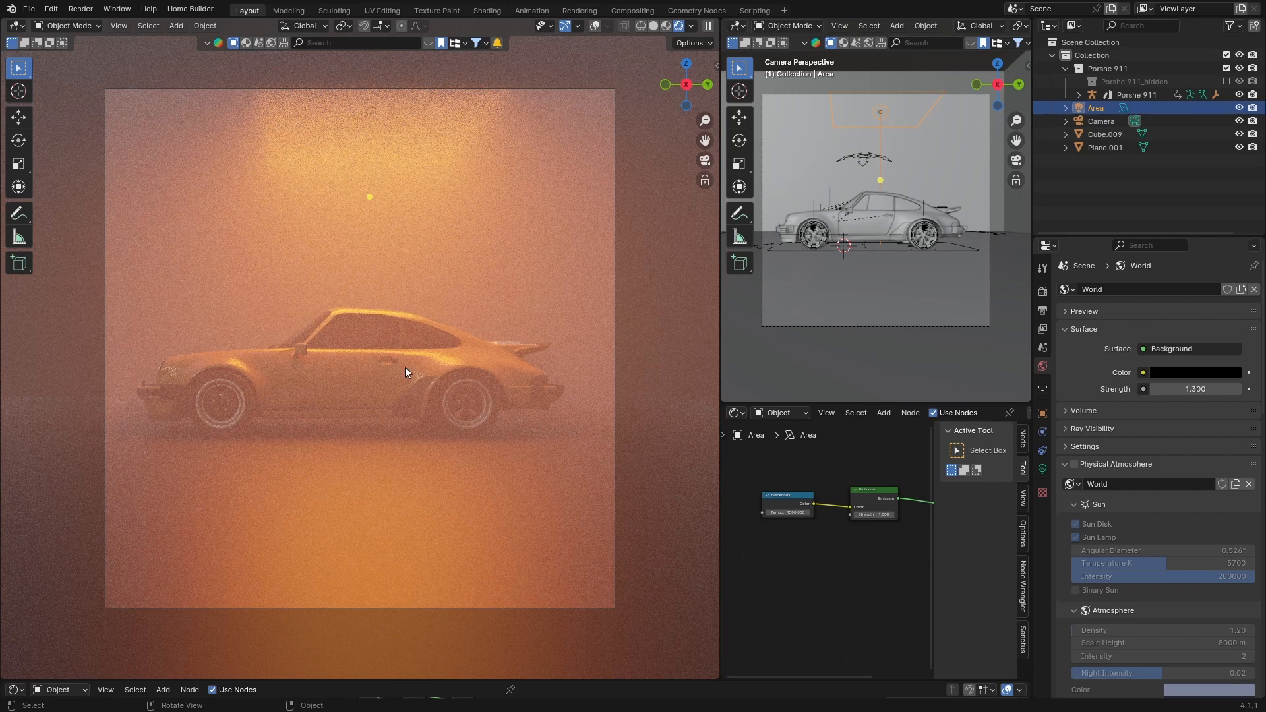
mouse_move(298, 422)
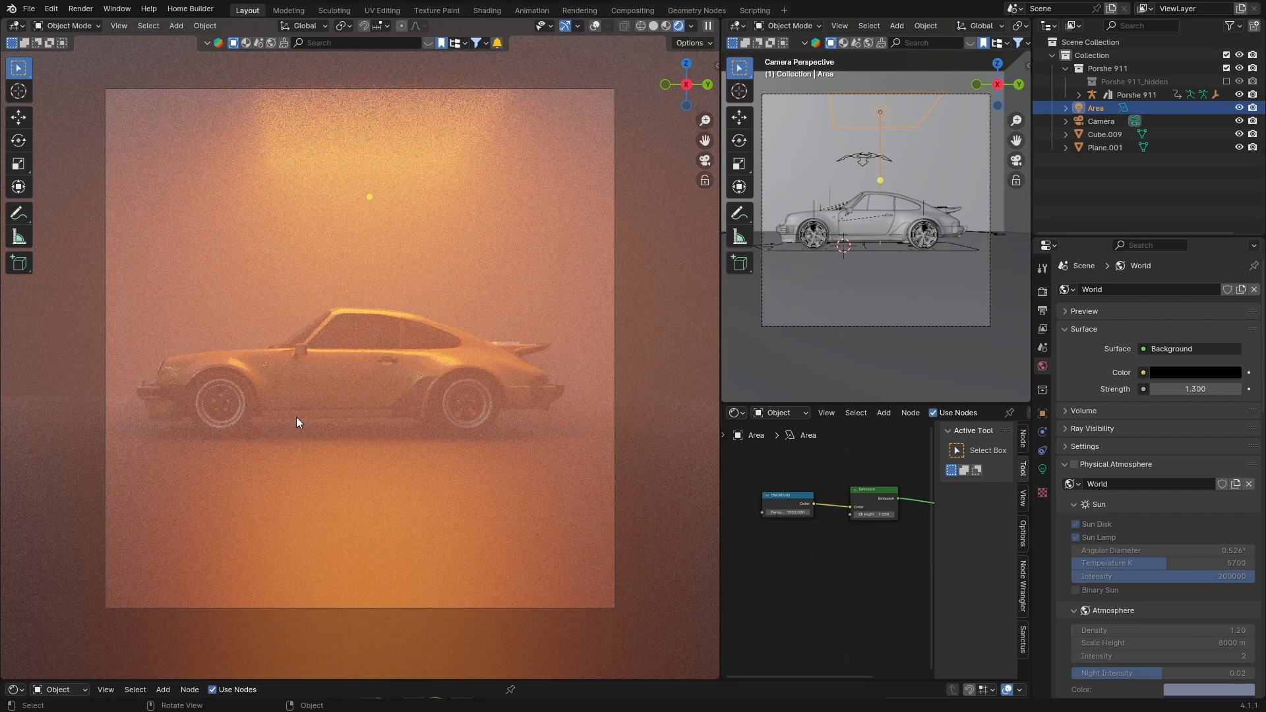
mouse_move(337, 176)
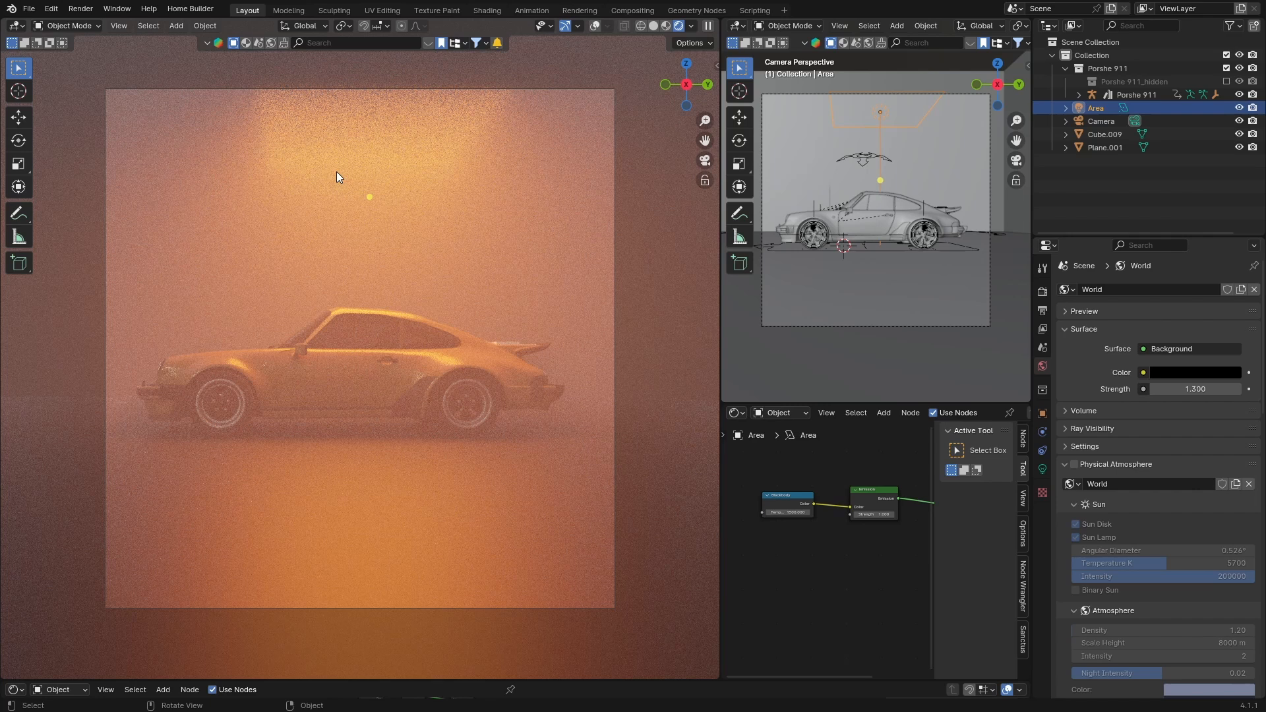
mouse_move(201, 194)
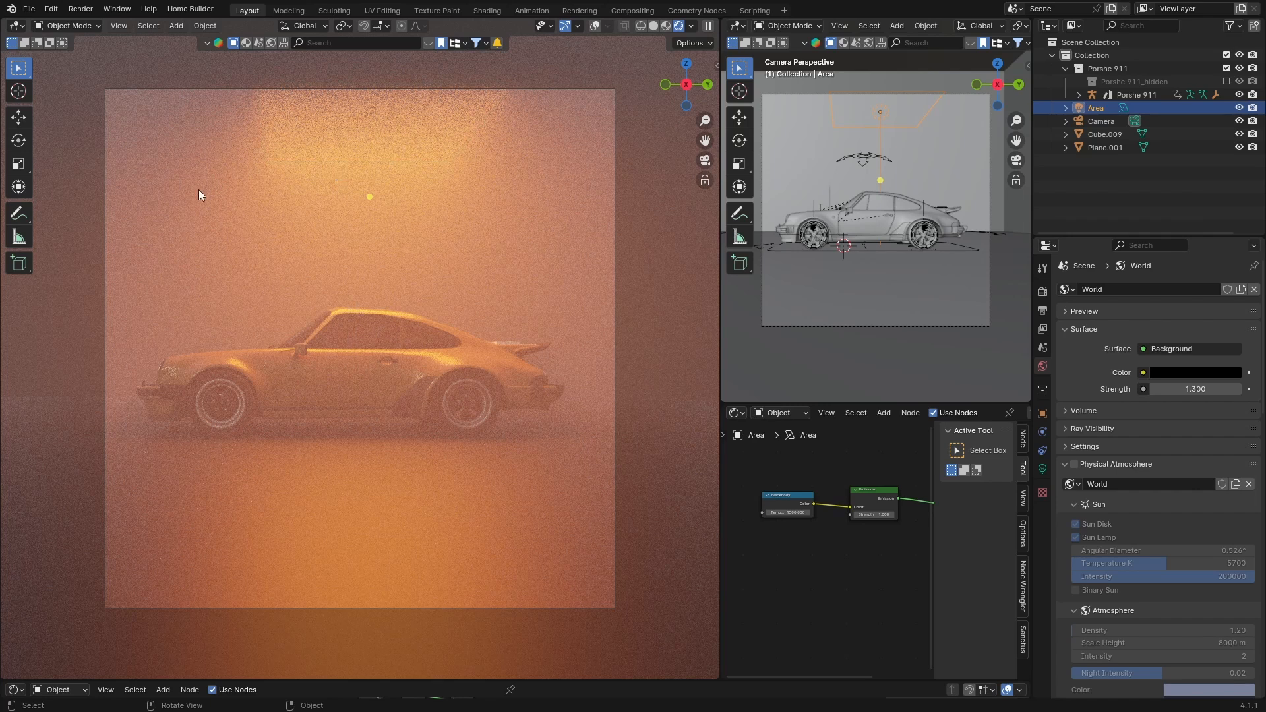
mouse_move(284, 389)
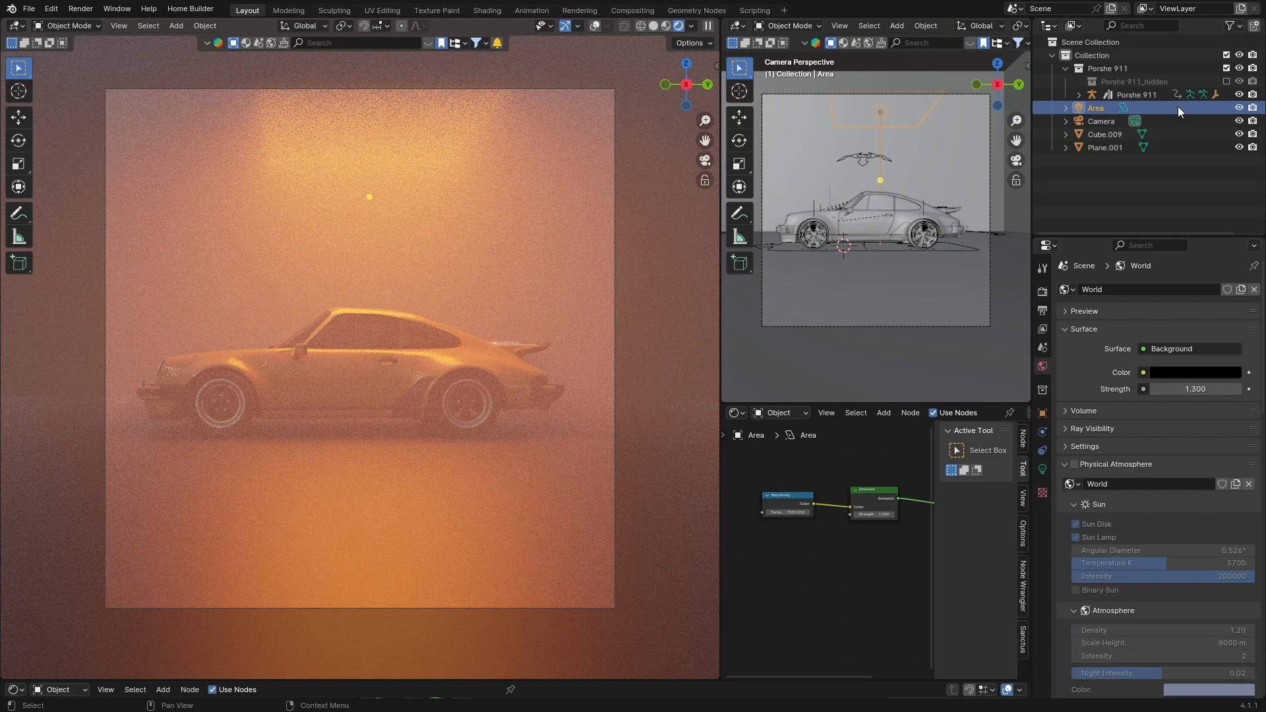
Select fog cube Cube.009, view its Principled Volume nodes in Shading, then return to Layout
left_click(1105, 134)
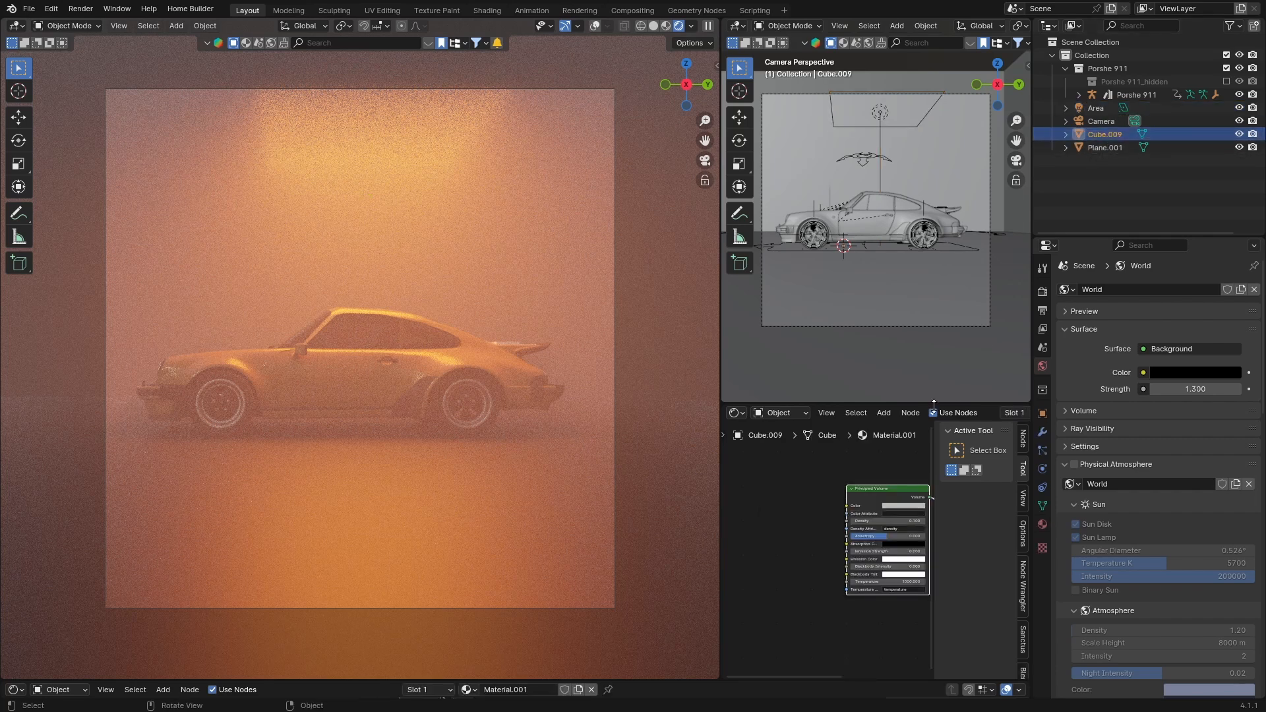
mouse_move(813, 535)
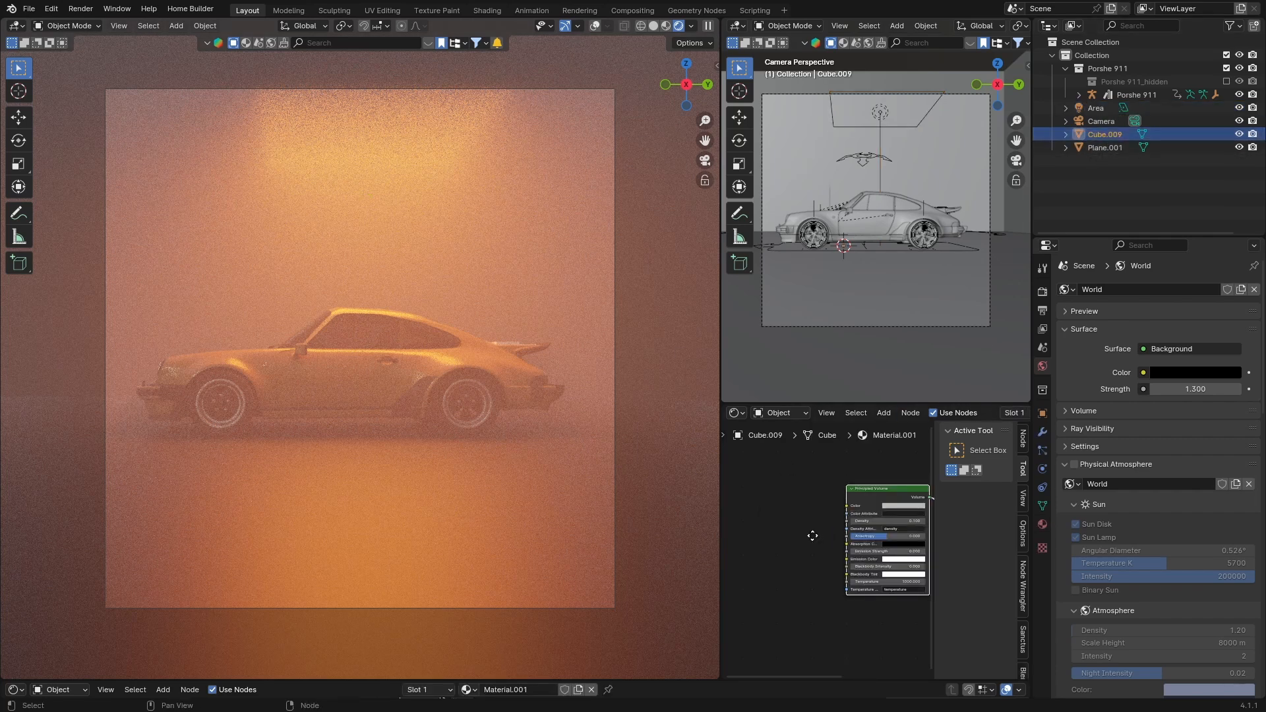
left_click(656, 26)
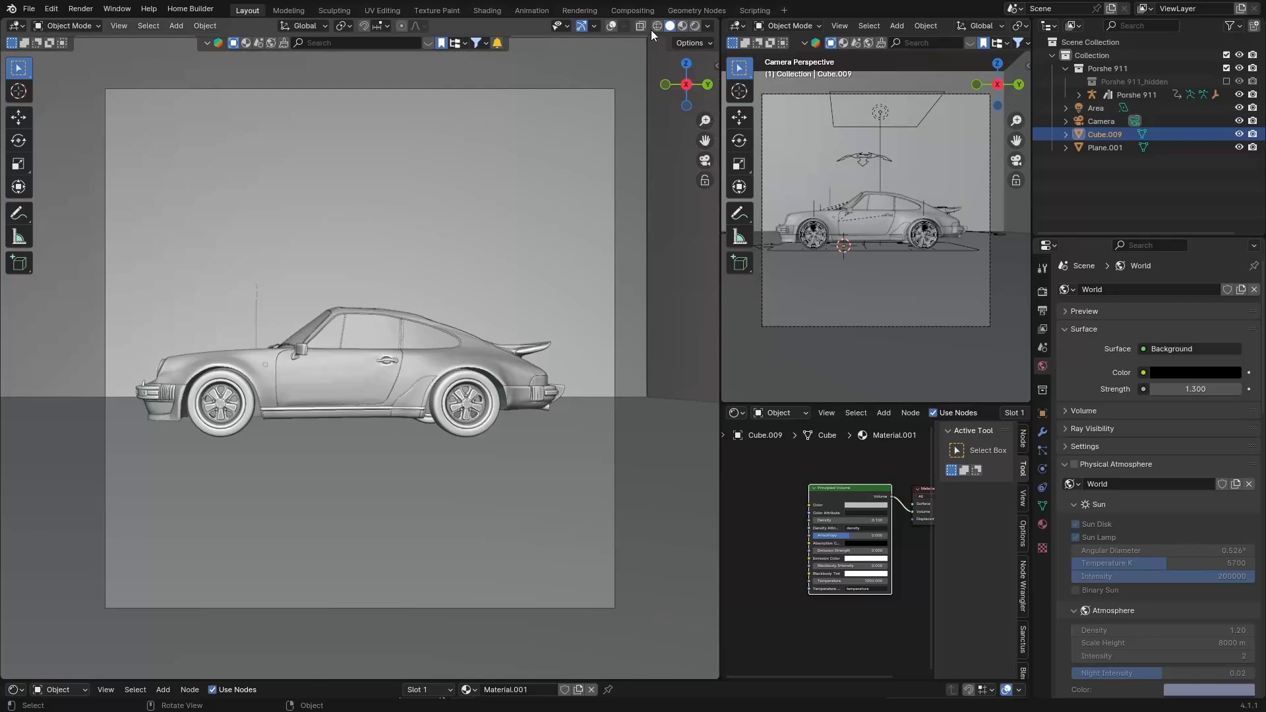
left_click(486, 10)
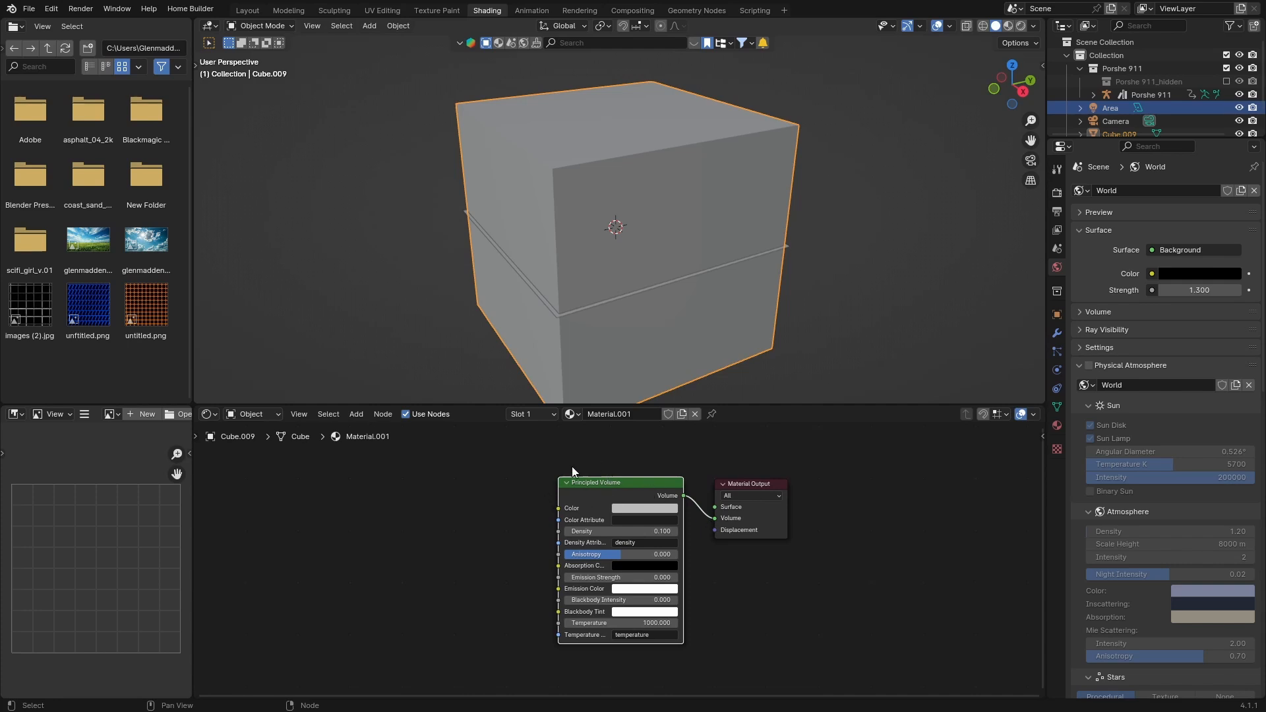
mouse_move(651, 551)
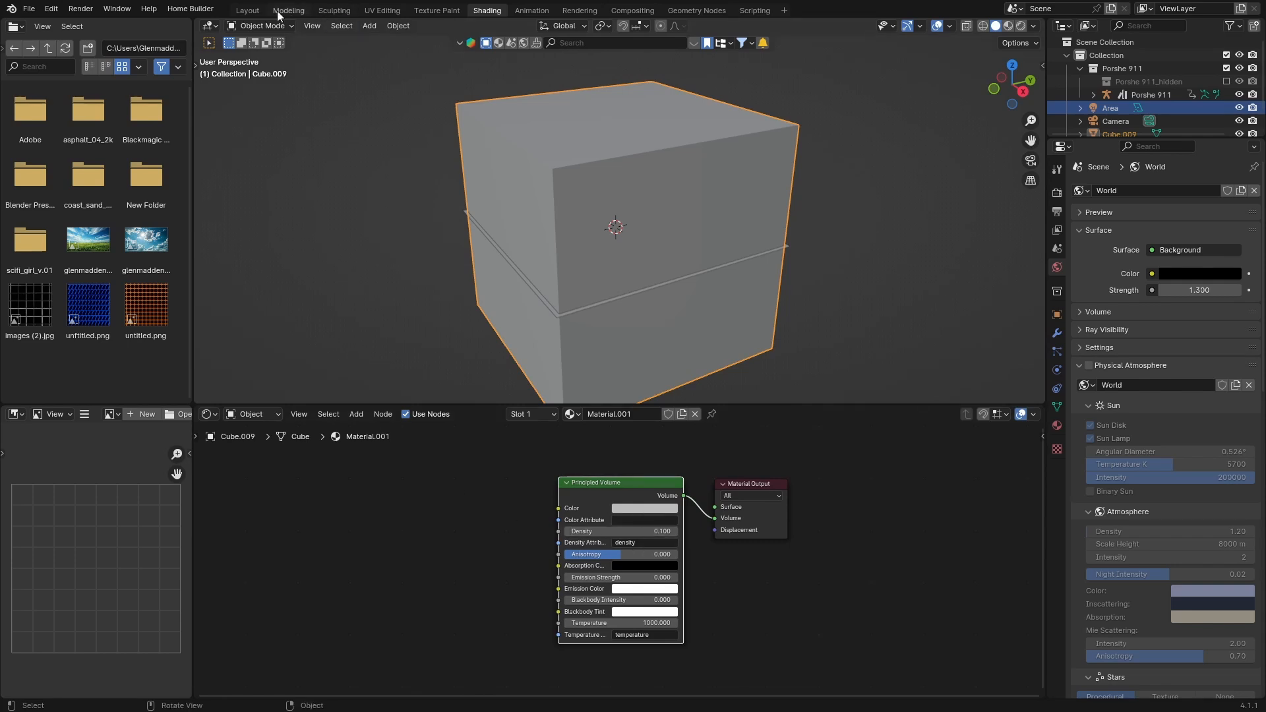
left_click(247, 10)
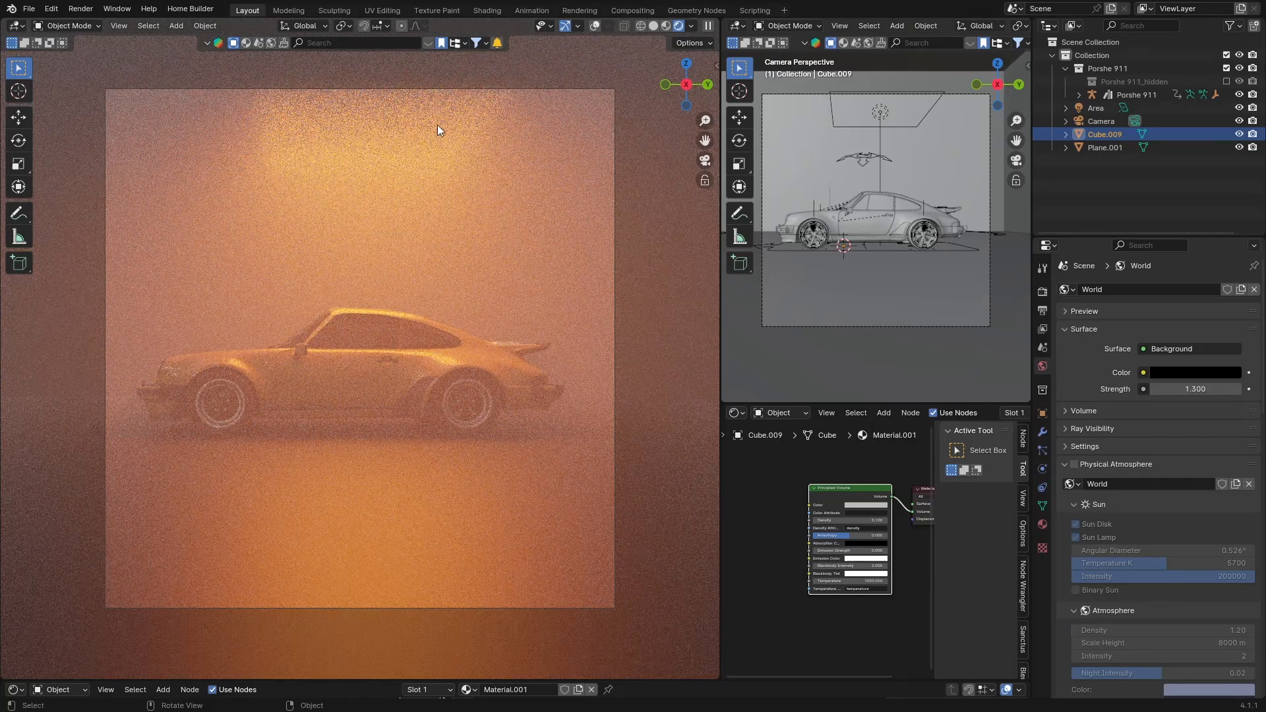
mouse_move(271, 193)
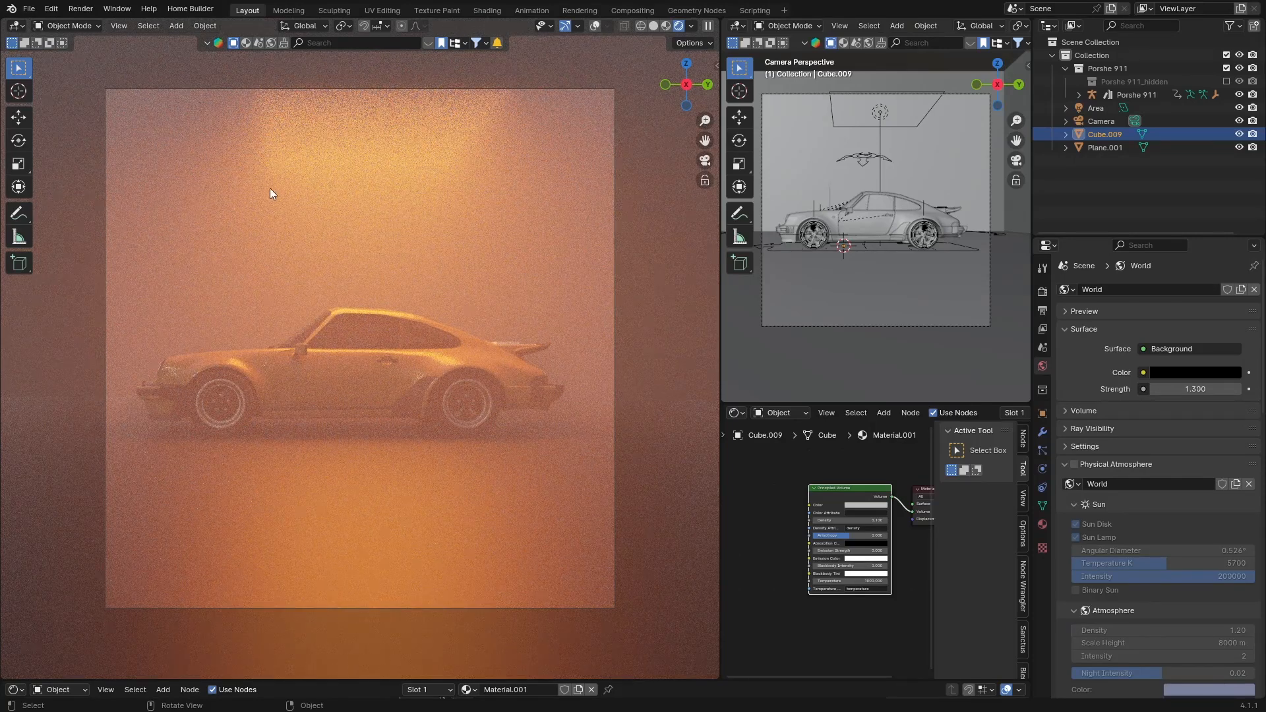
mouse_move(503, 122)
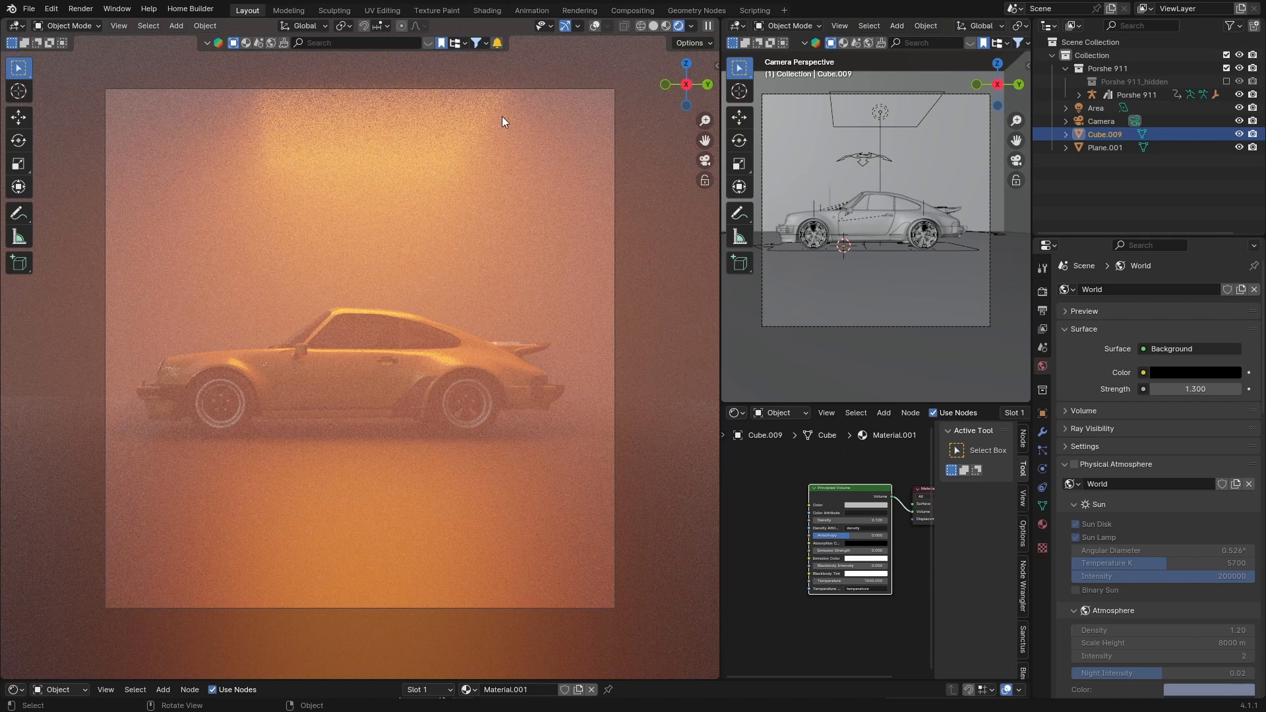
mouse_move(335, 395)
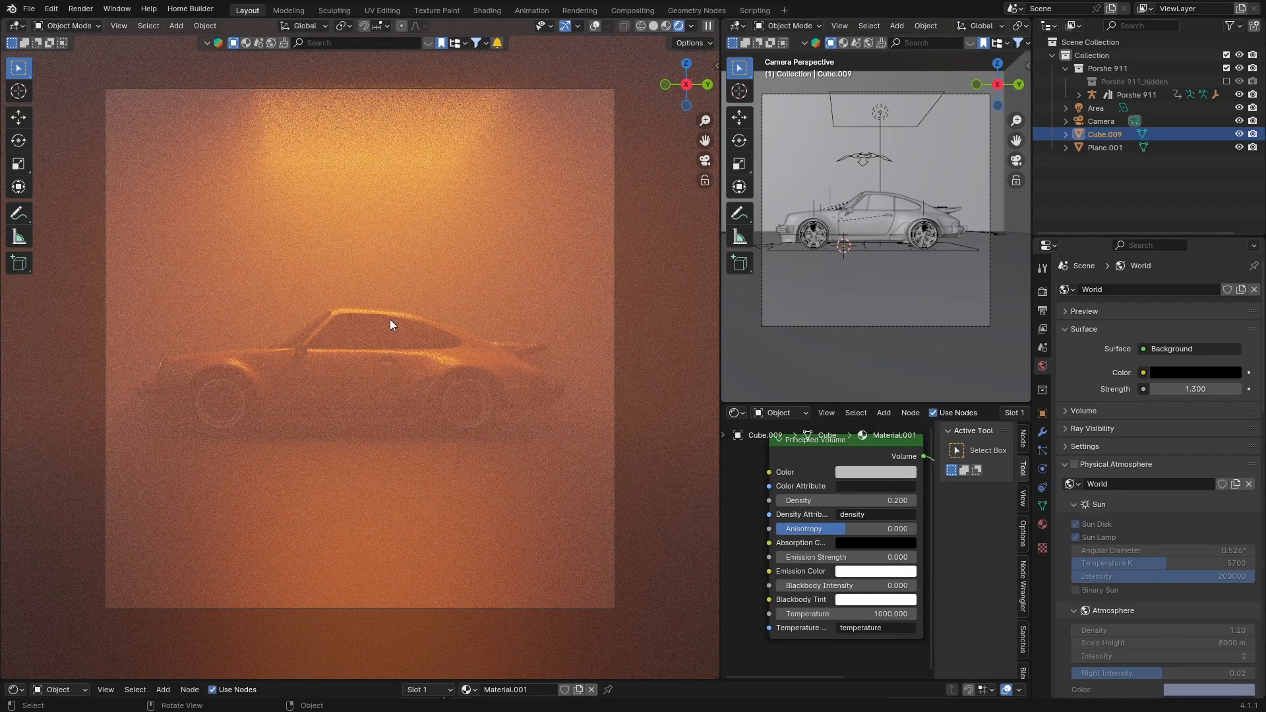
mouse_move(395, 199)
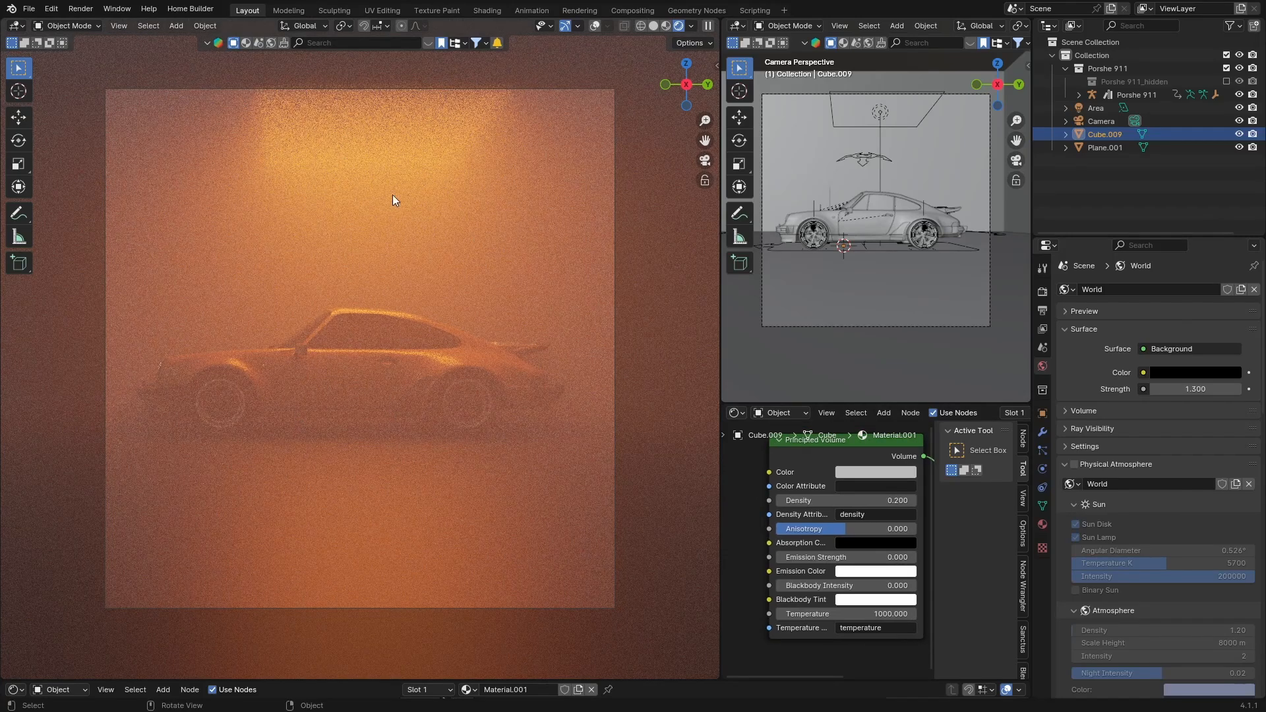
mouse_move(443, 257)
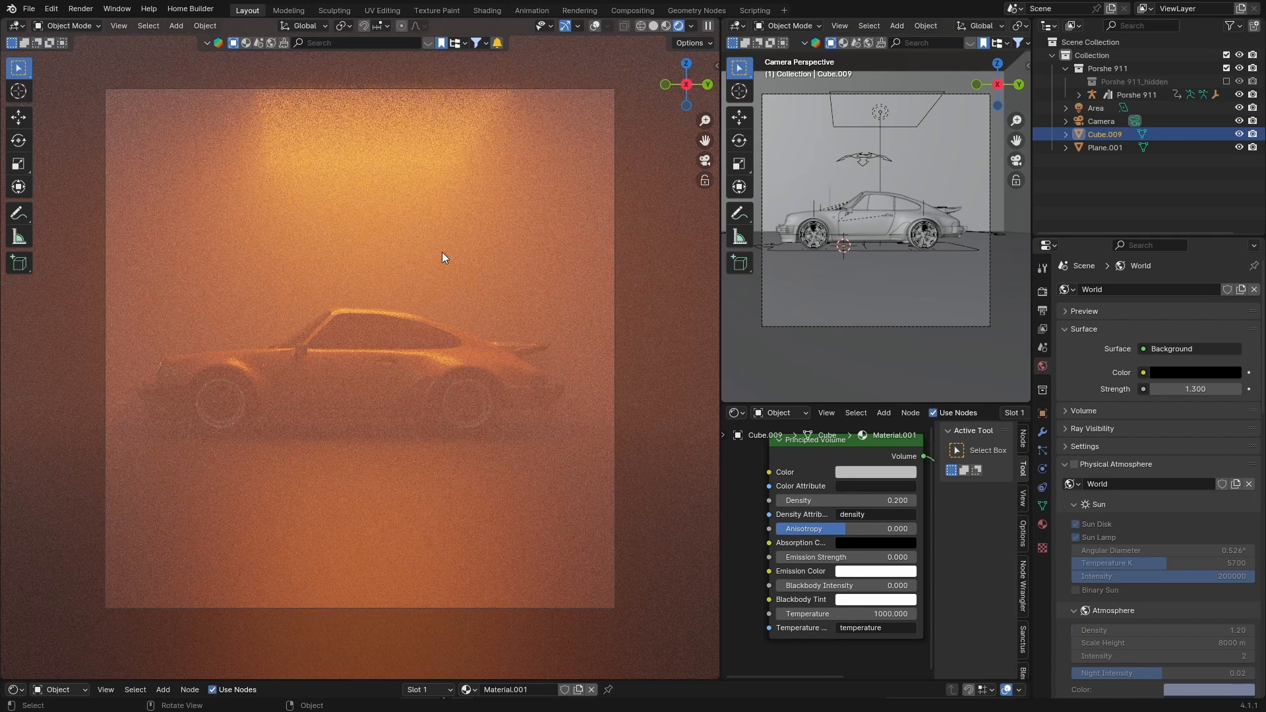
mouse_move(206, 249)
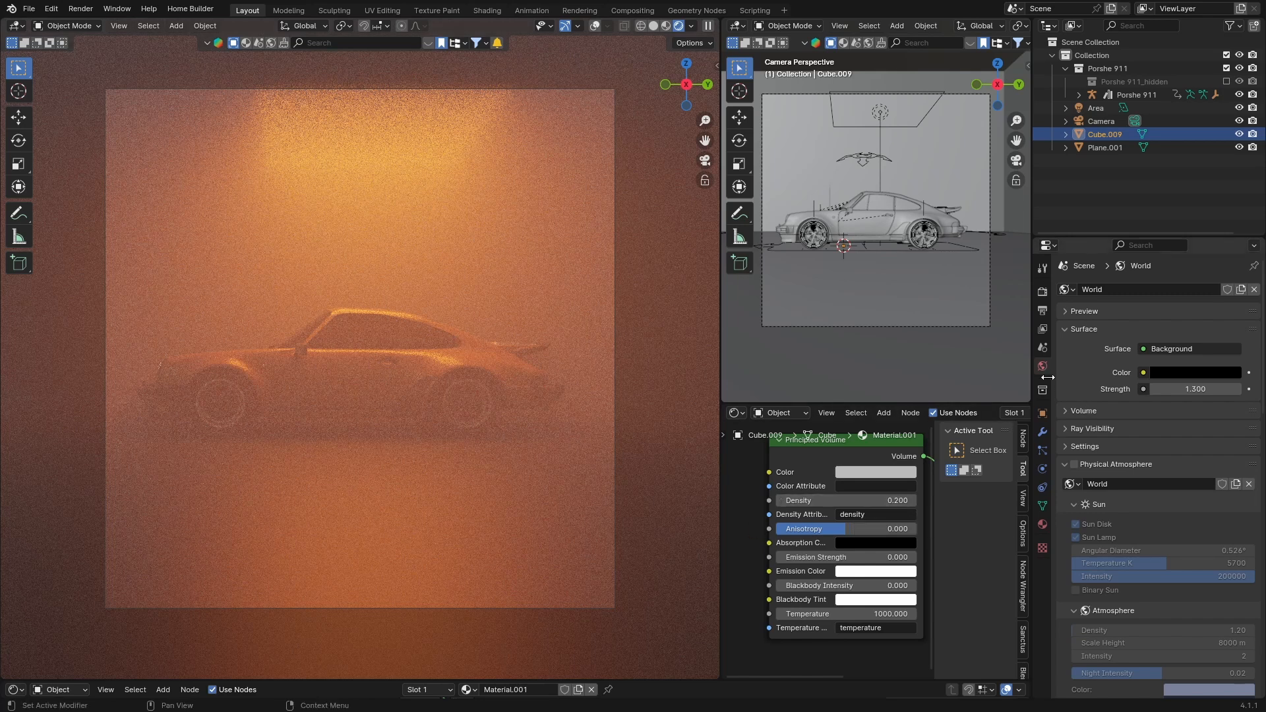
Check the Area light's settings, then reselect the fog cube
left_click(1096, 107)
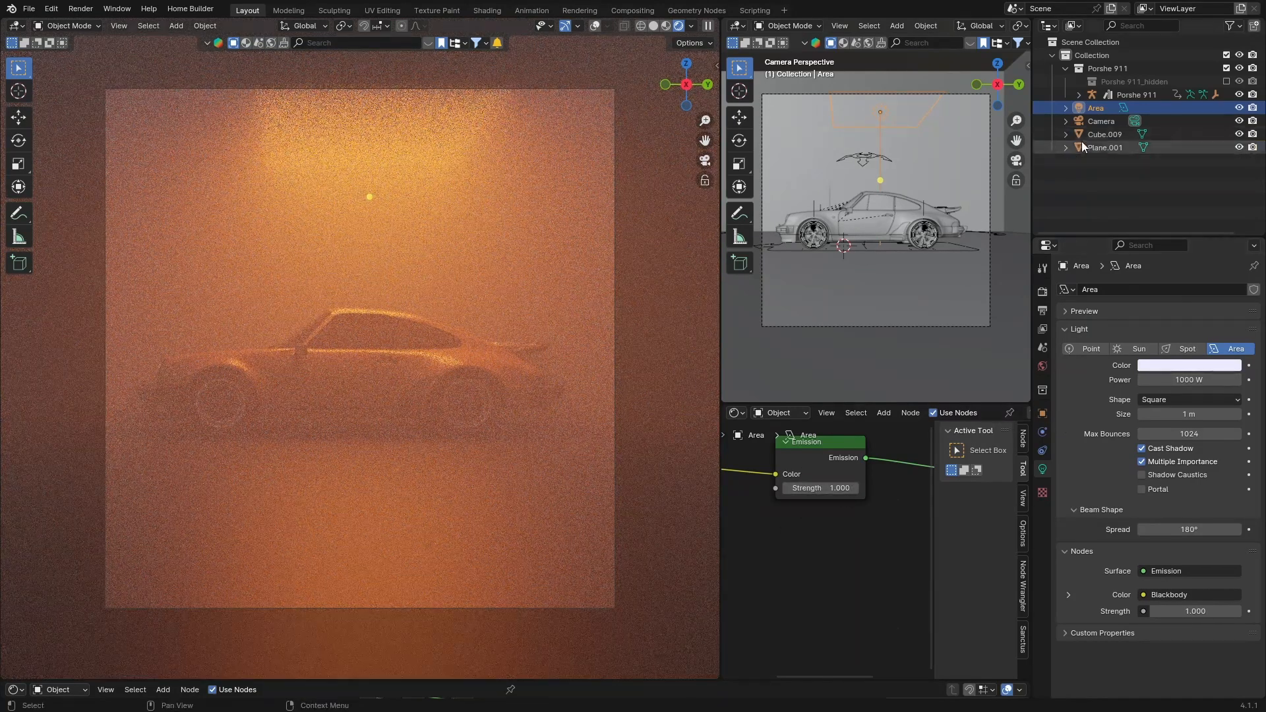
left_click(1104, 133)
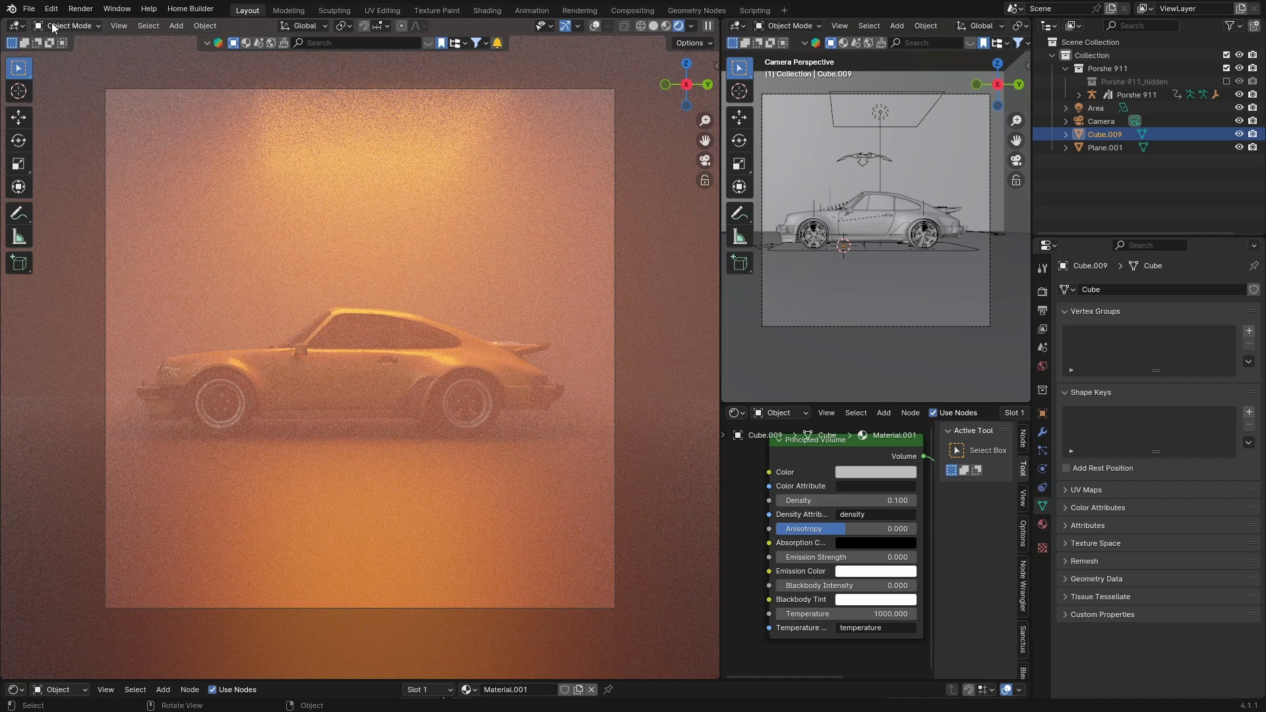
Save the scene as car.blend and scroll through the Render properties
left_click(28, 8)
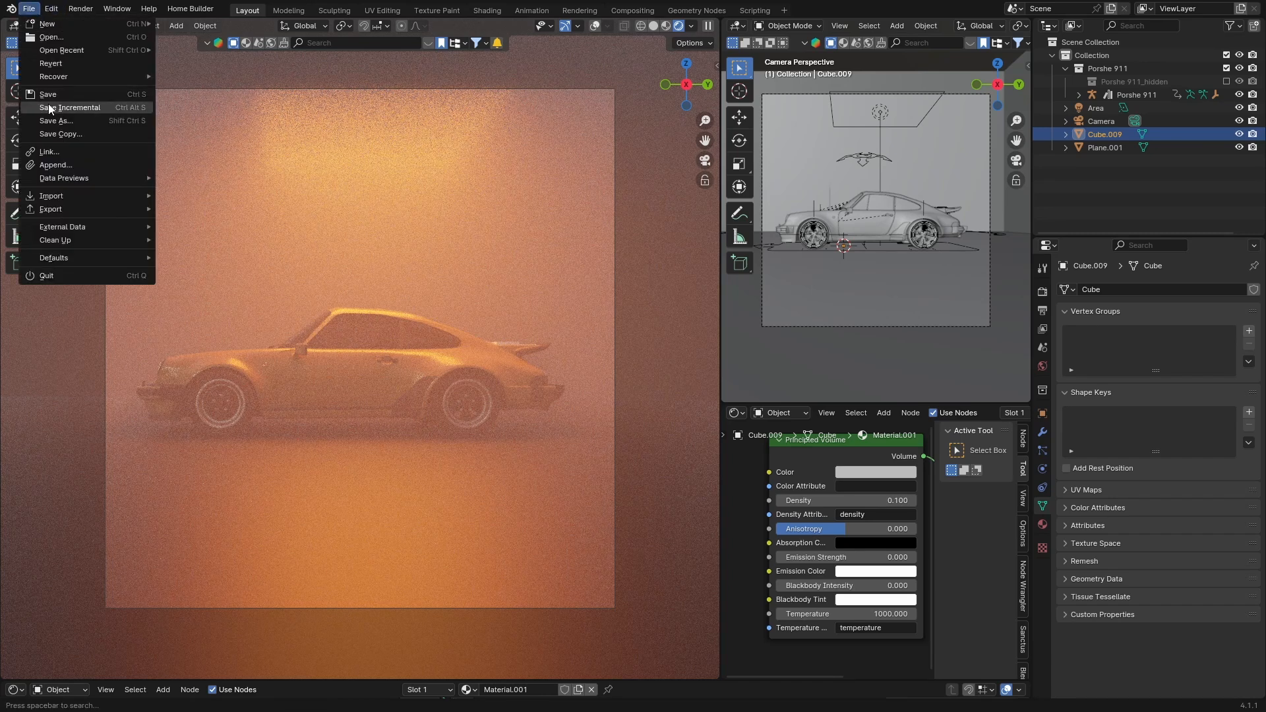
left_click(71, 107)
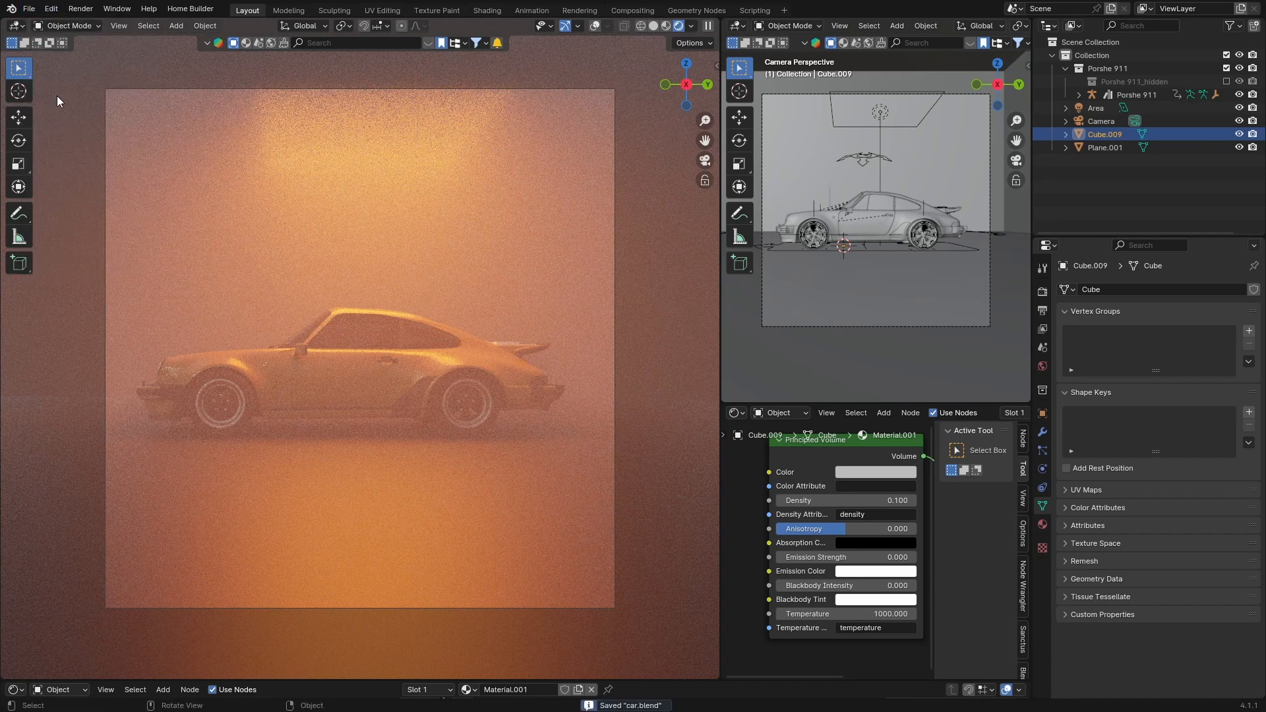
mouse_move(358, 393)
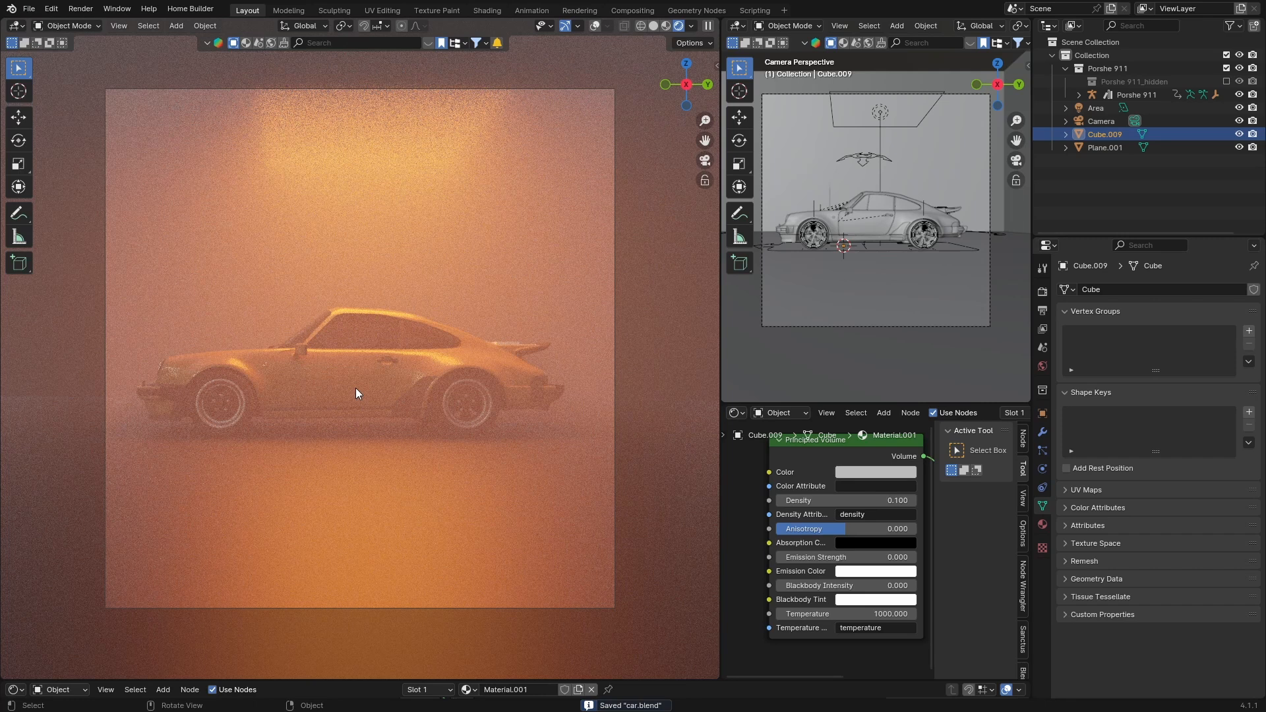
mouse_move(341, 288)
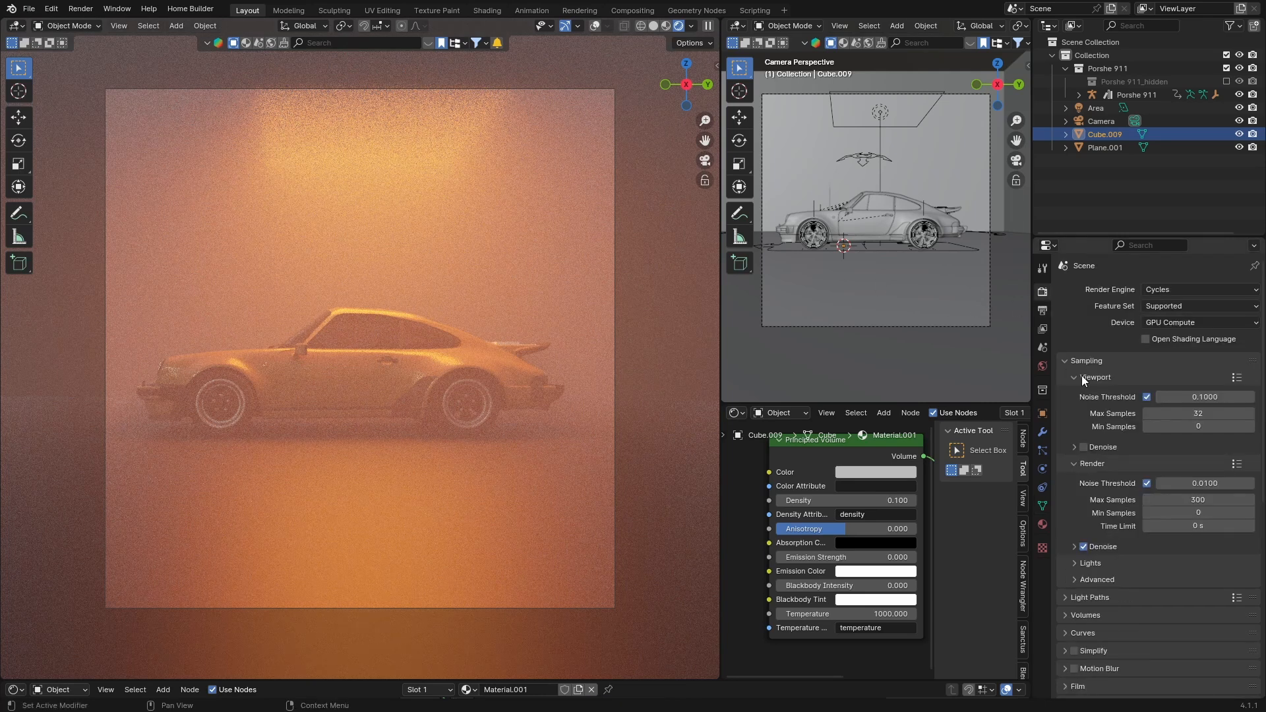
scroll("down", 3)
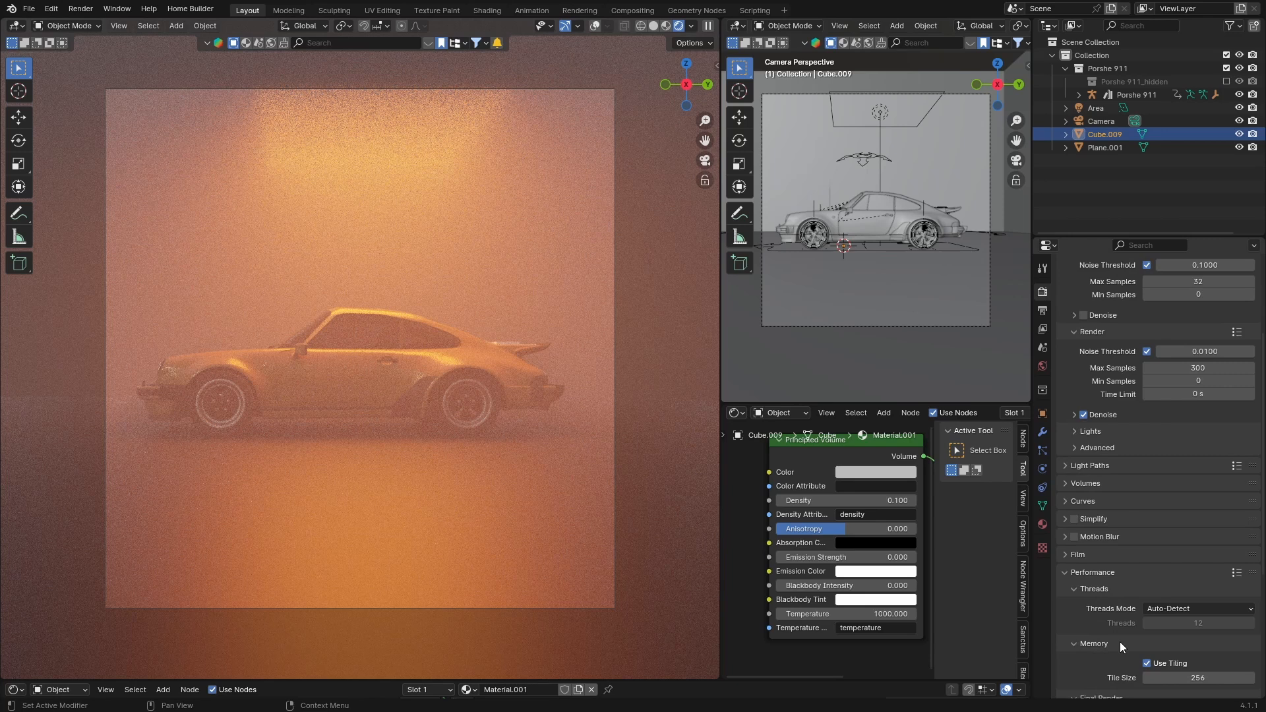
scroll("down", 3)
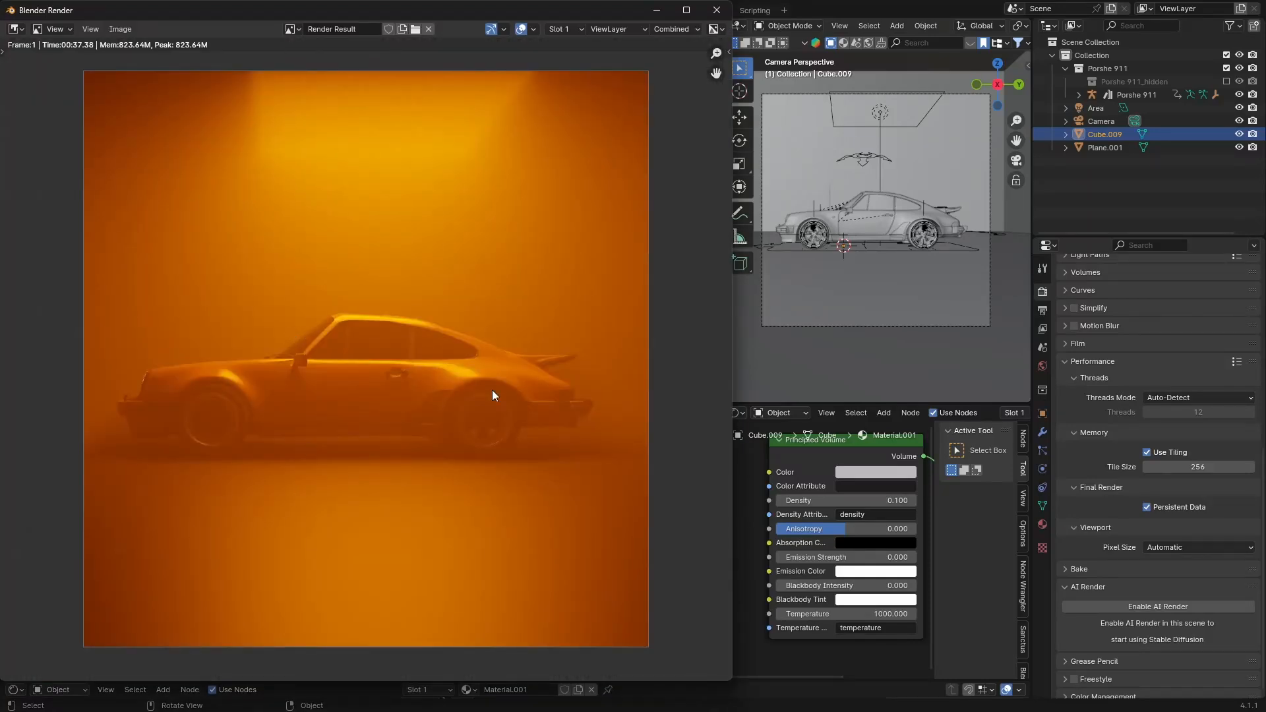
mouse_move(519, 276)
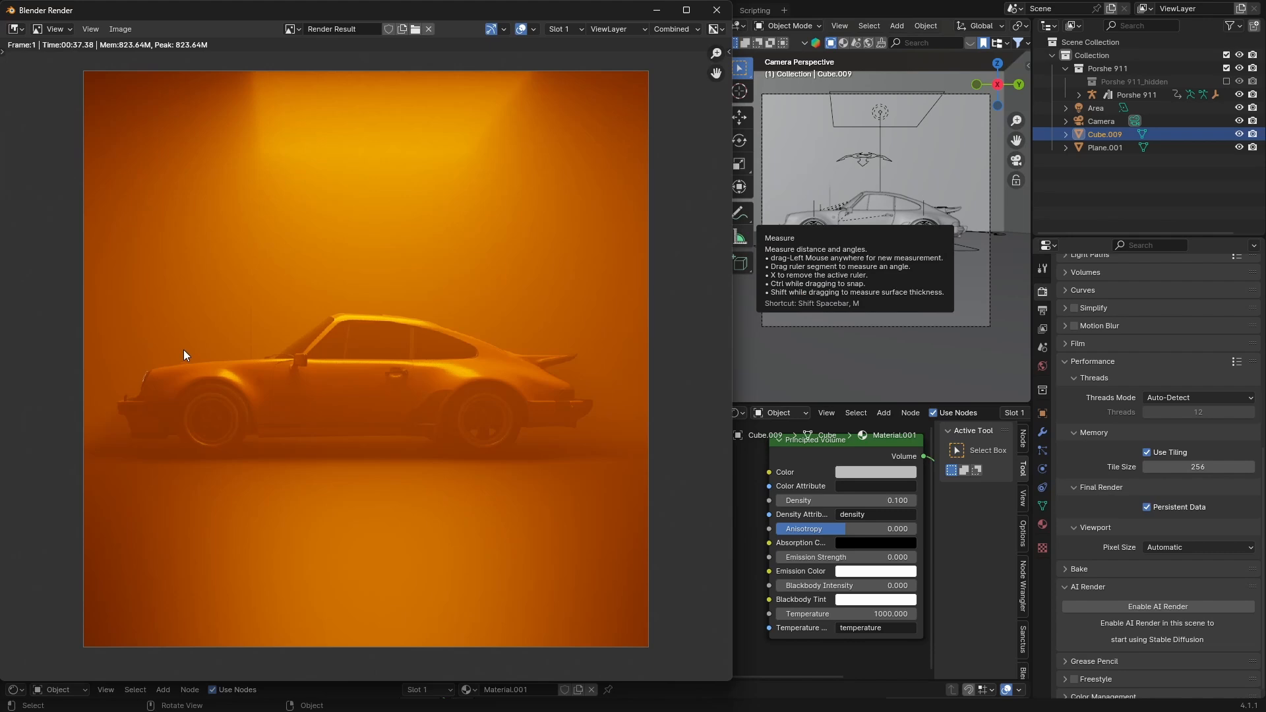
mouse_move(246, 371)
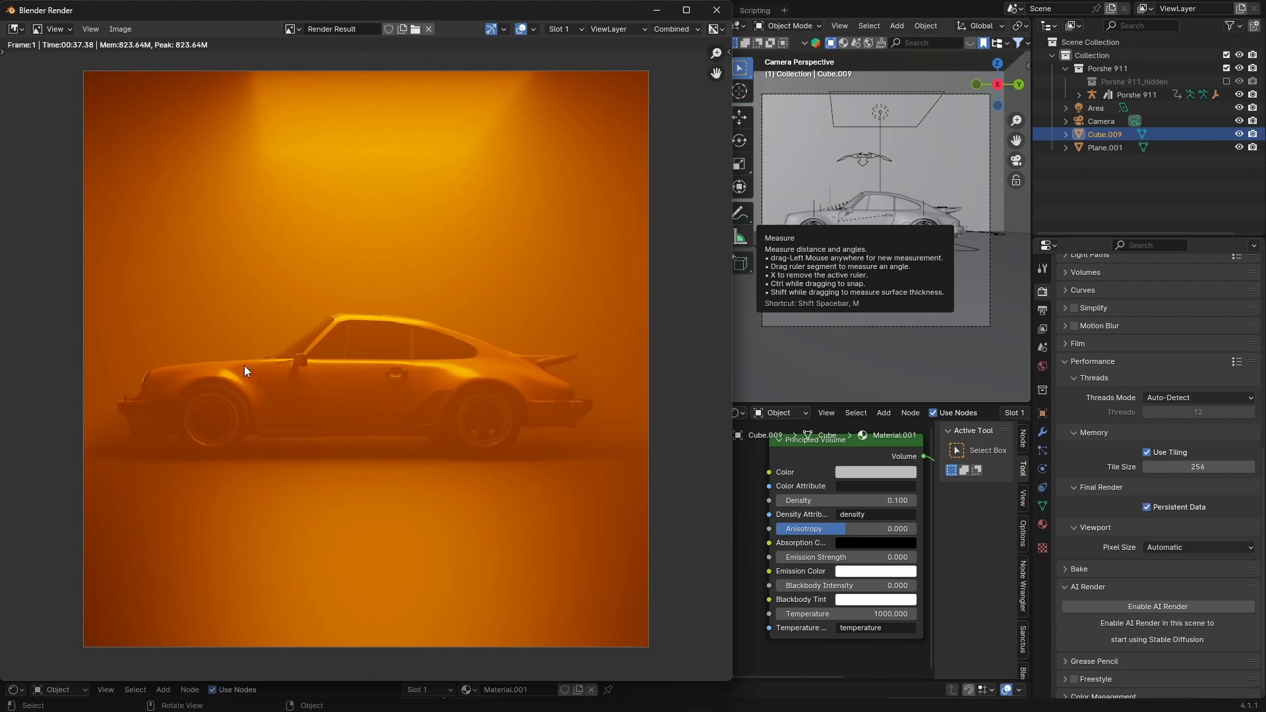
mouse_move(454, 393)
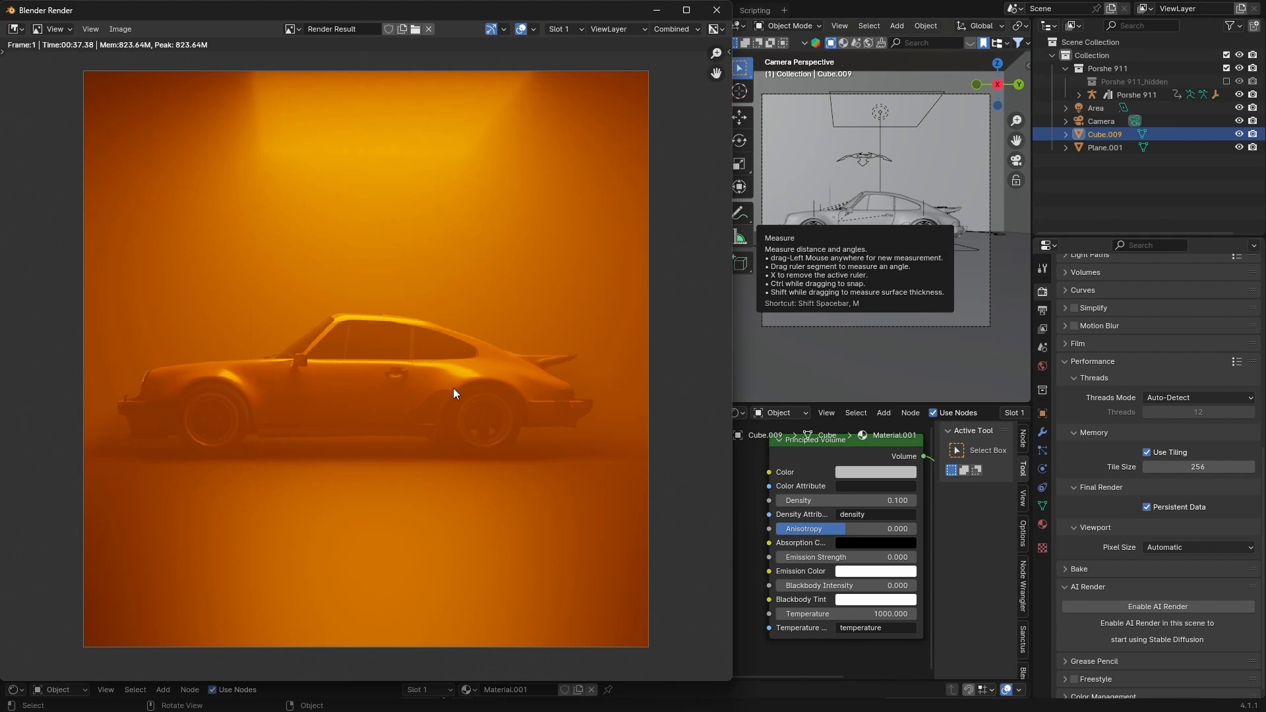
mouse_move(309, 209)
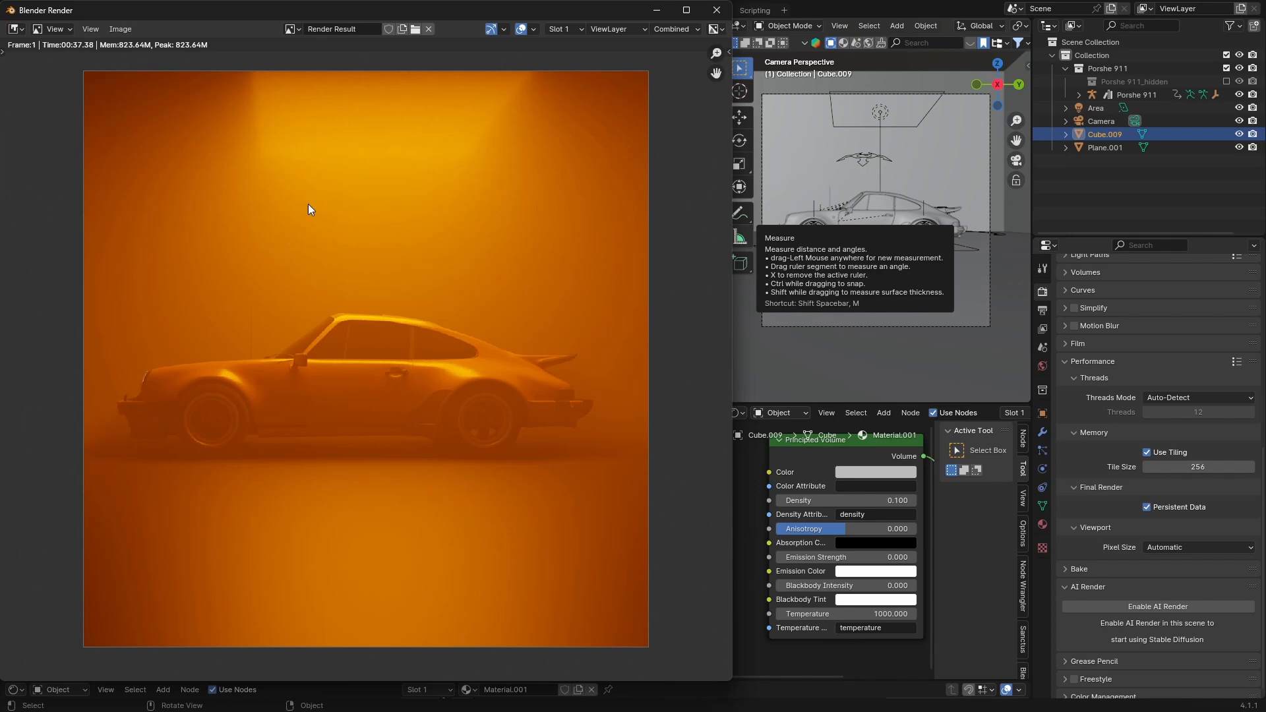
mouse_move(309, 294)
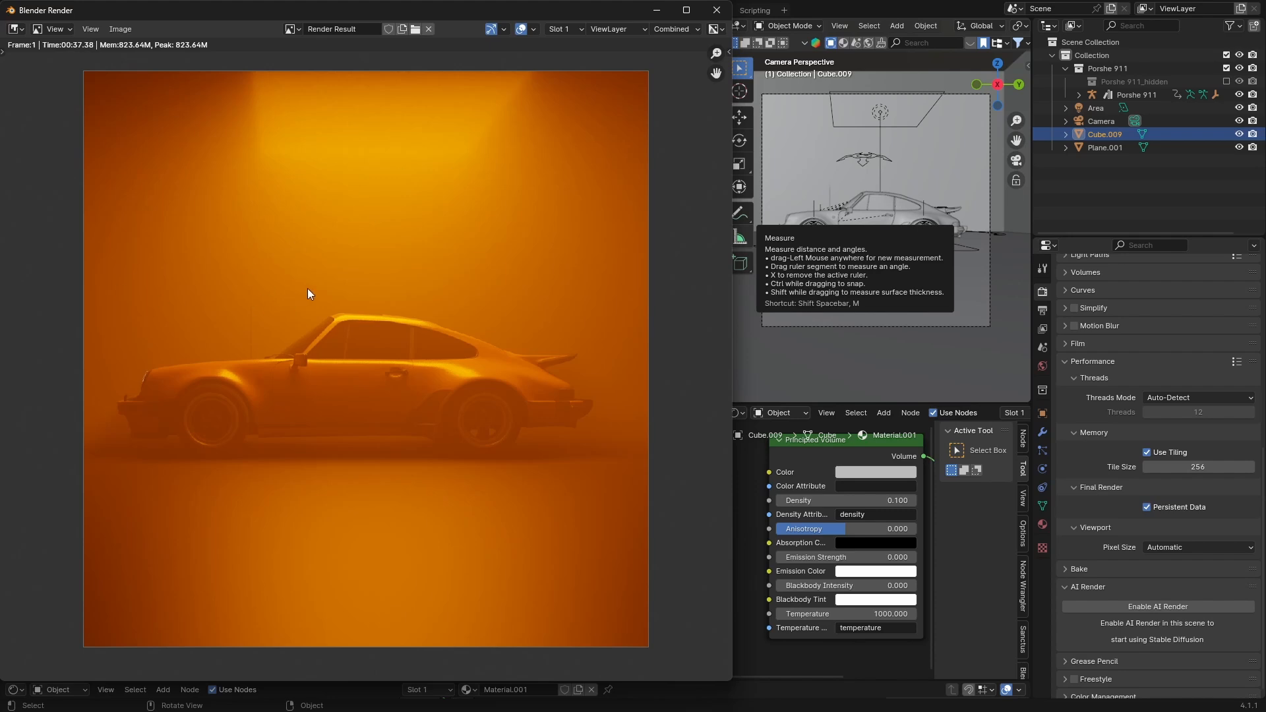
mouse_move(506, 270)
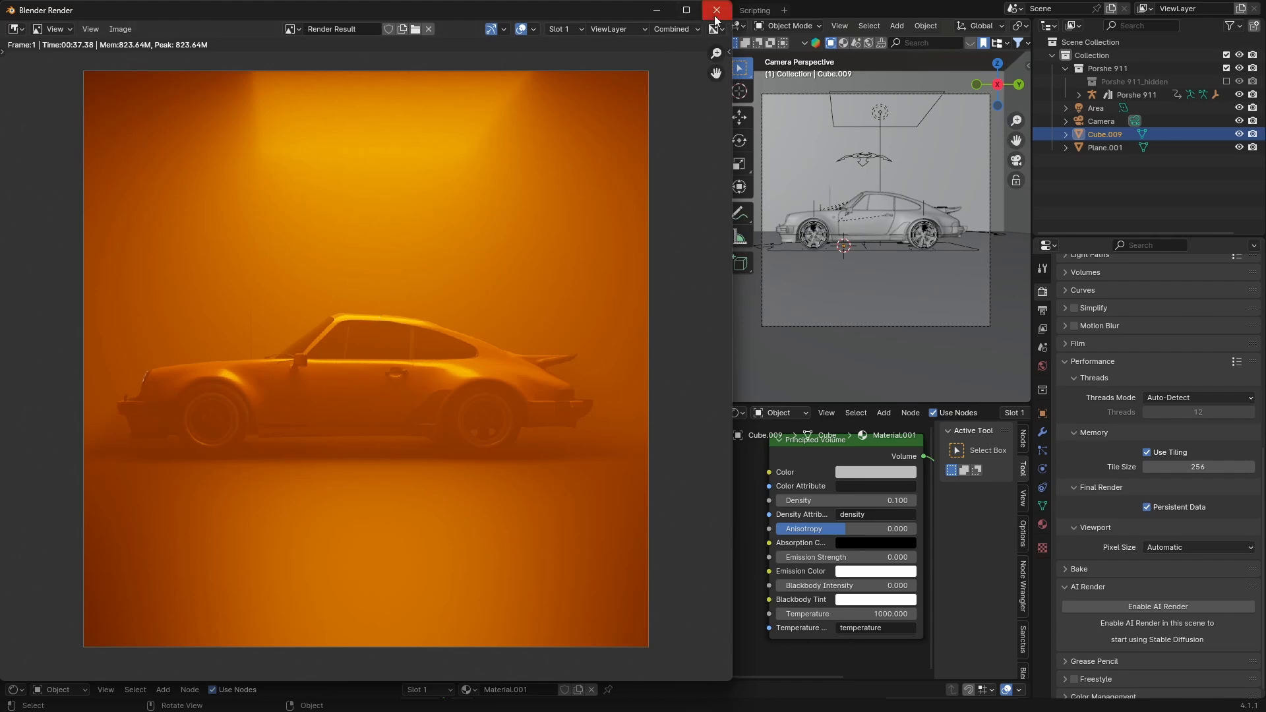
Close the finished orange-fog render window
left_click(714, 10)
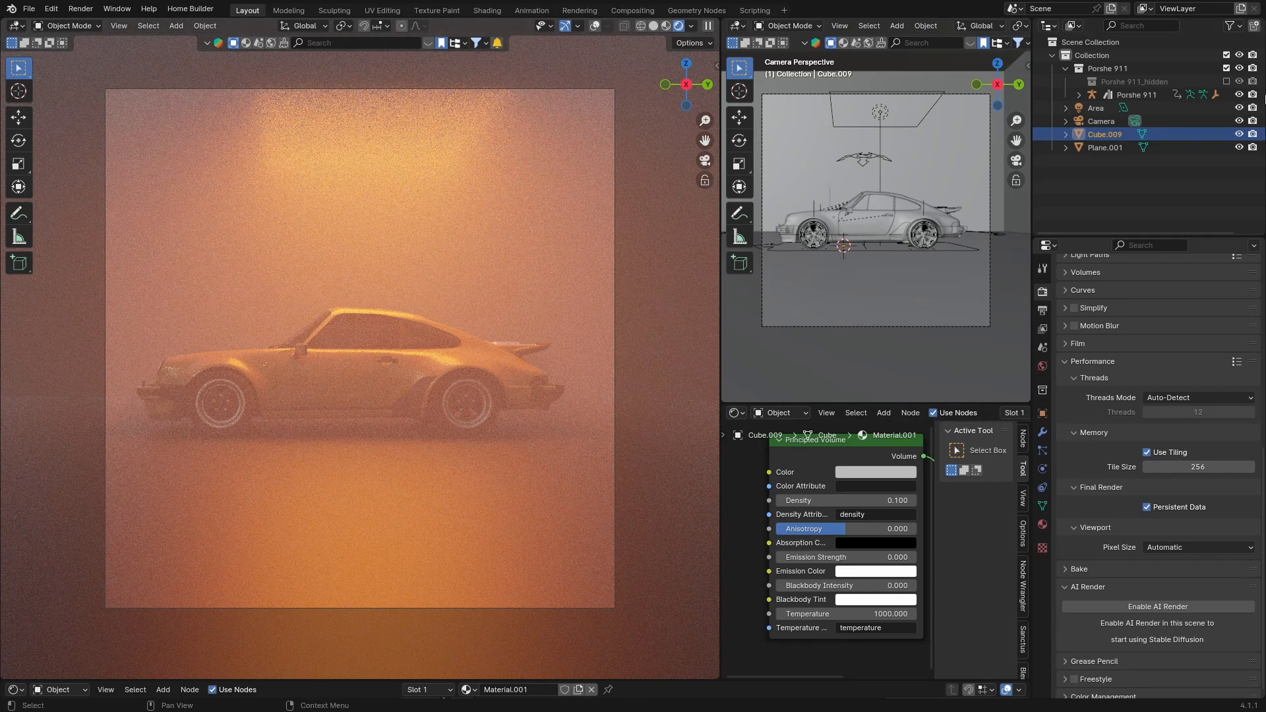
Set the Area light's blackbody temperature to 4000
left_click(1096, 107)
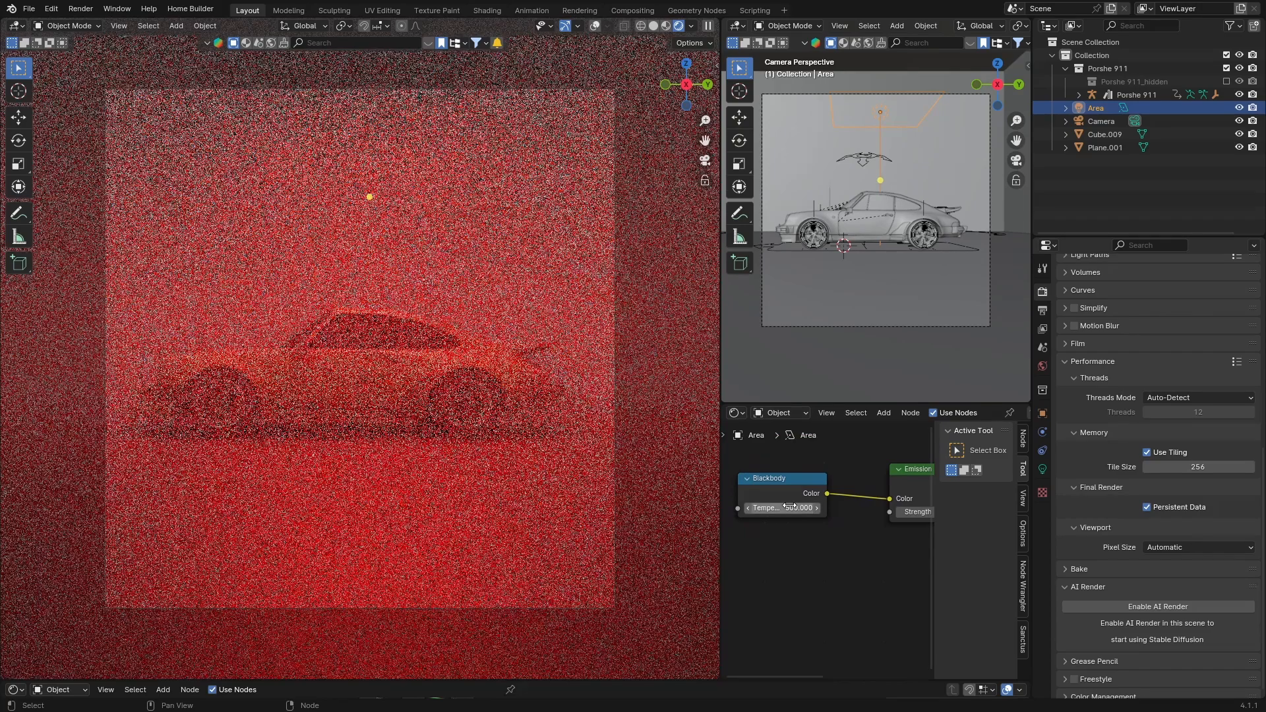
left_click(780, 507)
type("4000.000")
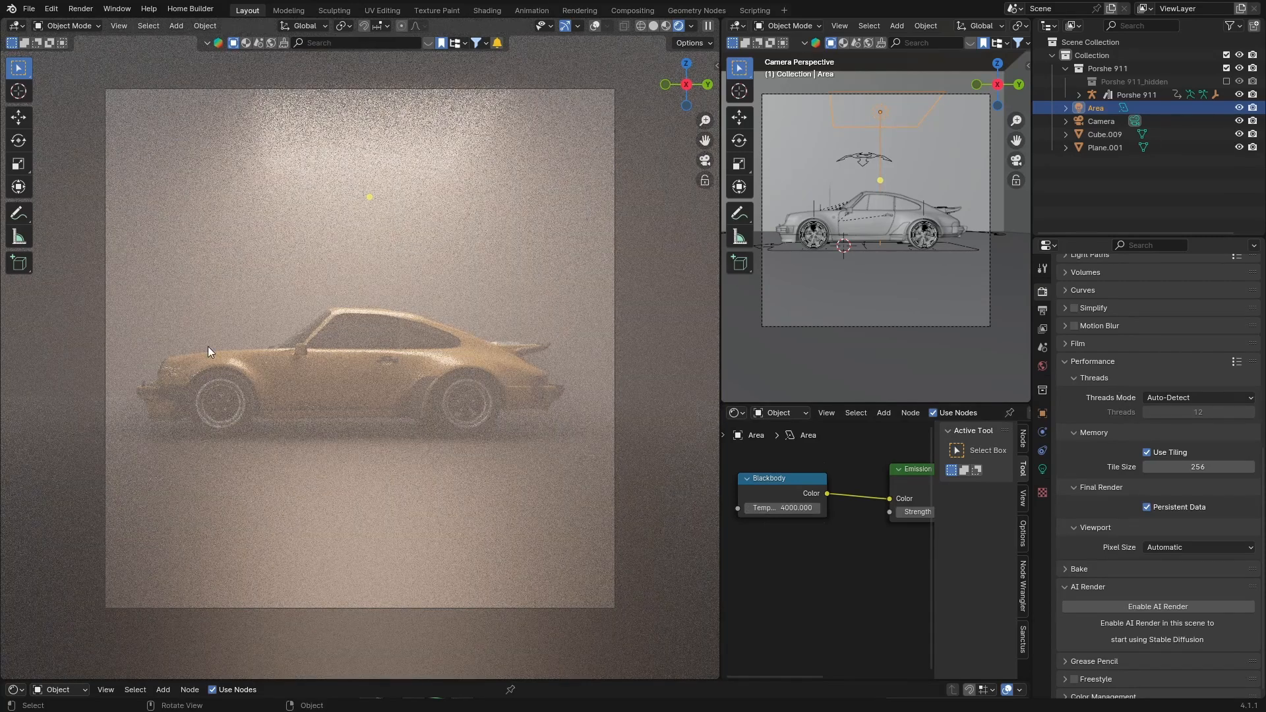
mouse_move(467, 299)
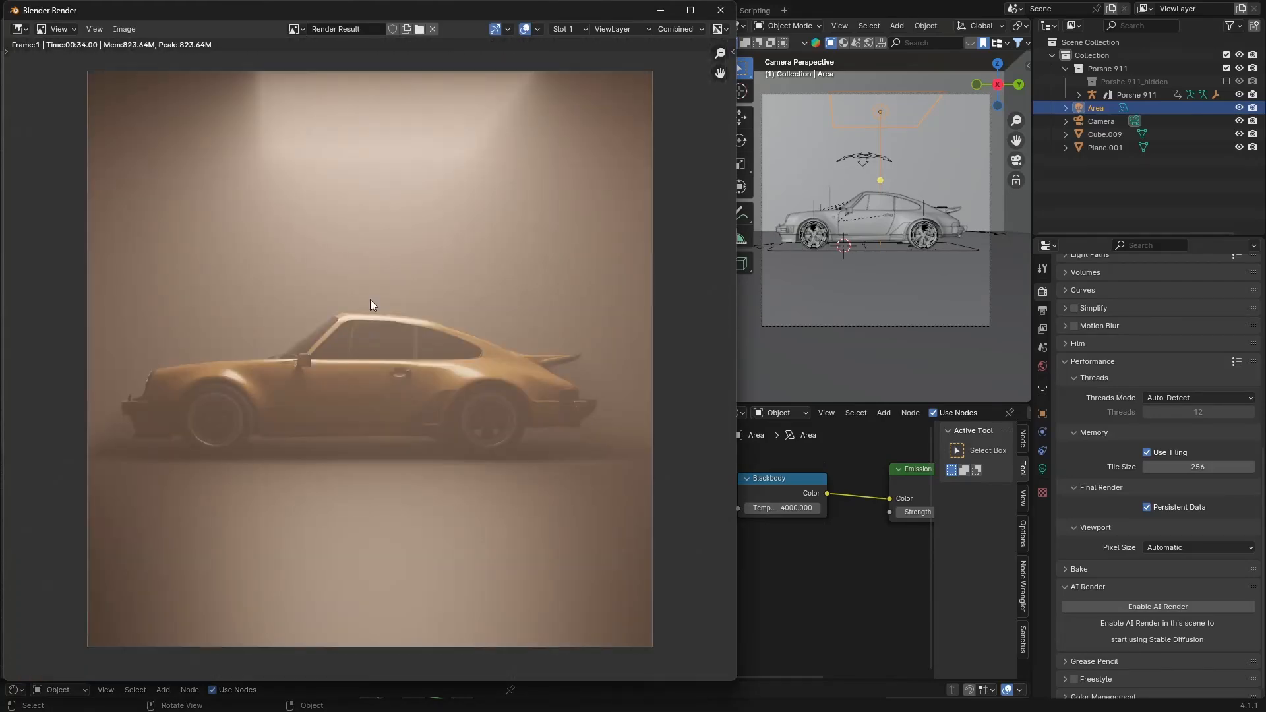
mouse_move(295, 163)
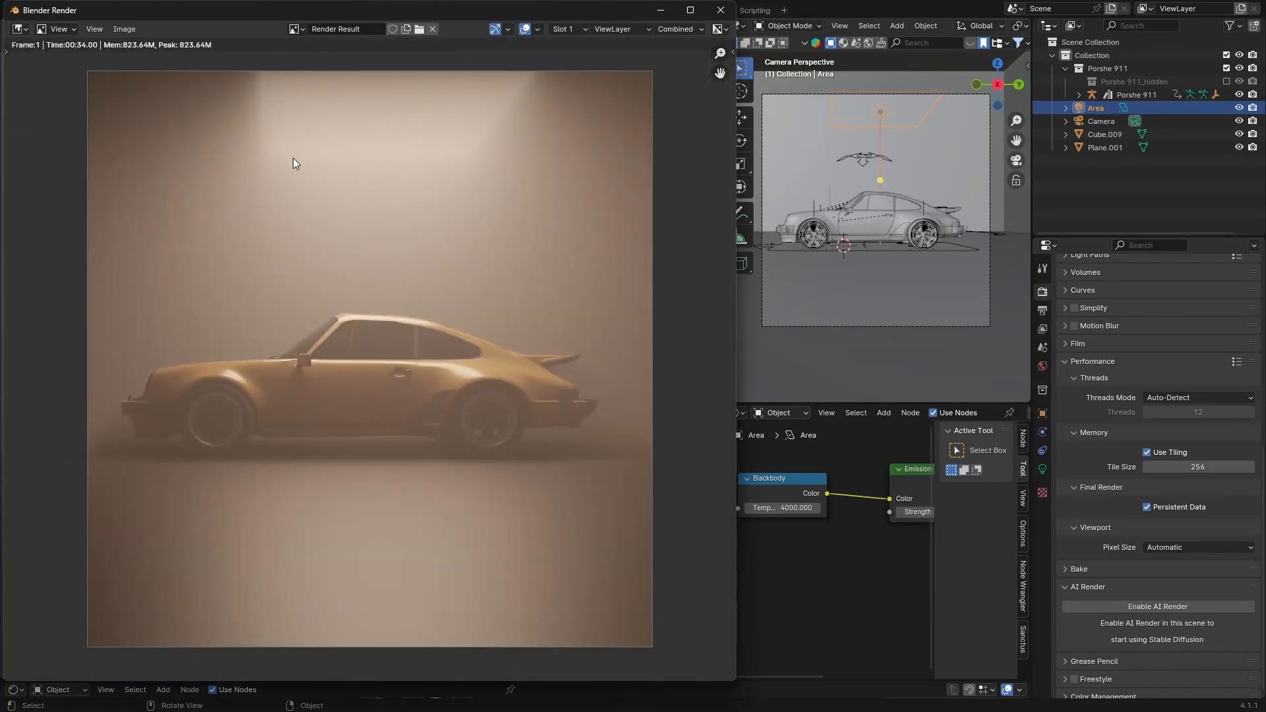
mouse_move(525, 282)
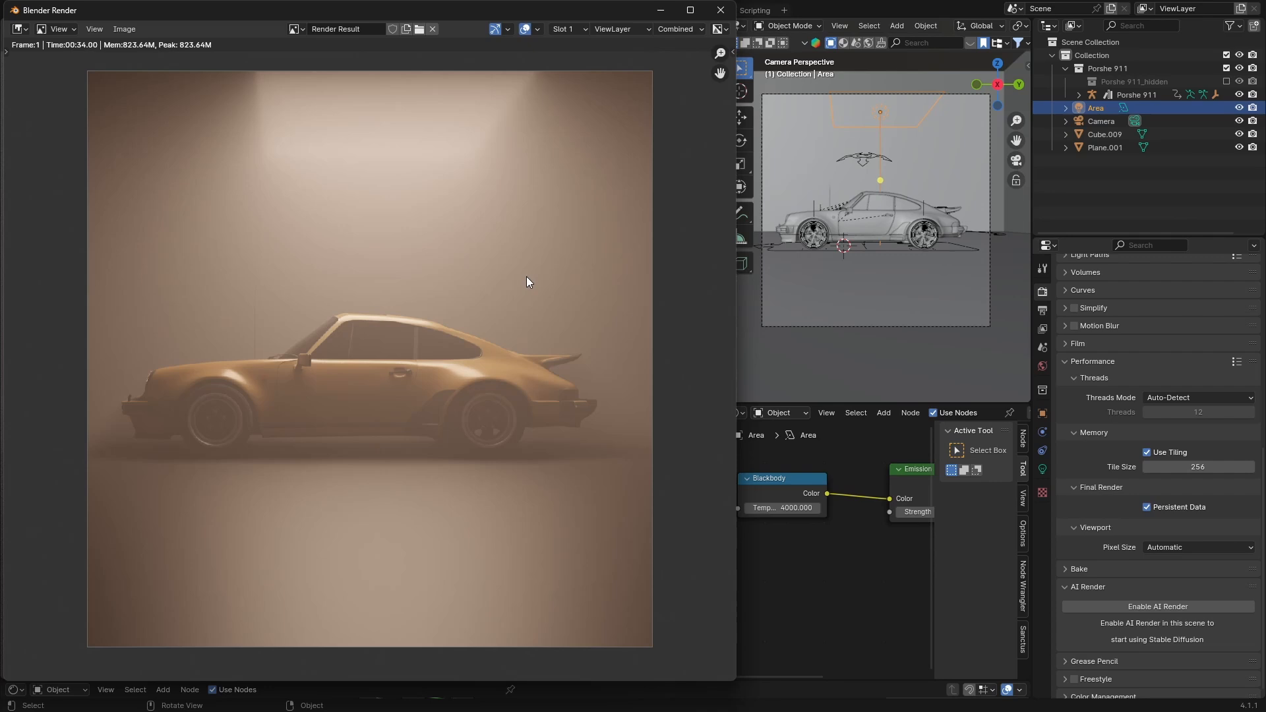
mouse_move(212, 265)
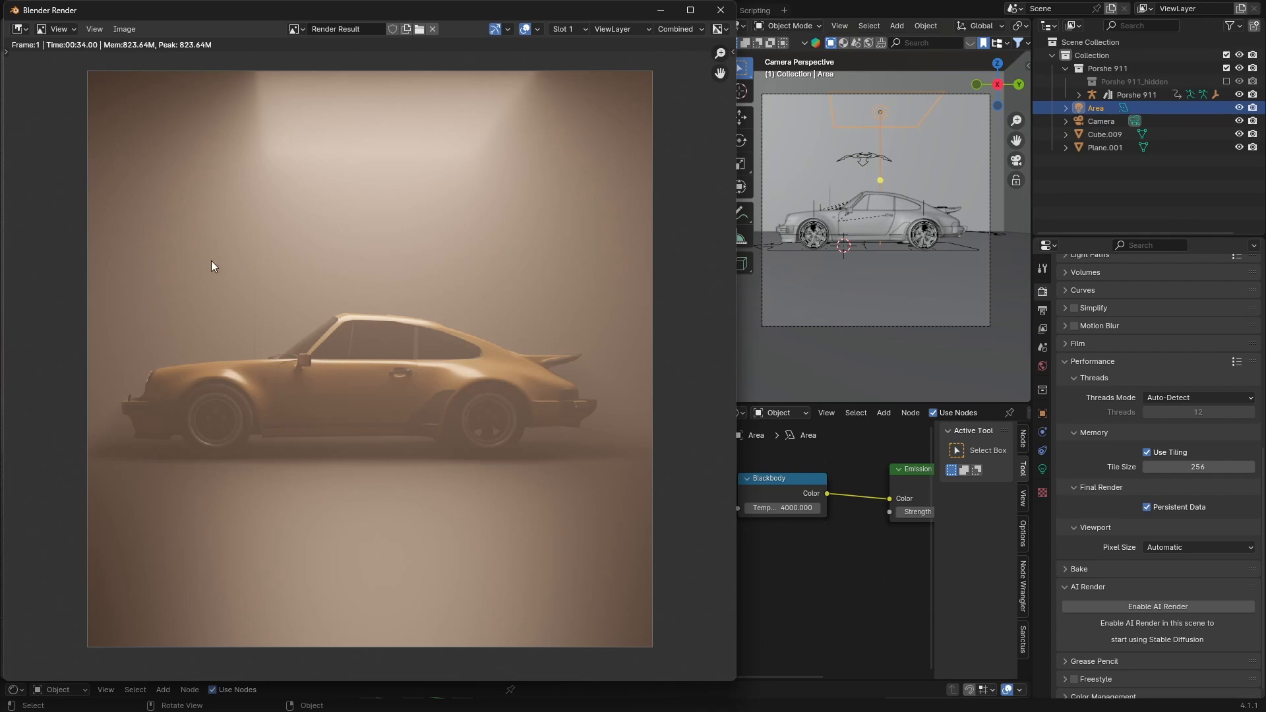
mouse_move(161, 400)
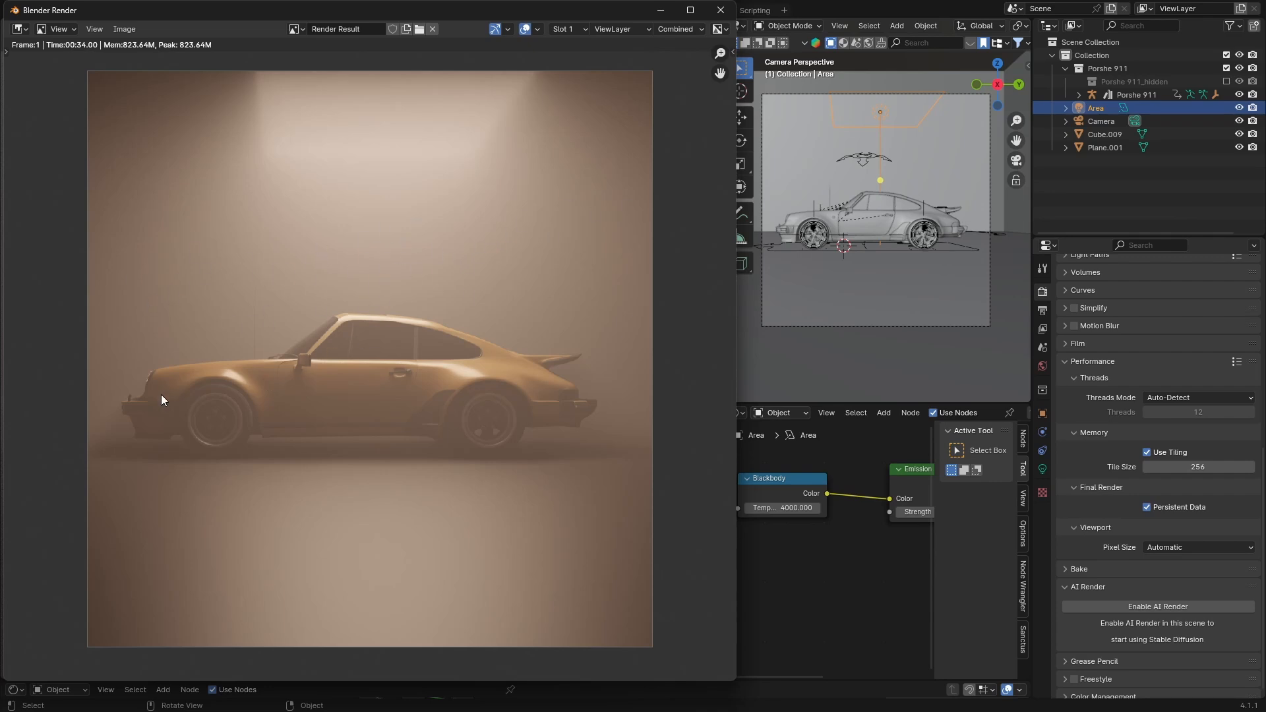
mouse_move(686, 75)
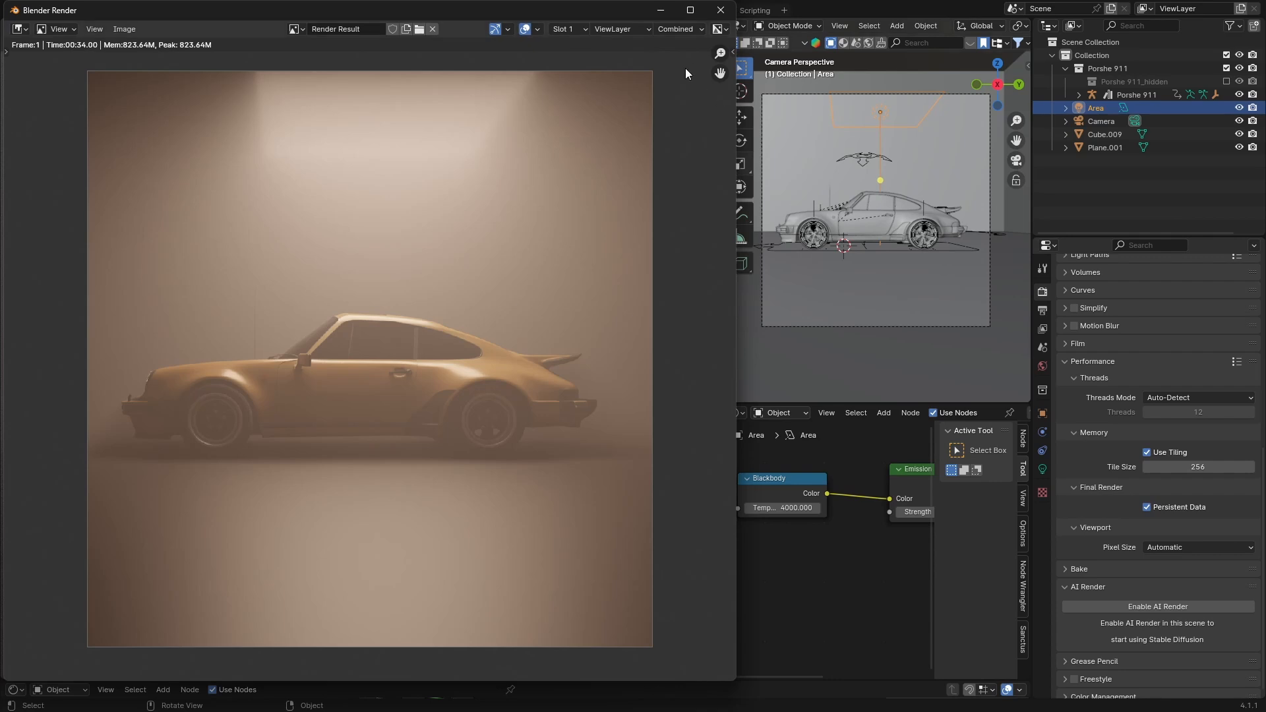
mouse_move(713, 14)
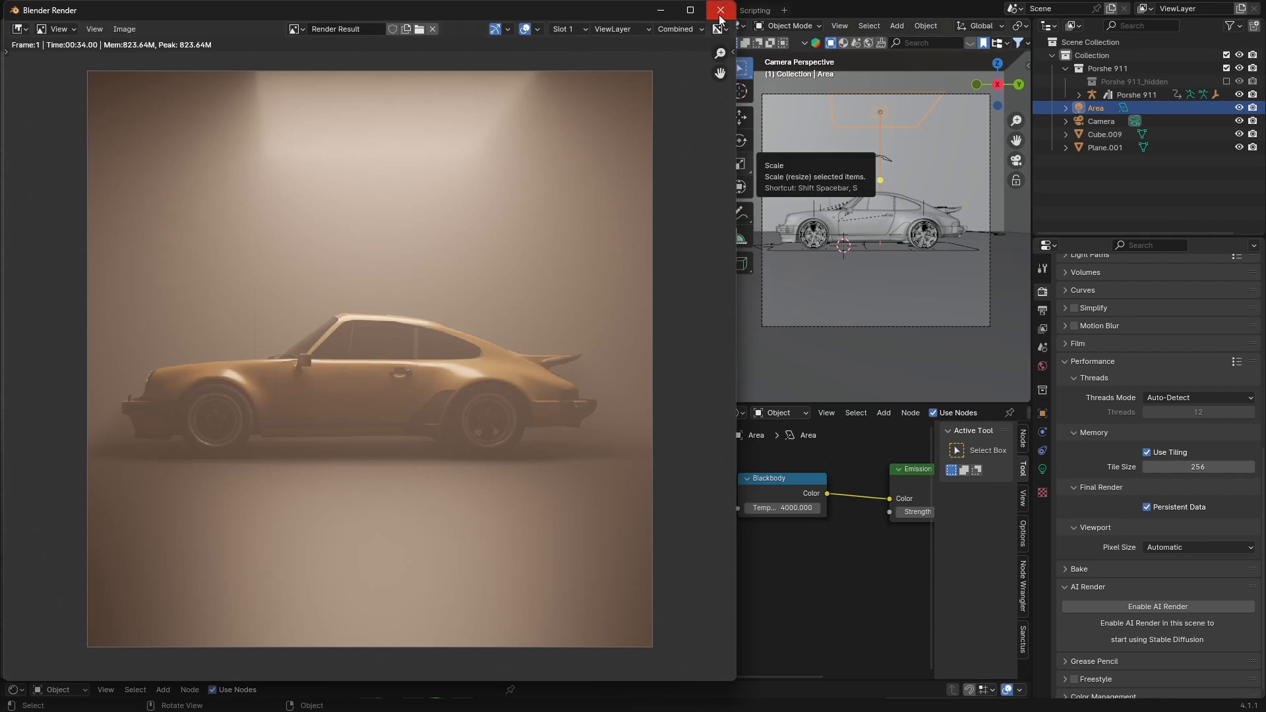
Close the side-view render and return the viewport to solid shading
left_click(718, 10)
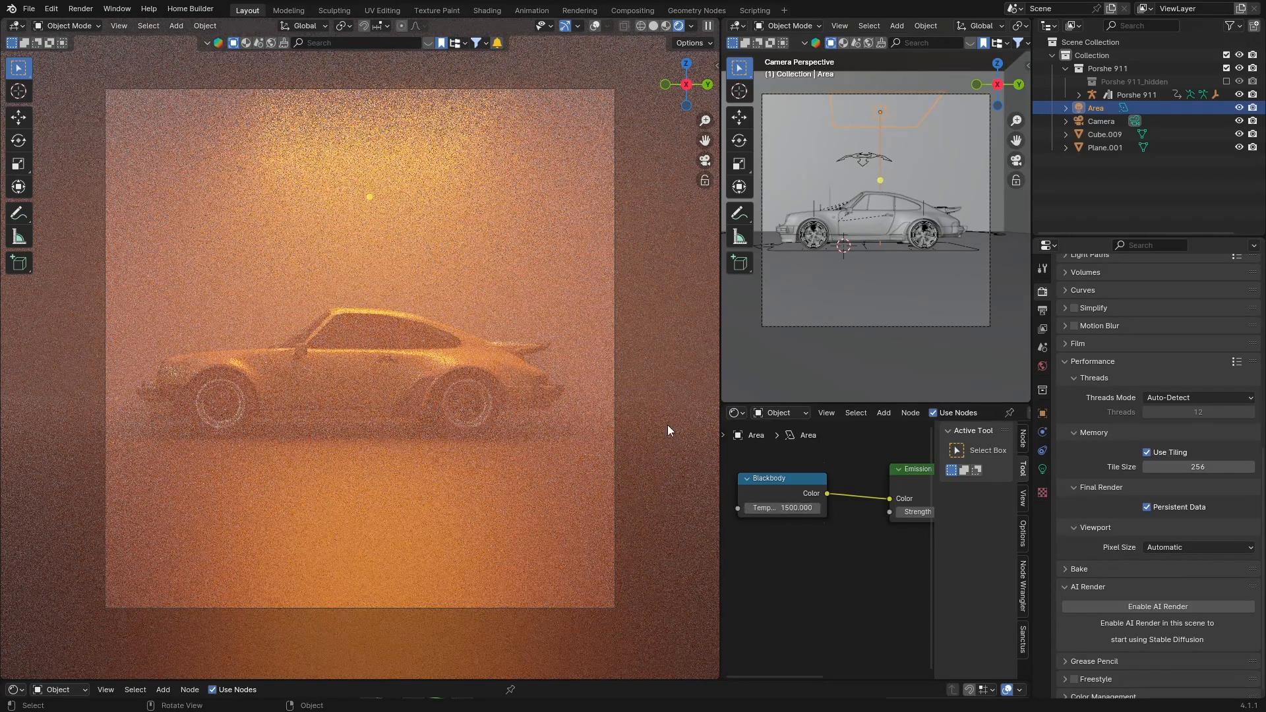
left_click(652, 25)
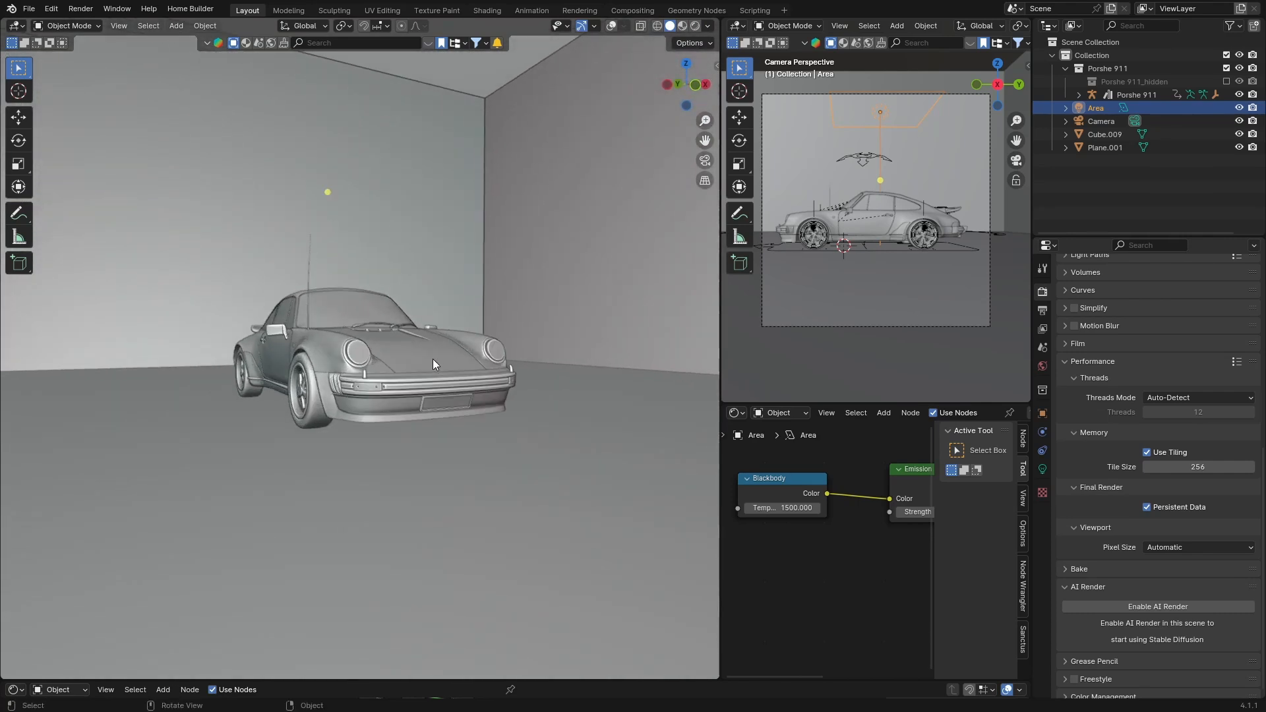
Select the camera and set its lens Shift X value, typing 0.100
left_click(1100, 120)
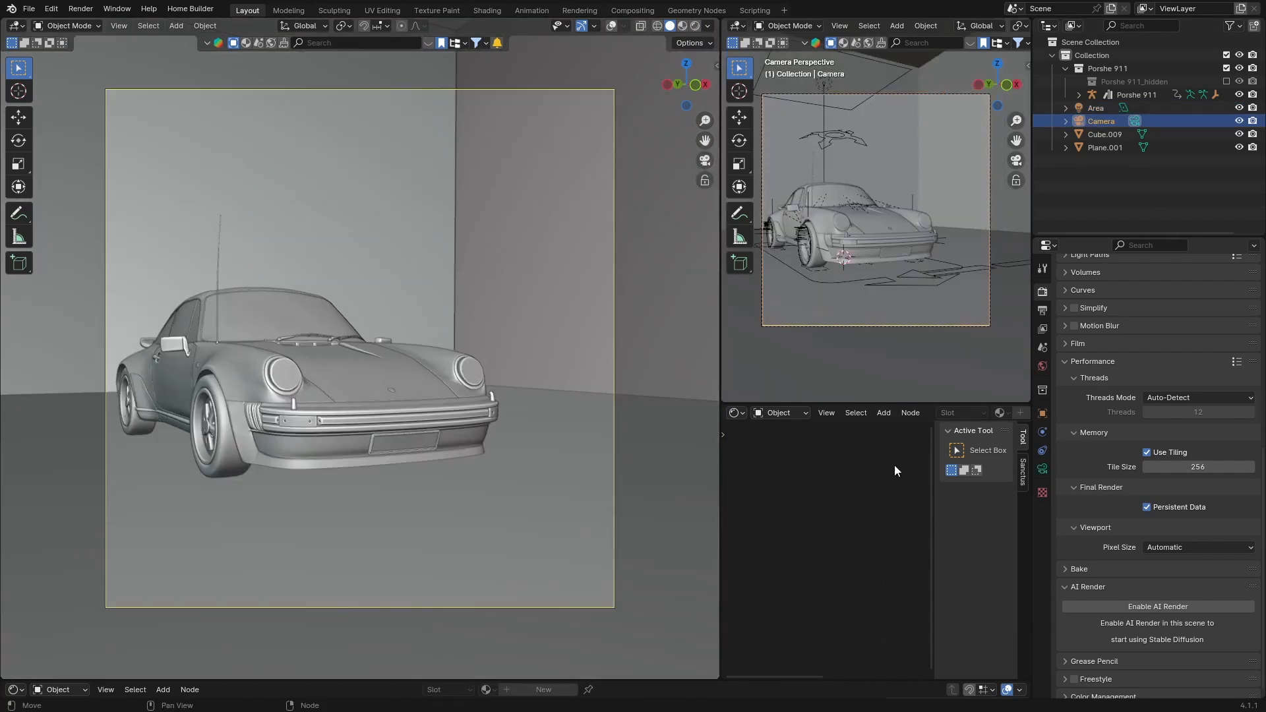
left_click(1042, 366)
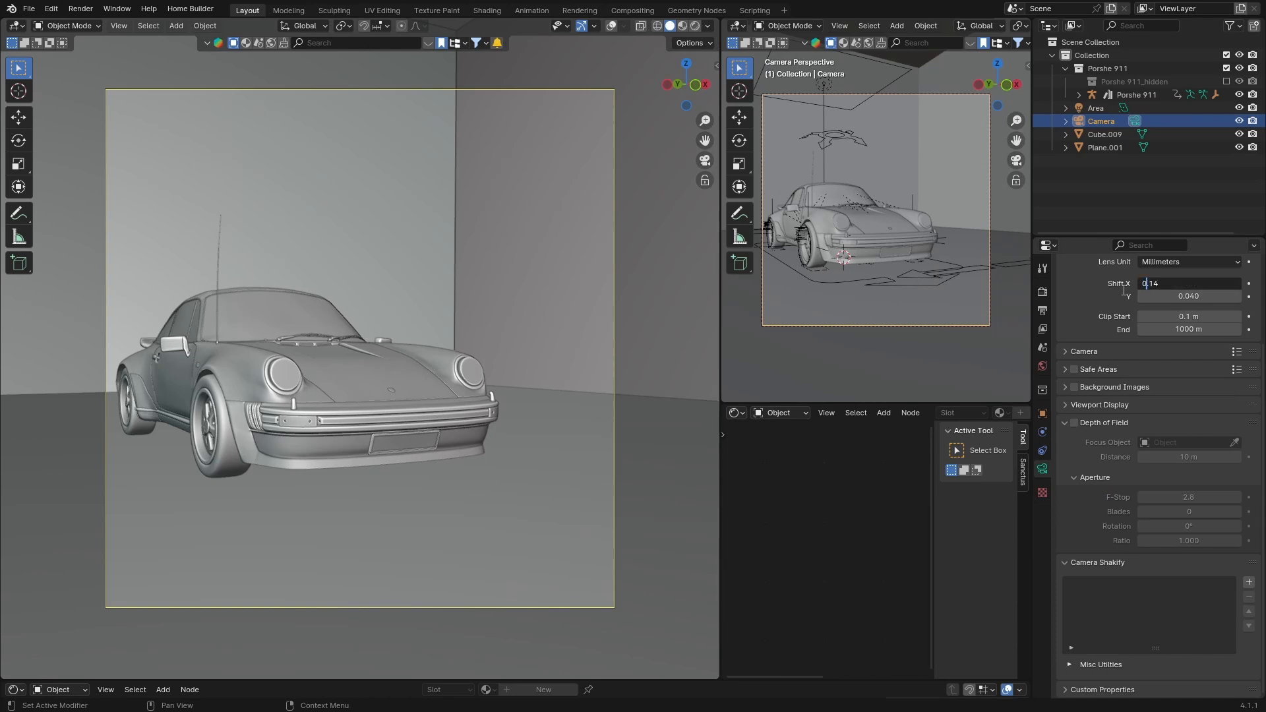
type("0.100")
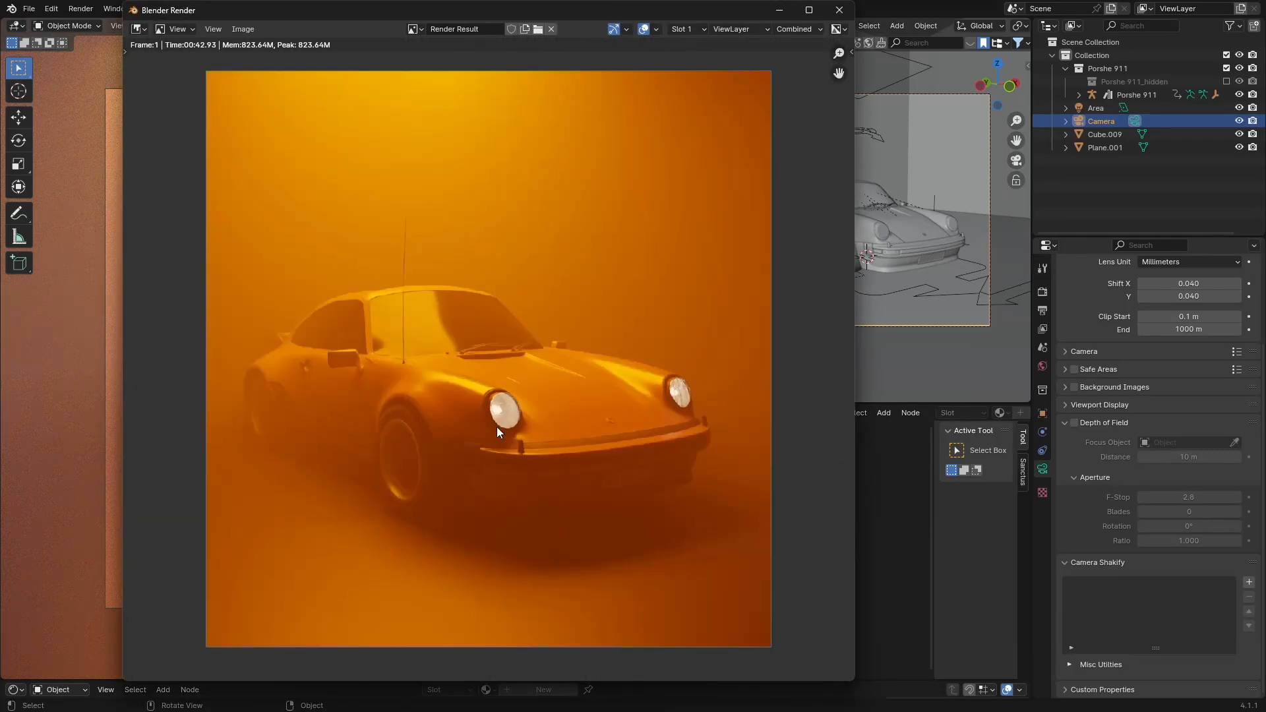
mouse_move(414, 313)
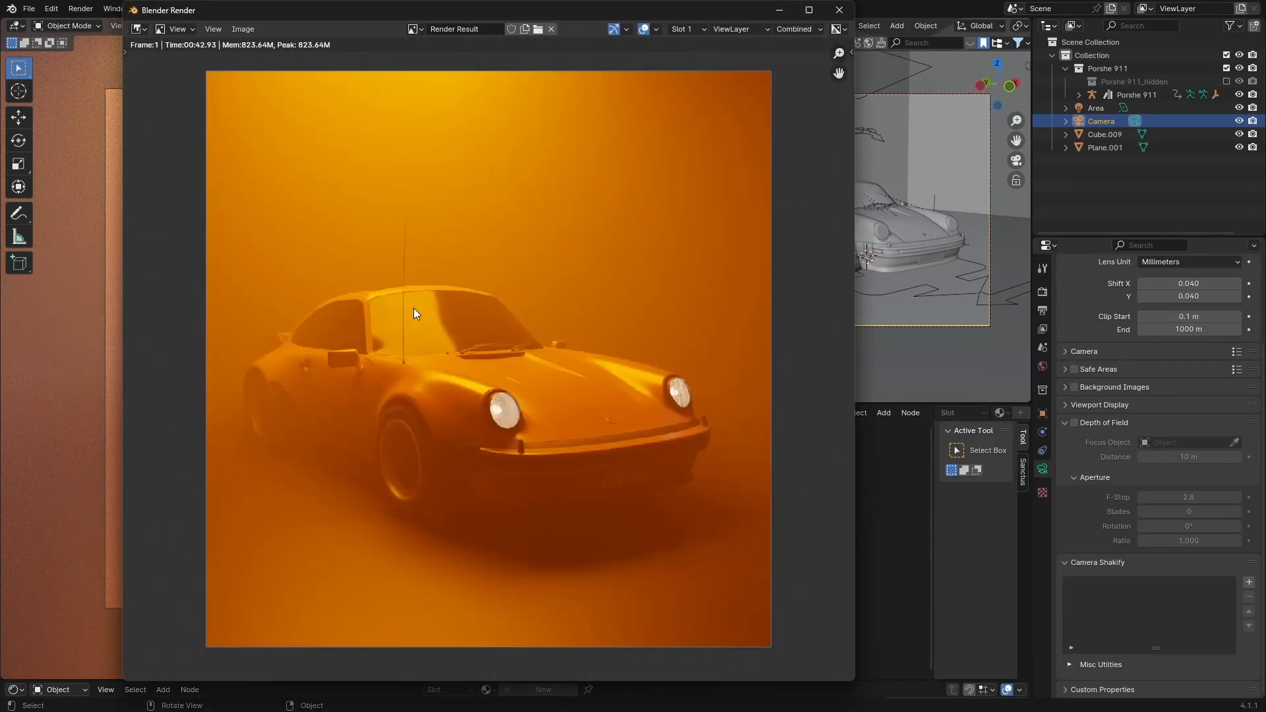
mouse_move(416, 292)
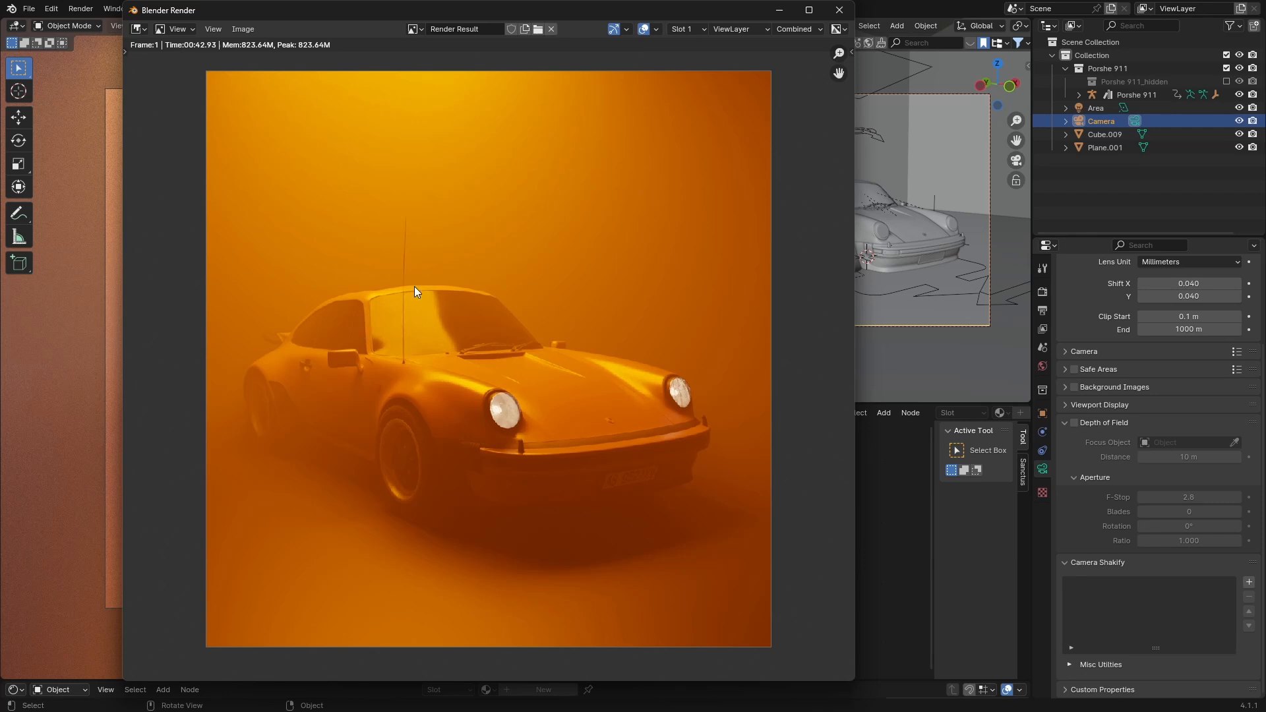
mouse_move(410, 307)
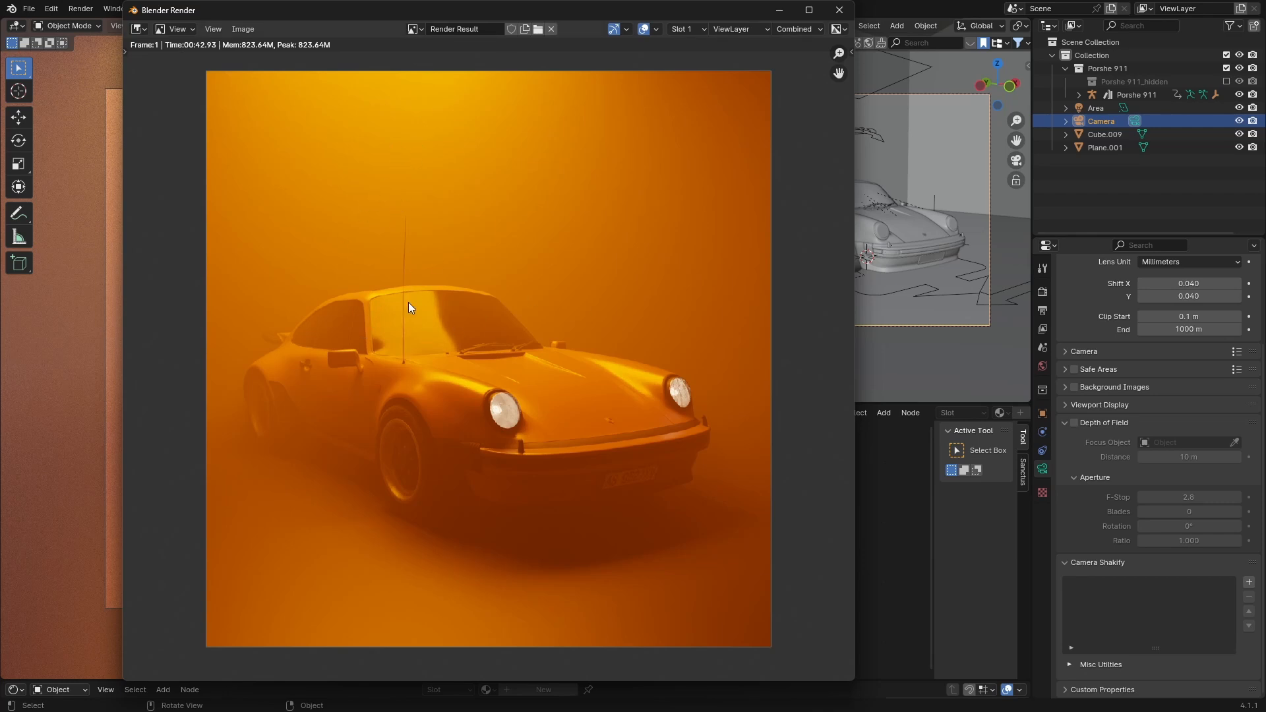
mouse_move(380, 313)
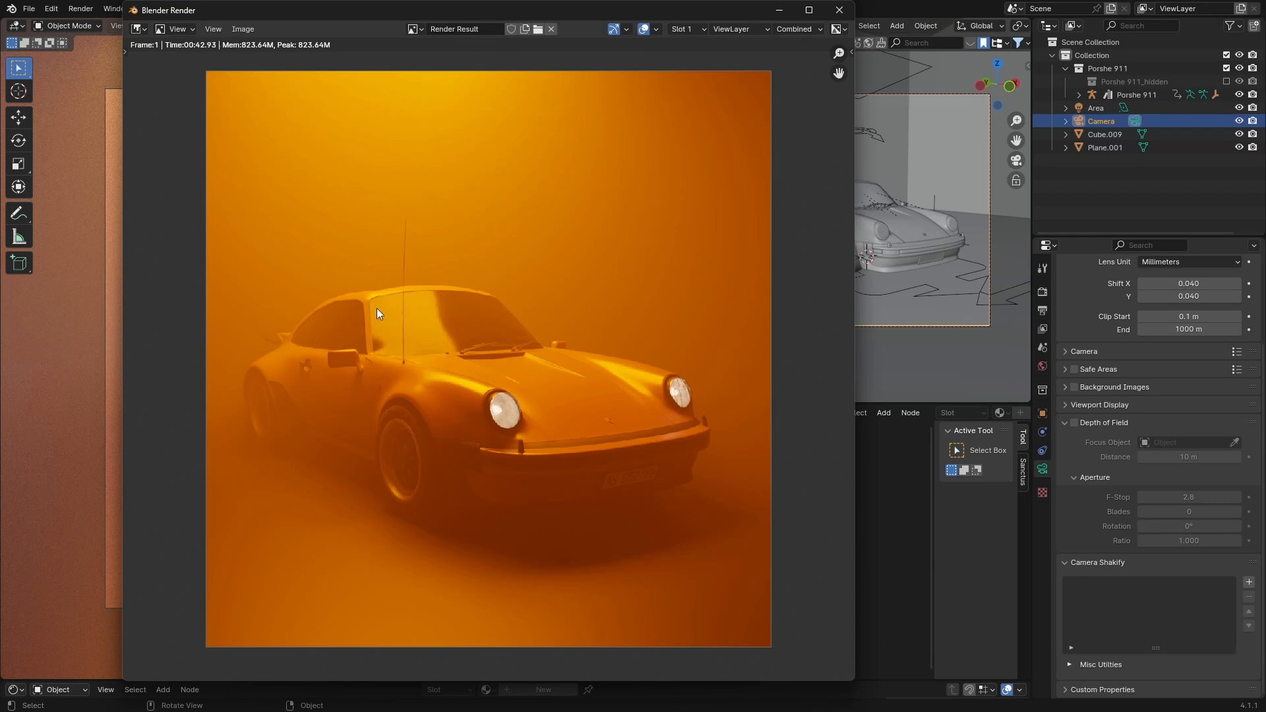
mouse_move(561, 331)
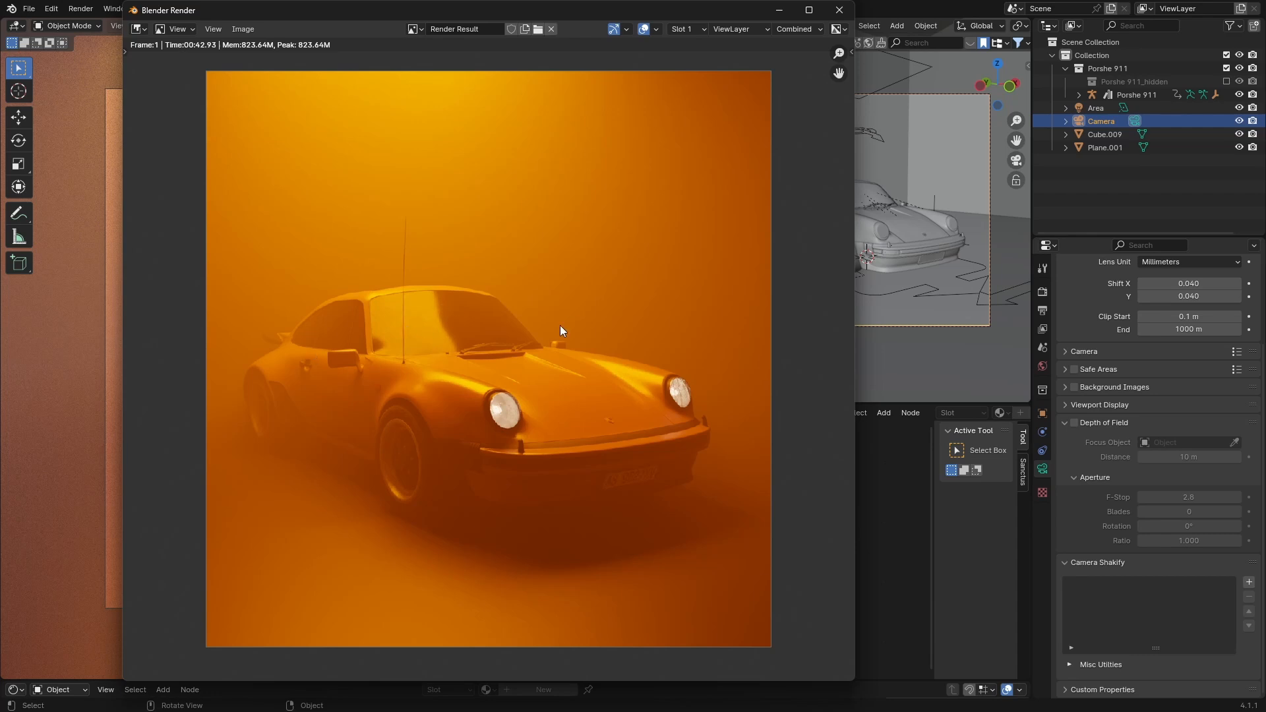
mouse_move(455, 323)
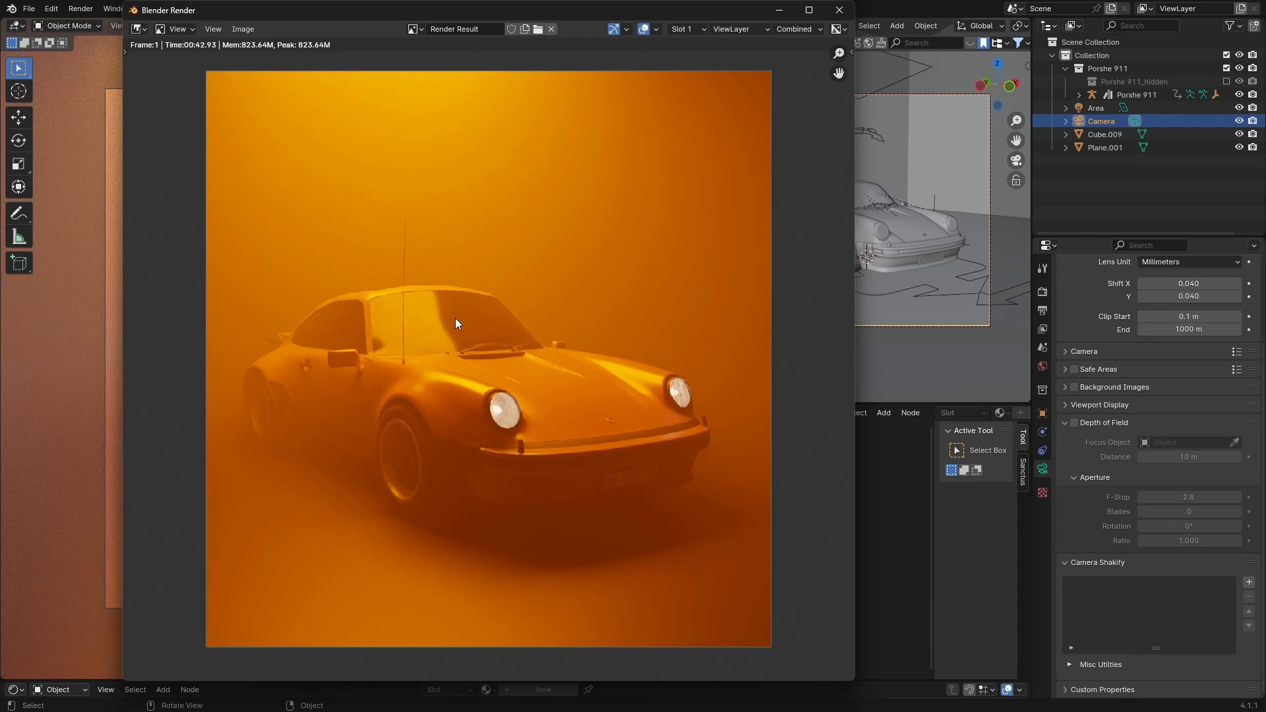
mouse_move(375, 323)
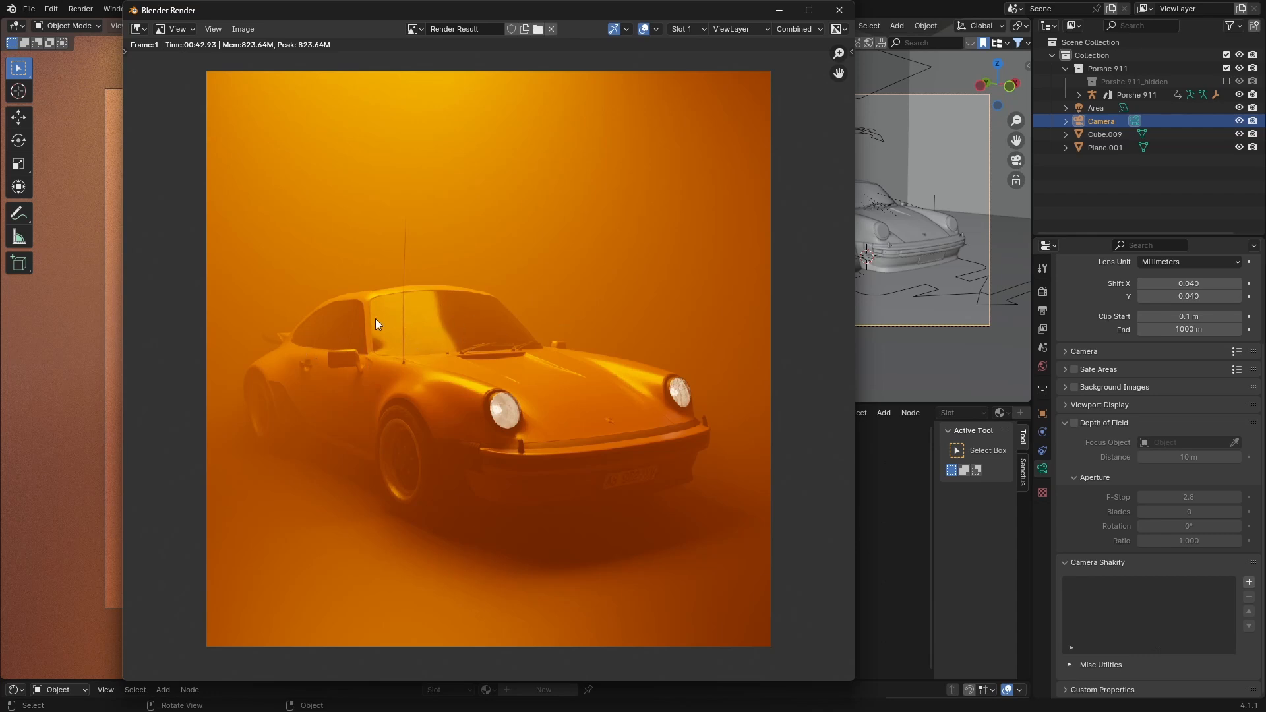
mouse_move(436, 318)
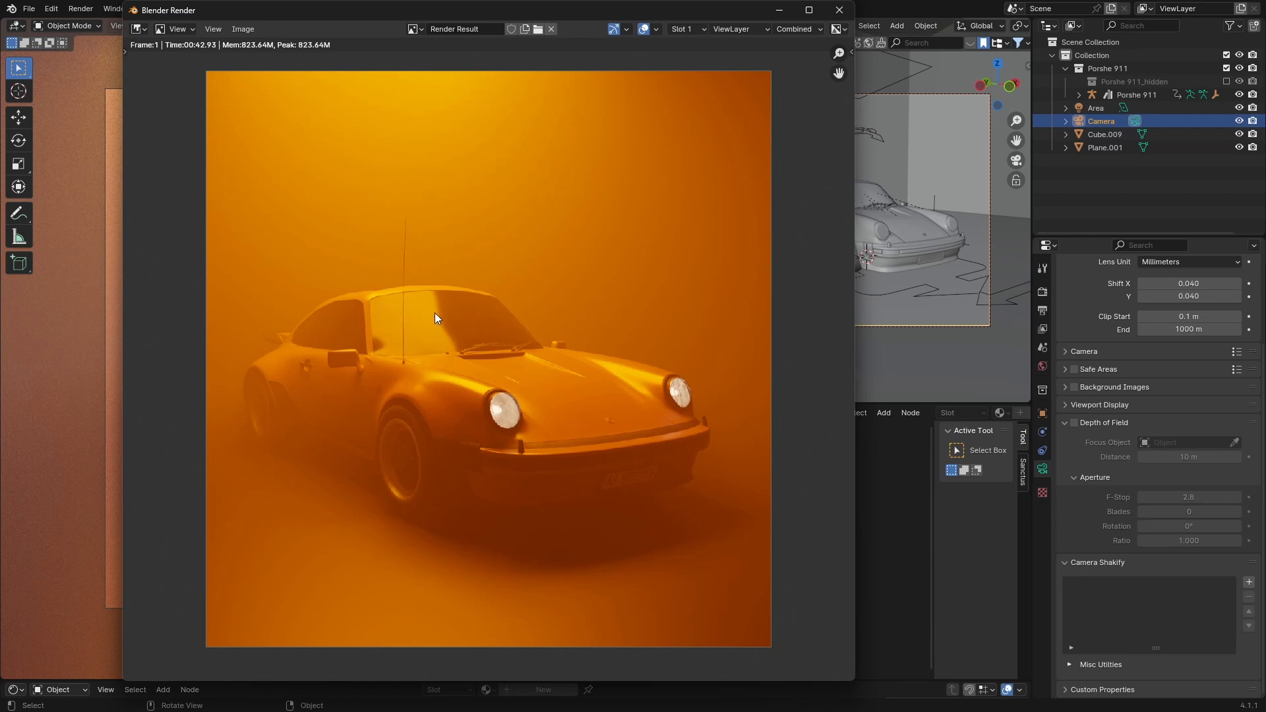
mouse_move(461, 330)
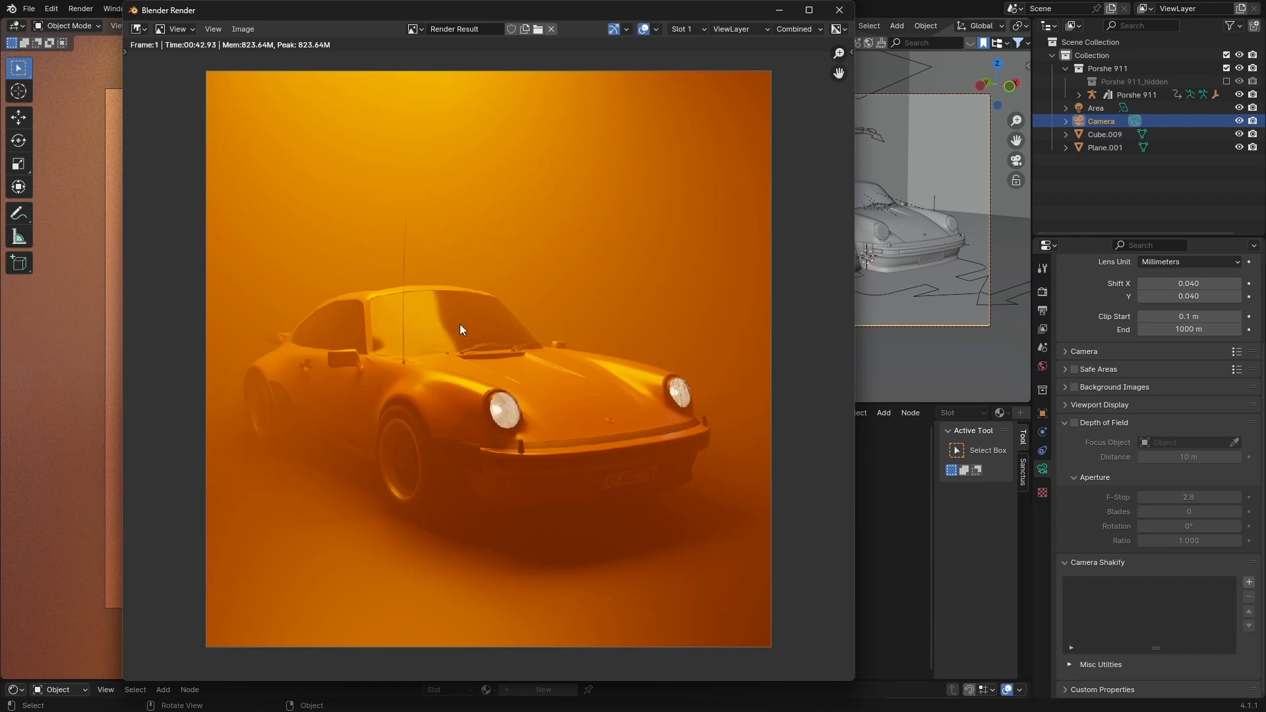
mouse_move(437, 324)
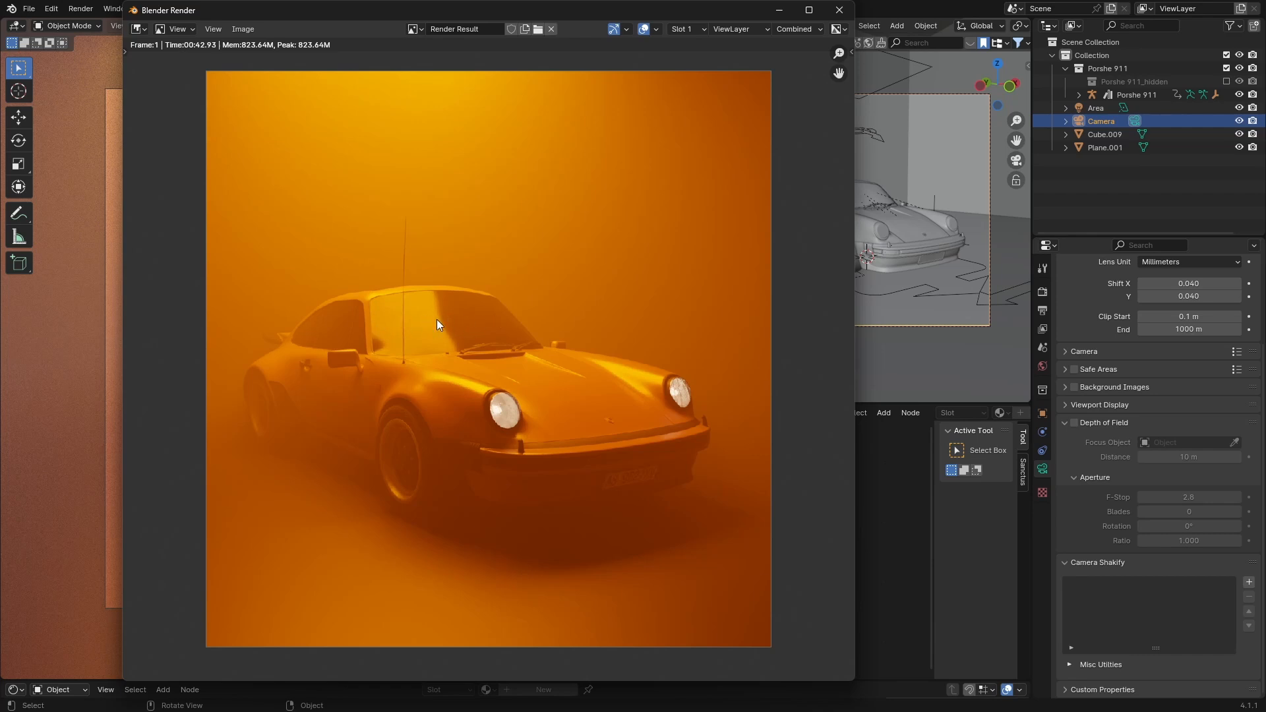
mouse_move(593, 302)
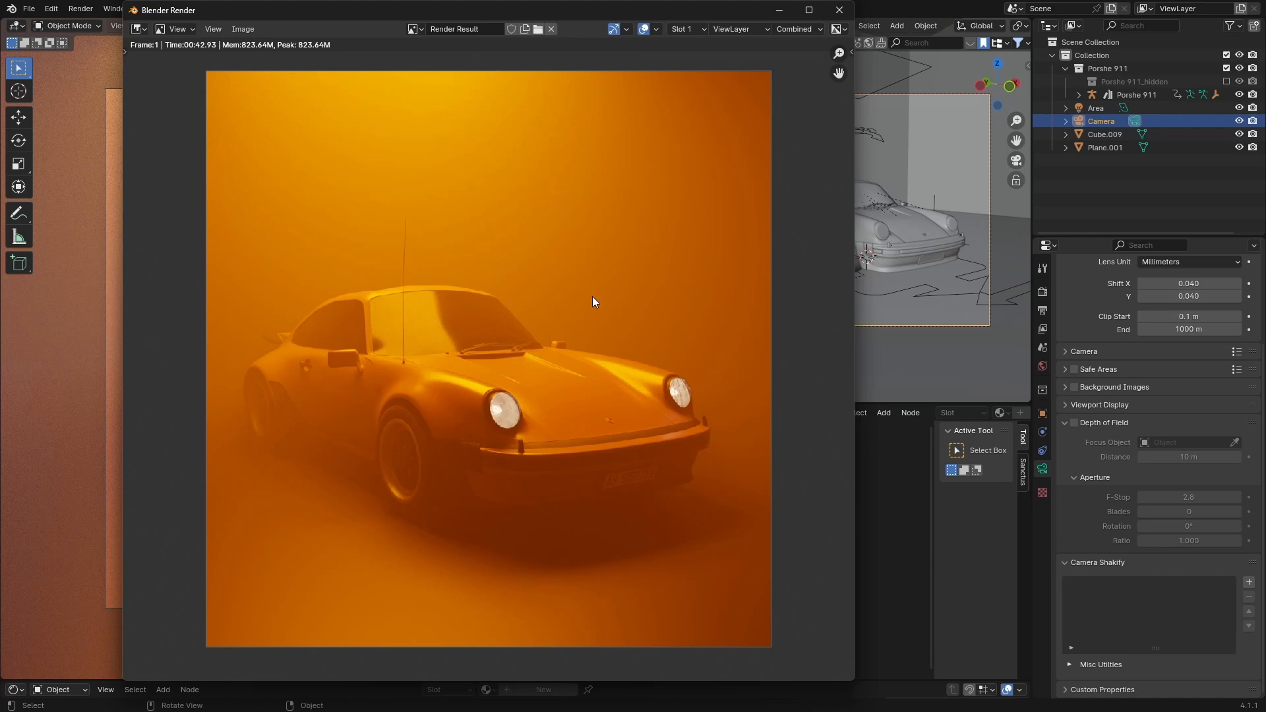
Close the finished front three-quarter render window
left_click(838, 10)
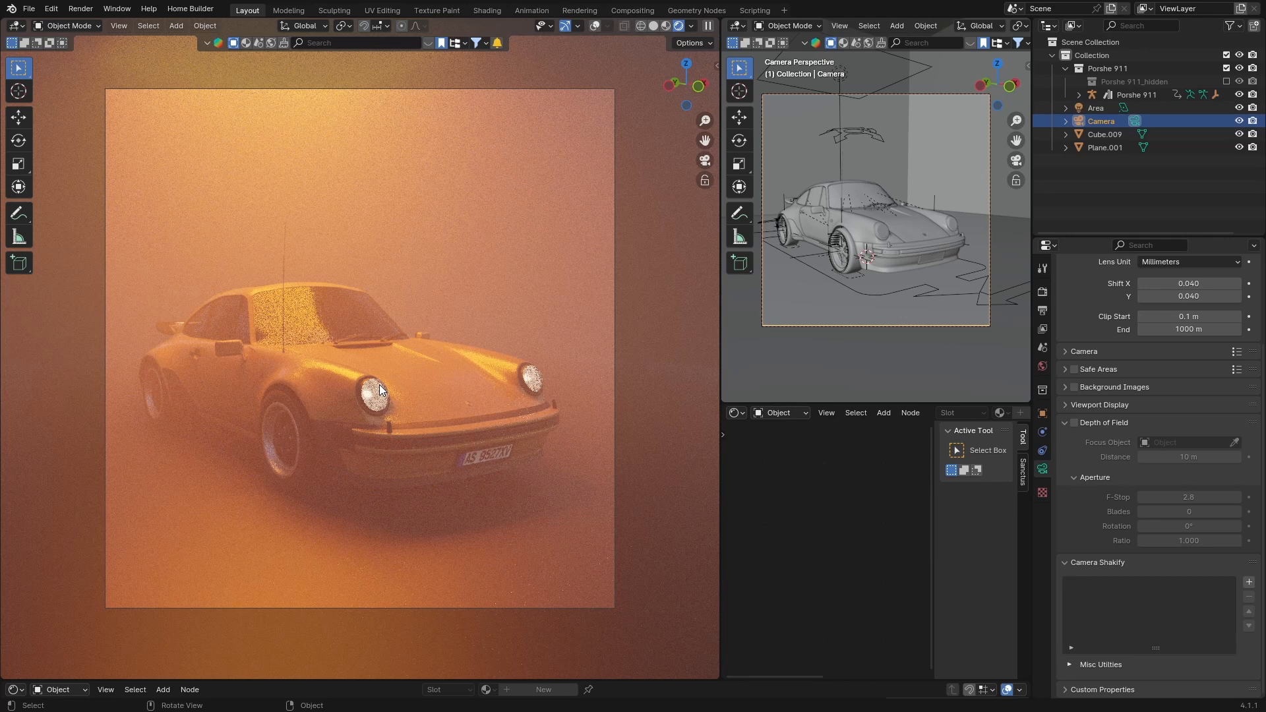
mouse_move(432, 368)
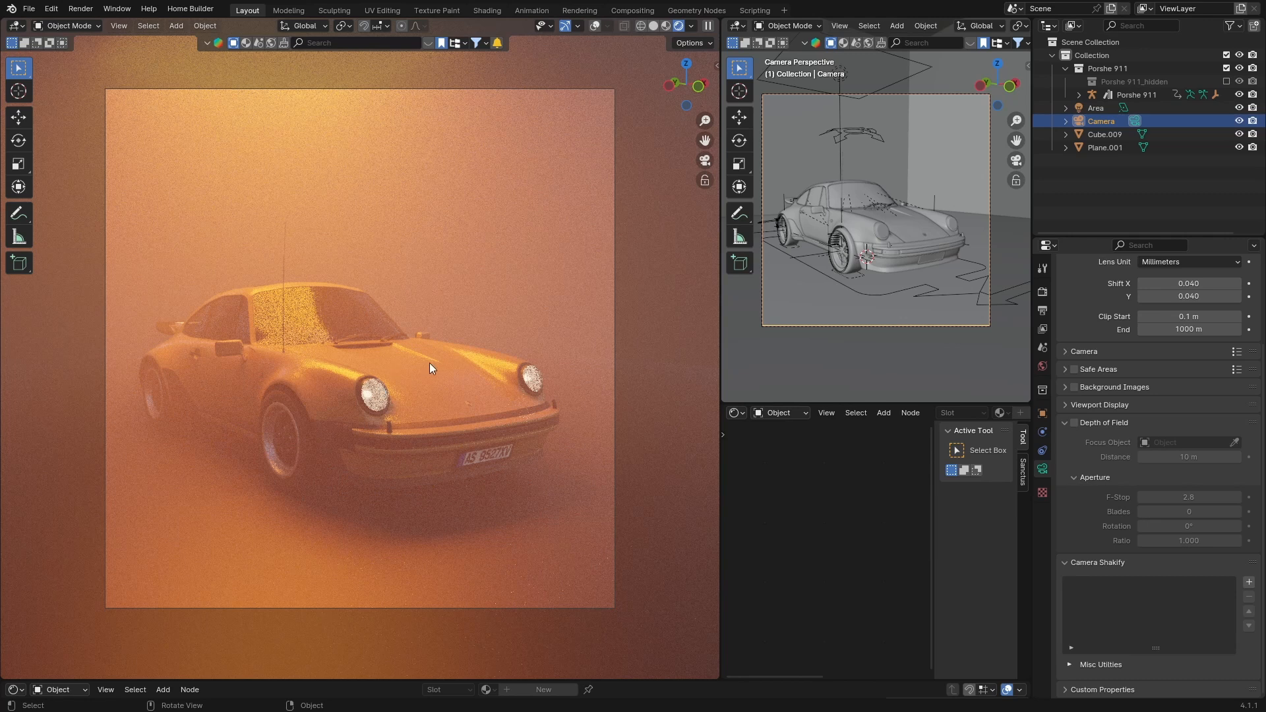
mouse_move(362, 341)
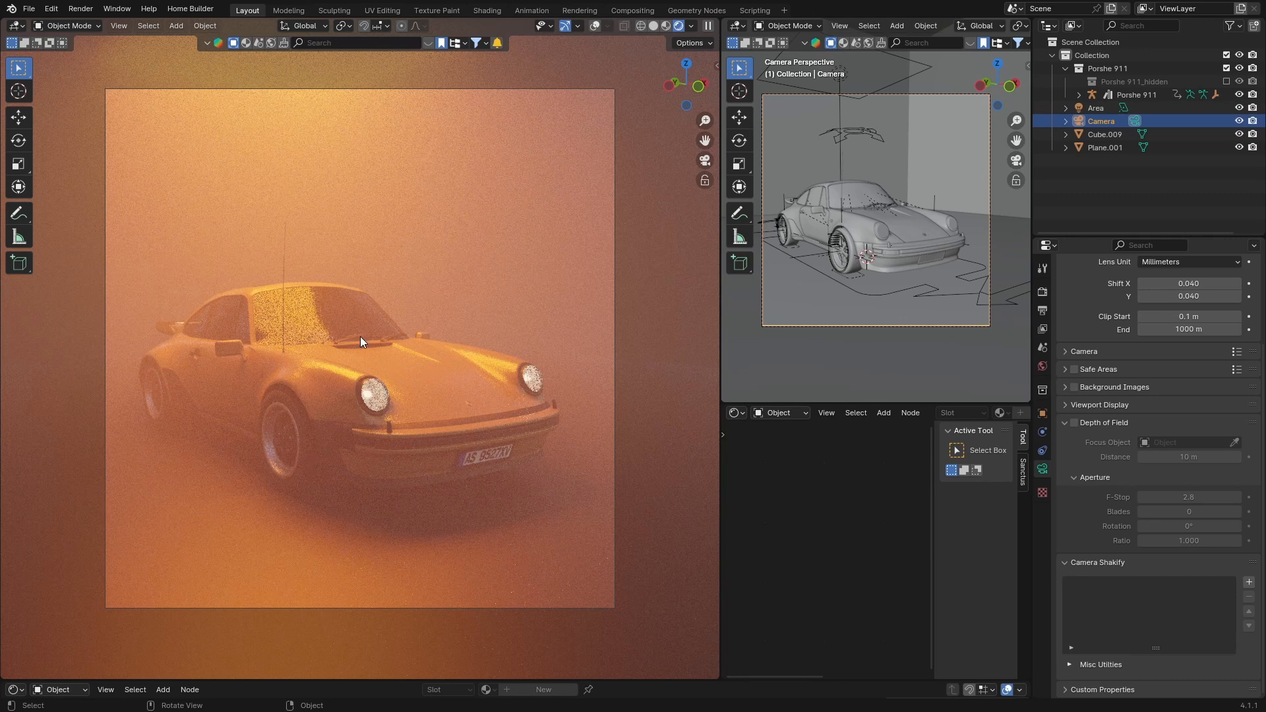
mouse_move(396, 386)
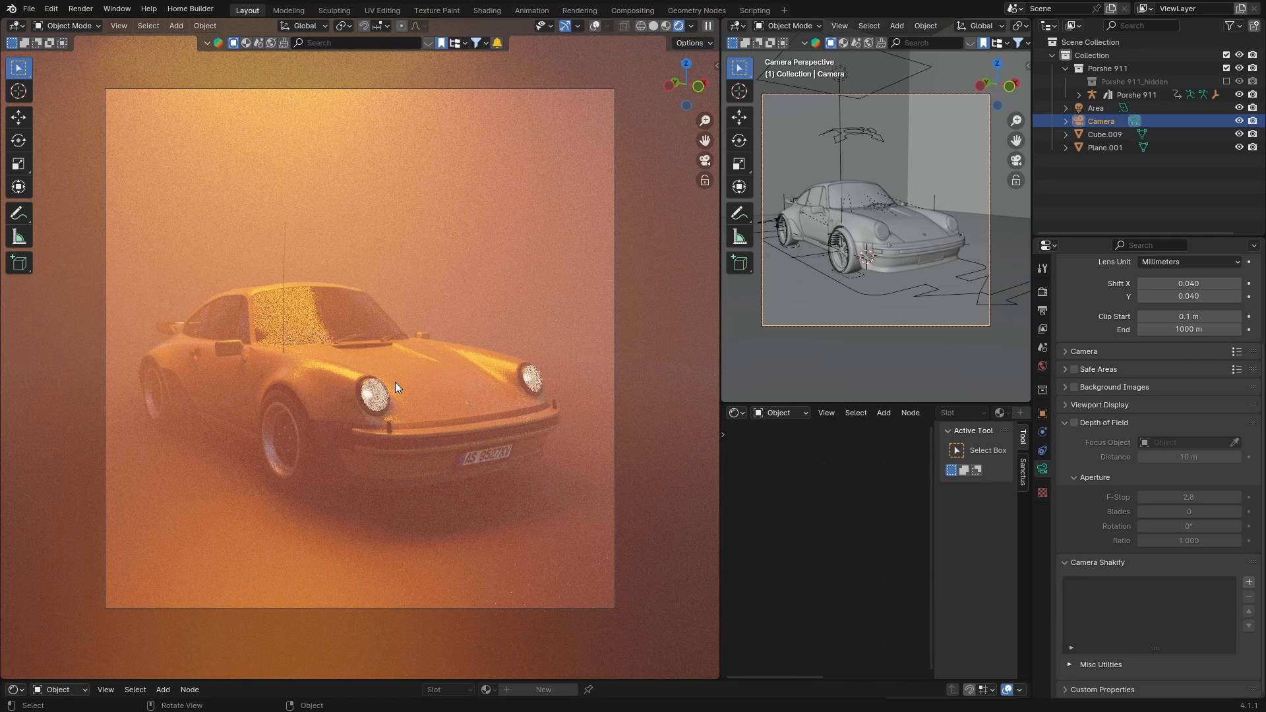
mouse_move(293, 152)
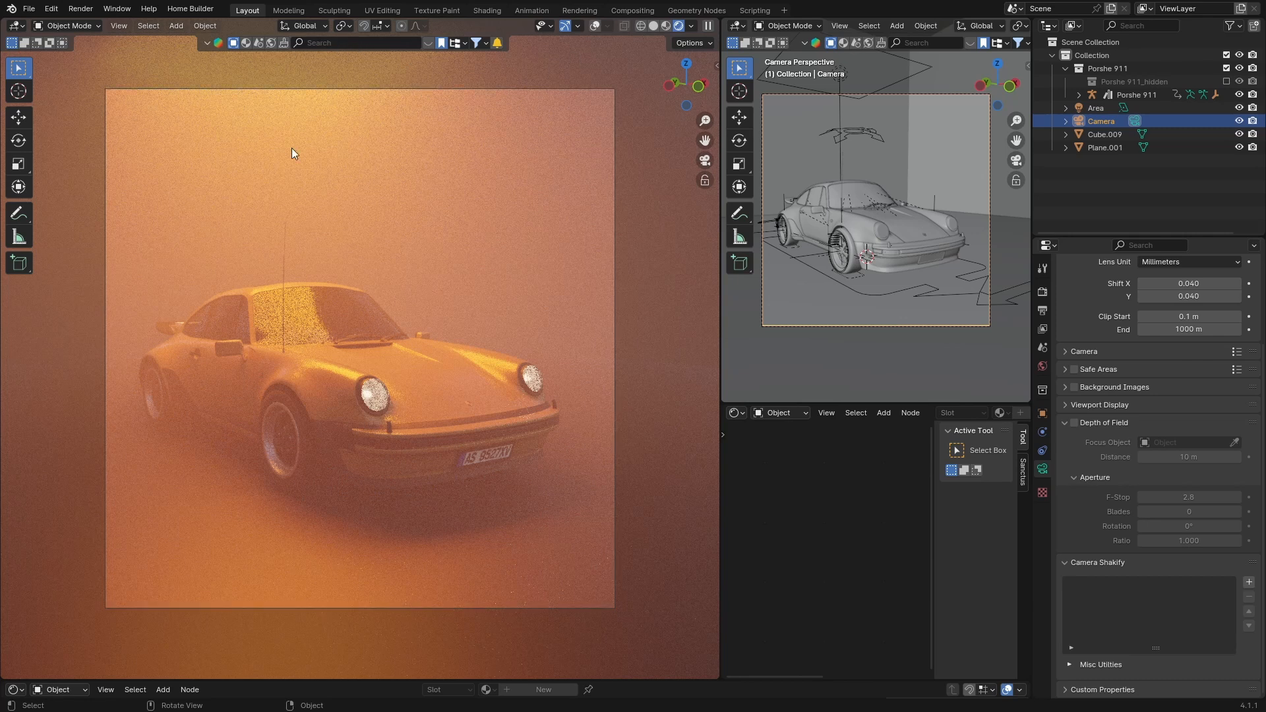
mouse_move(410, 271)
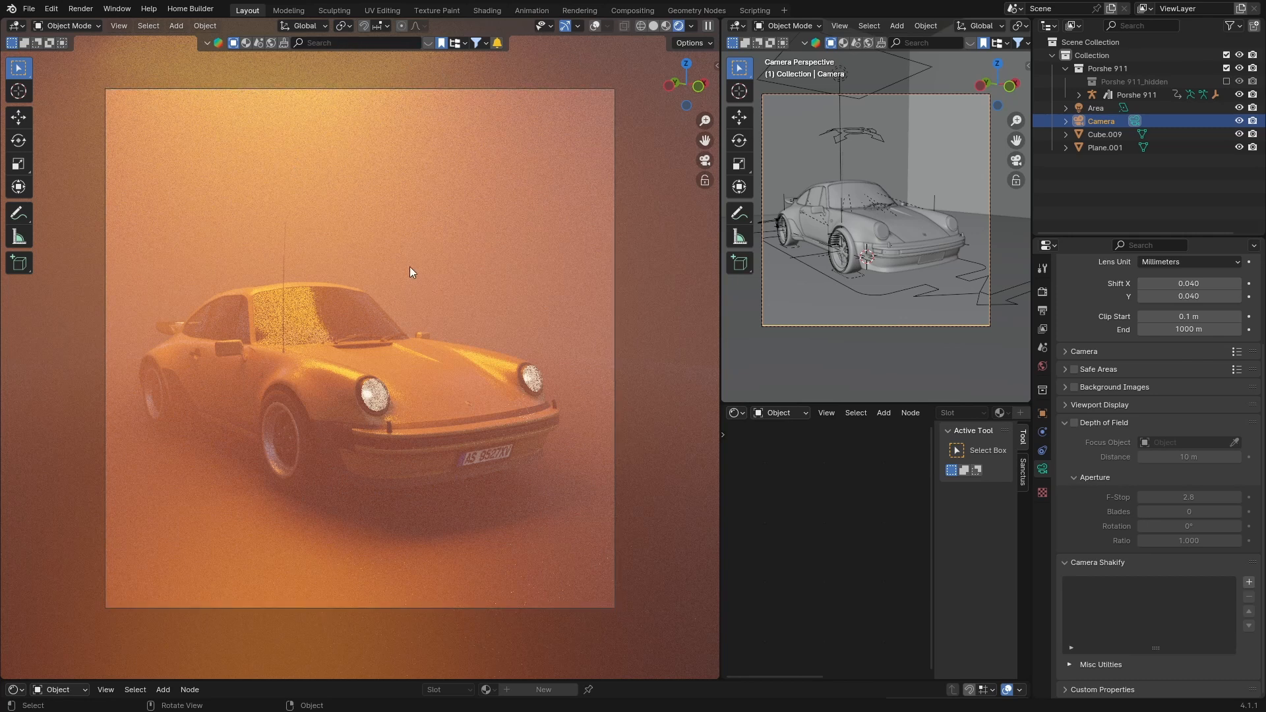
mouse_move(380, 385)
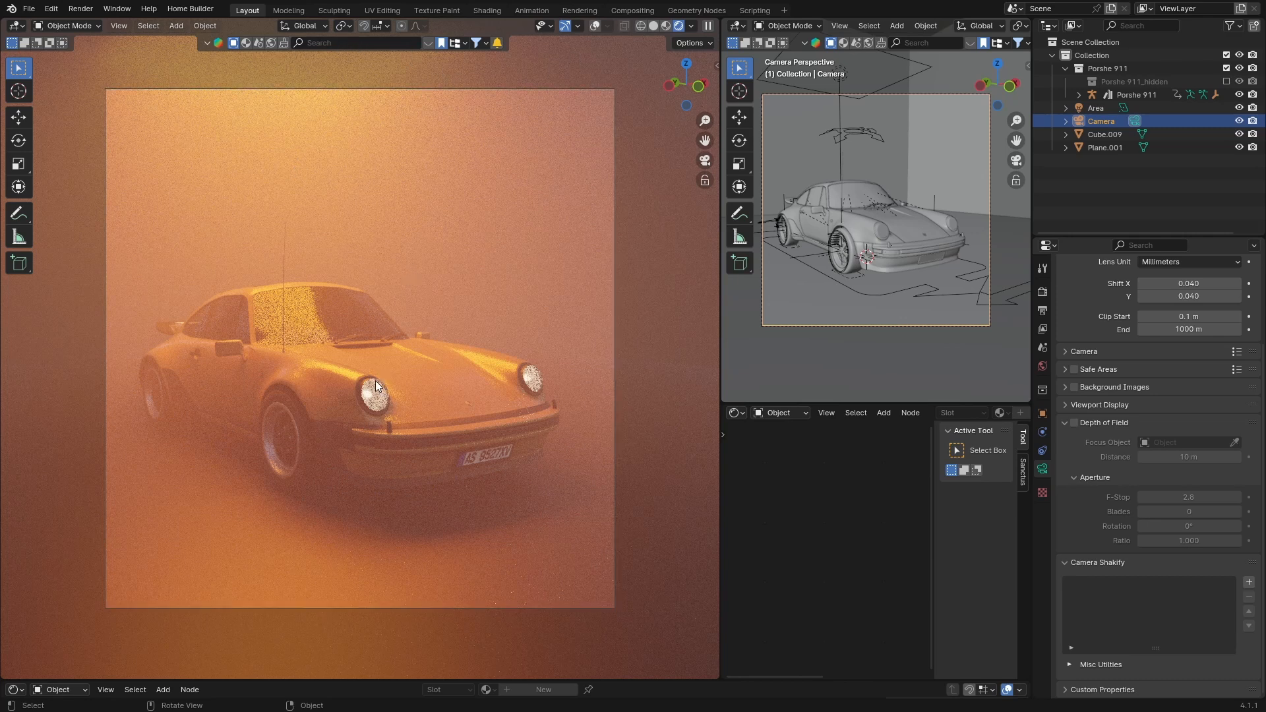
mouse_move(367, 396)
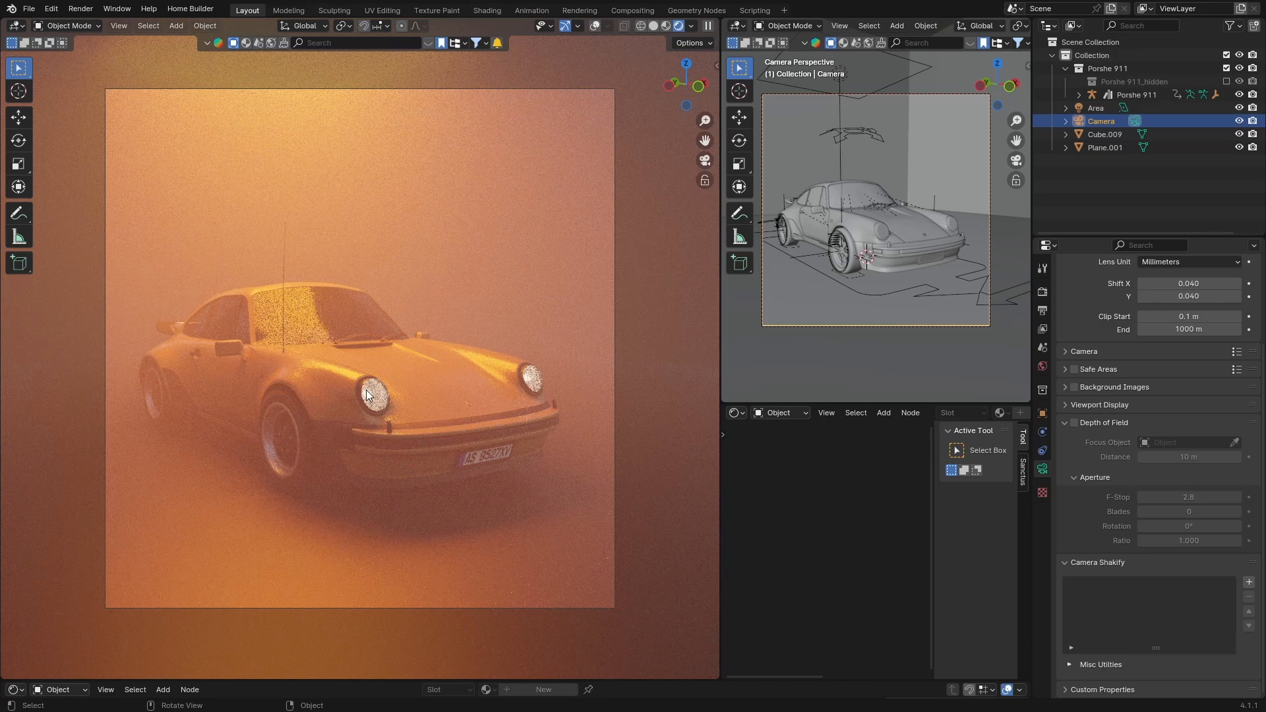